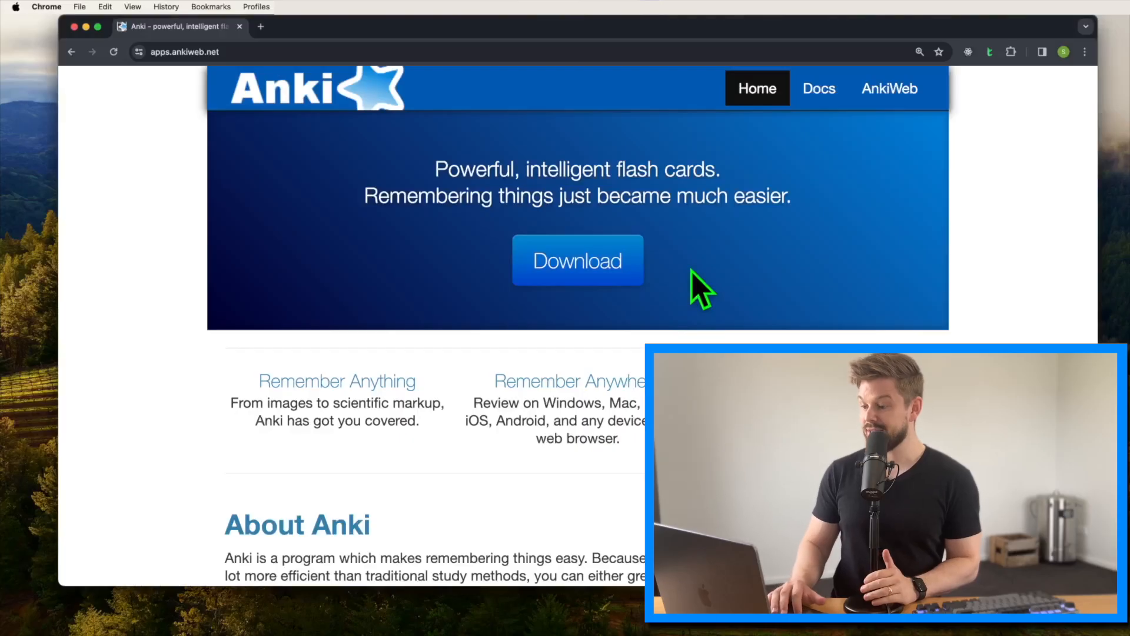
pyautogui.moveTo(591, 277)
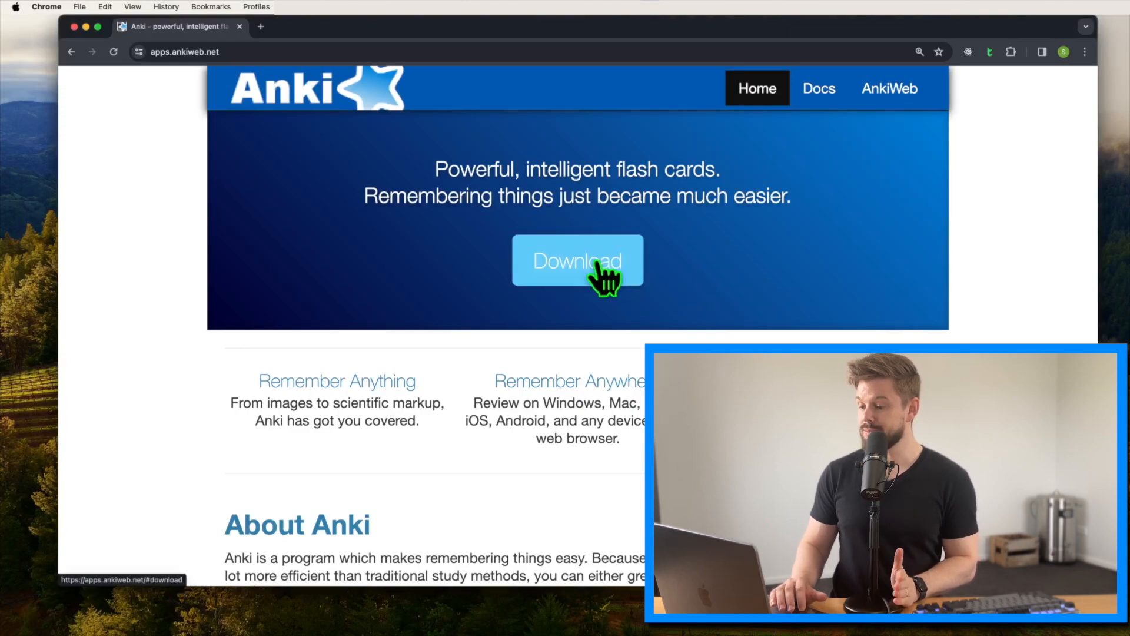
# Step: Browse the Anki download page and its Mac platform download options
pyautogui.click(577, 261)
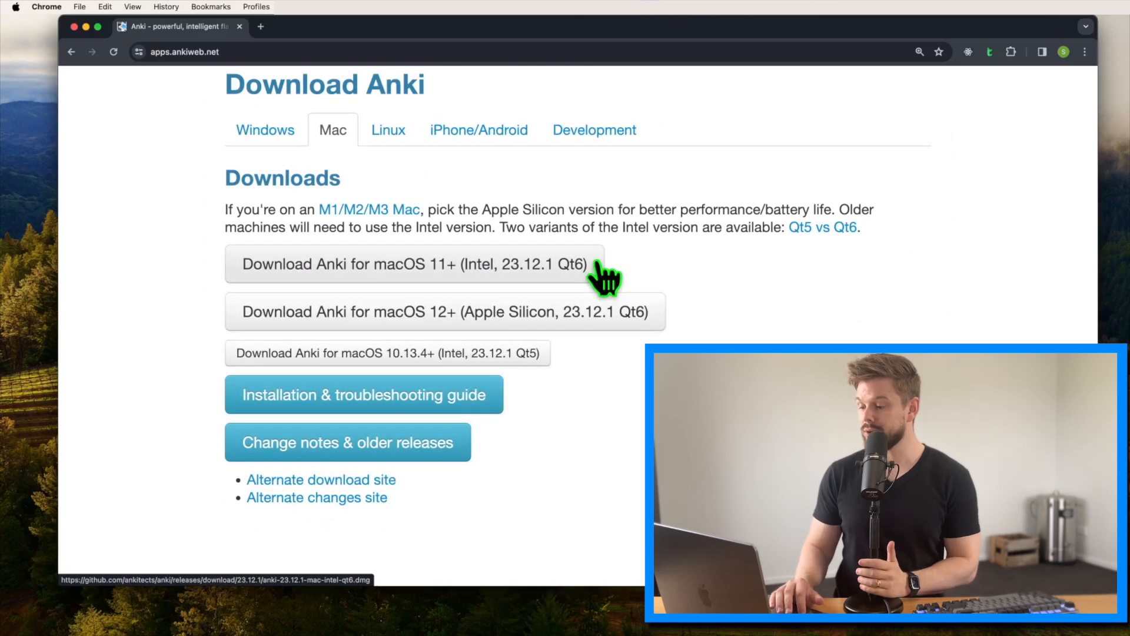
pyautogui.click(265, 130)
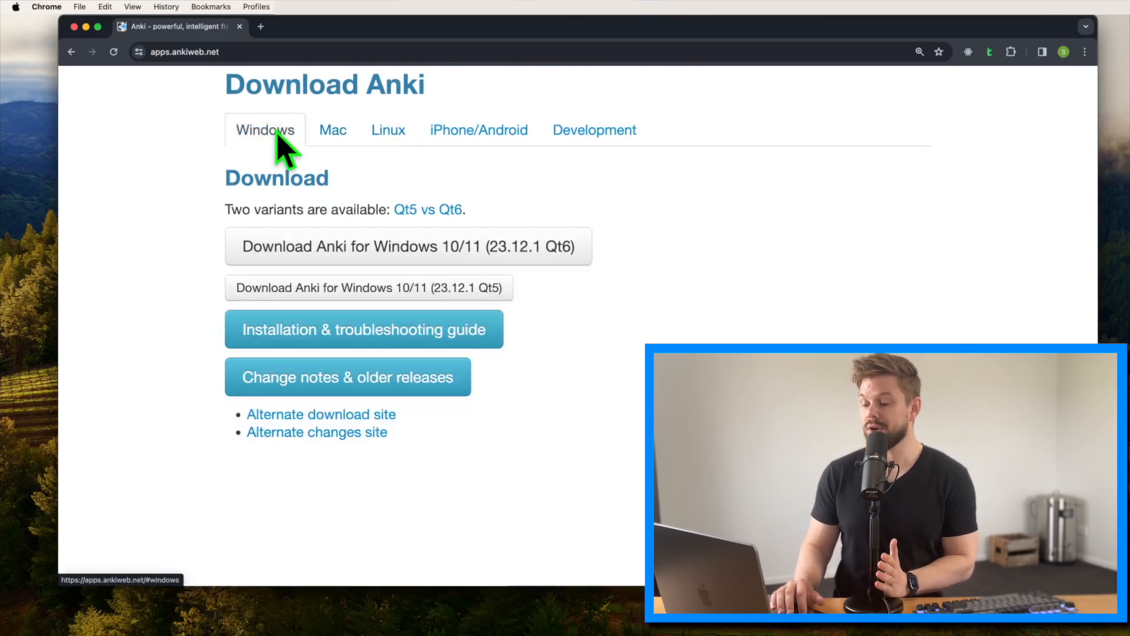
pyautogui.click(388, 130)
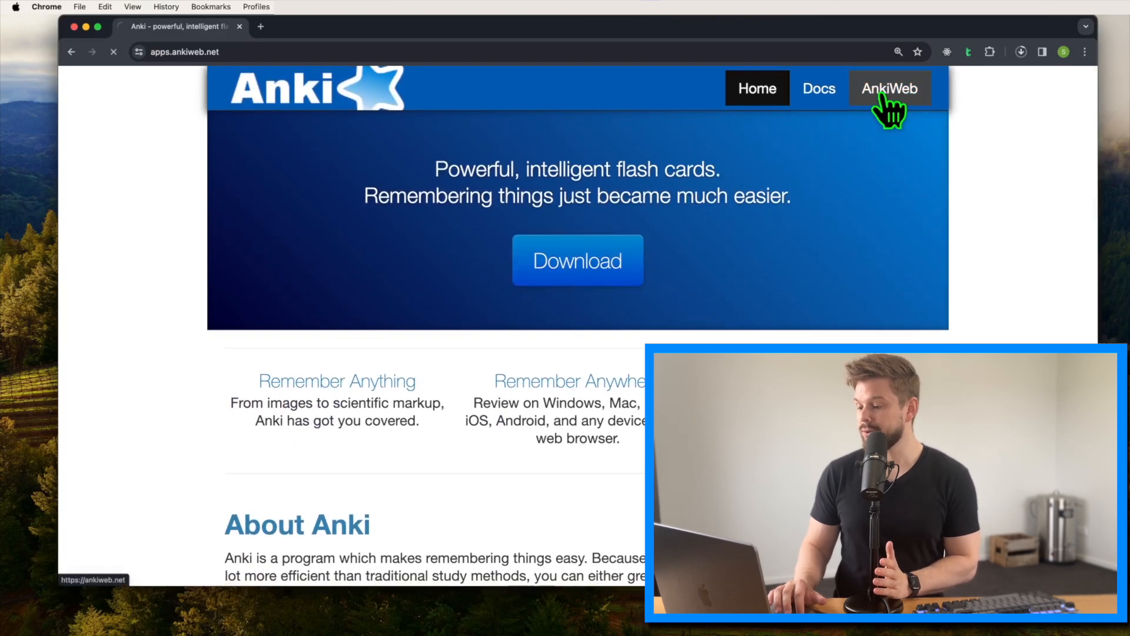
# Step: View the AnkiWeb sign-up page, then log in to AnkiWeb through Anki's Sync
pyautogui.click(890, 88)
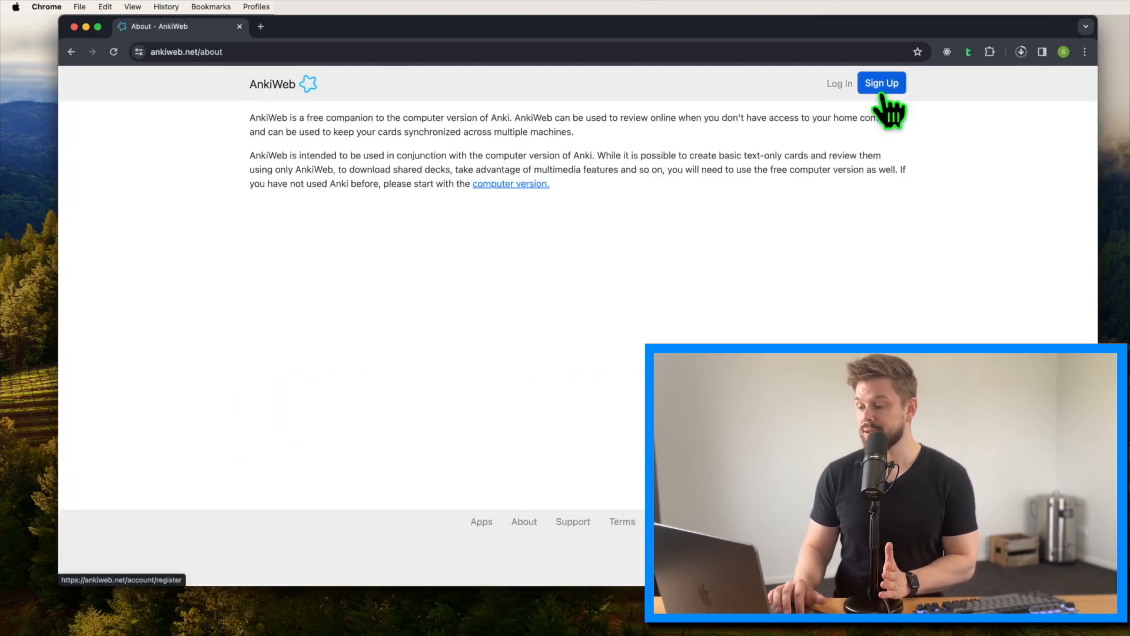
pyautogui.click(881, 82)
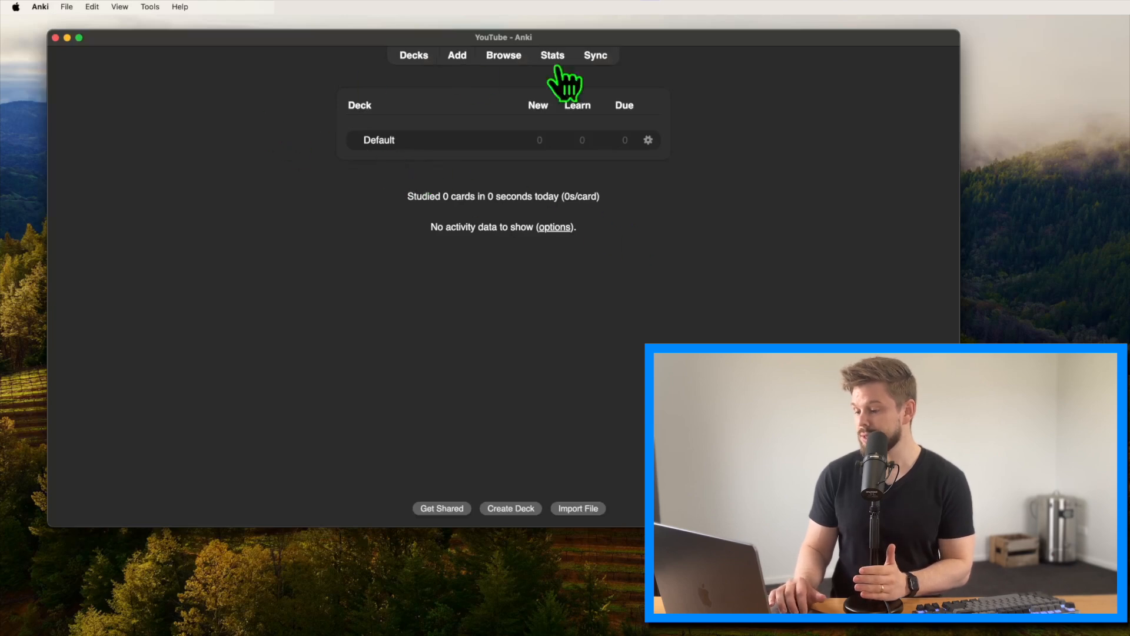
pyautogui.click(596, 55)
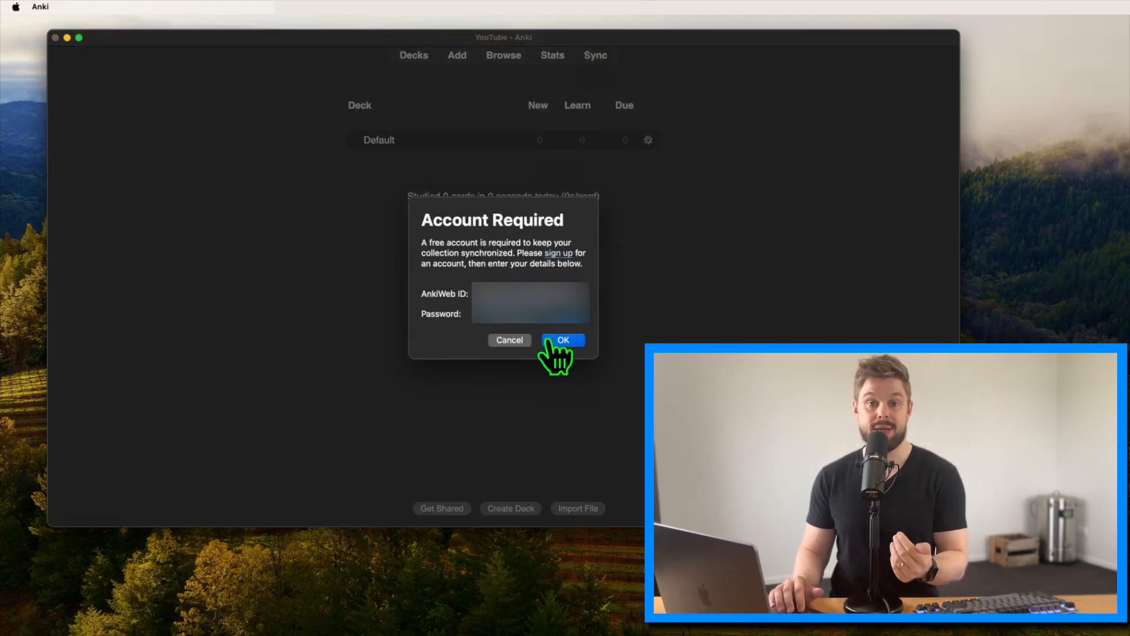
pyautogui.click(563, 339)
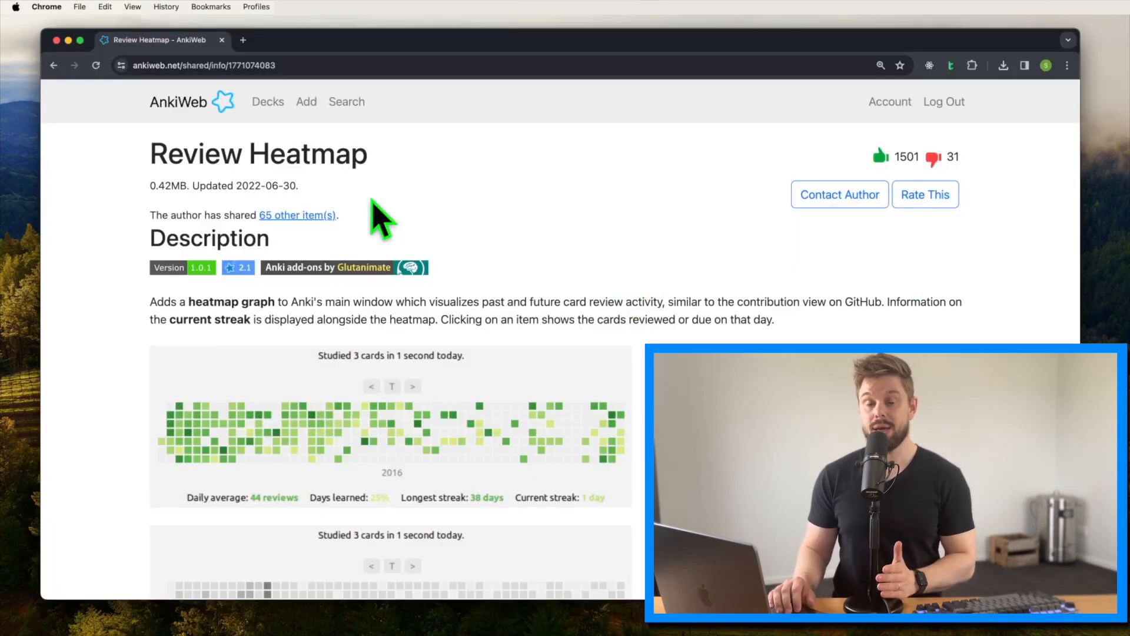
pyautogui.scroll(-3)
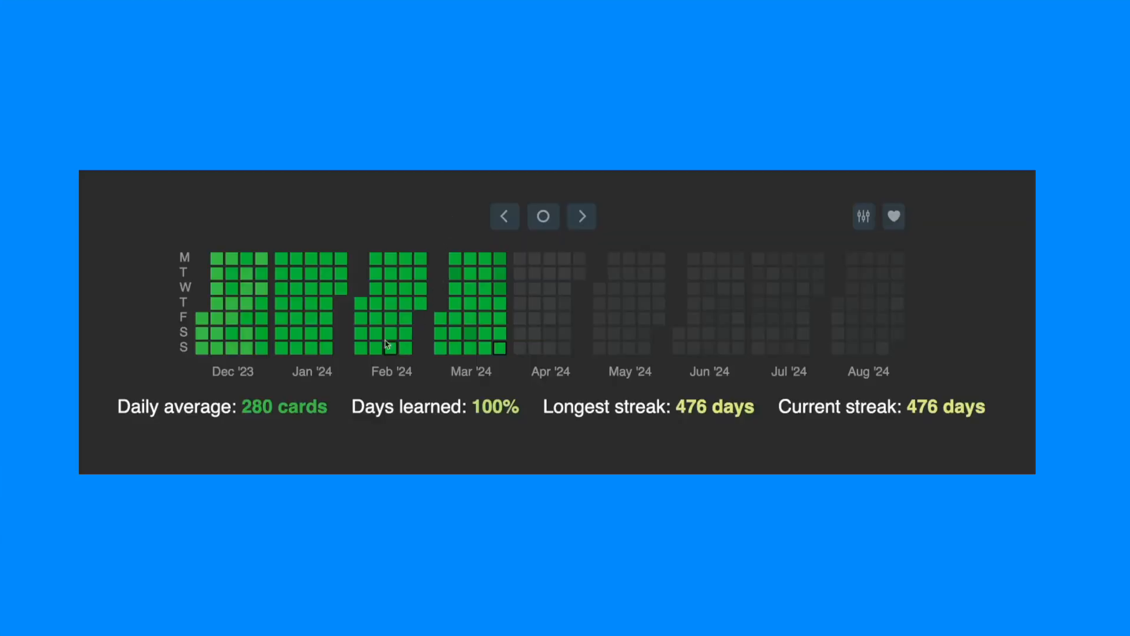
pyautogui.moveTo(468, 226)
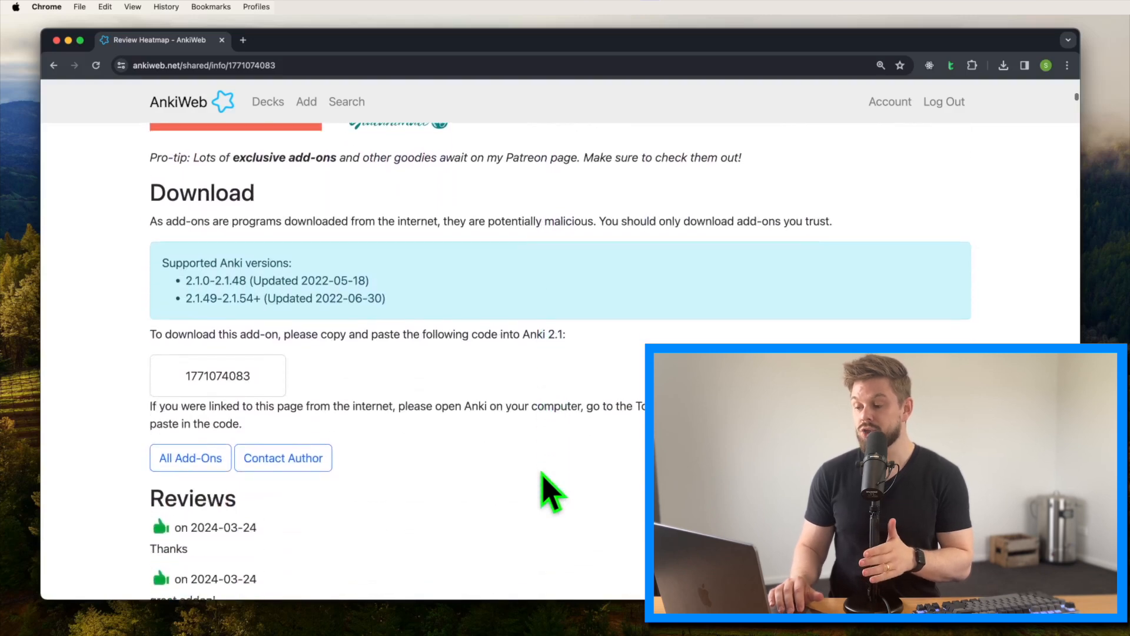
pyautogui.doubleClick(214, 375)
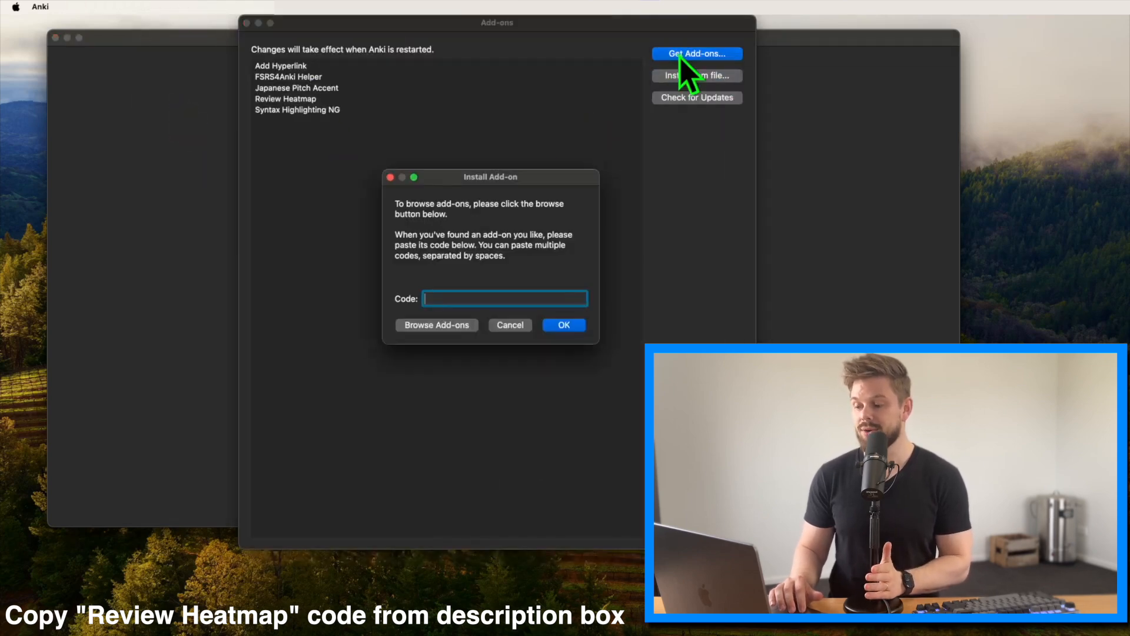
# Step: Bring up the add-on code prompt to install Review Heatmap
pyautogui.click(564, 325)
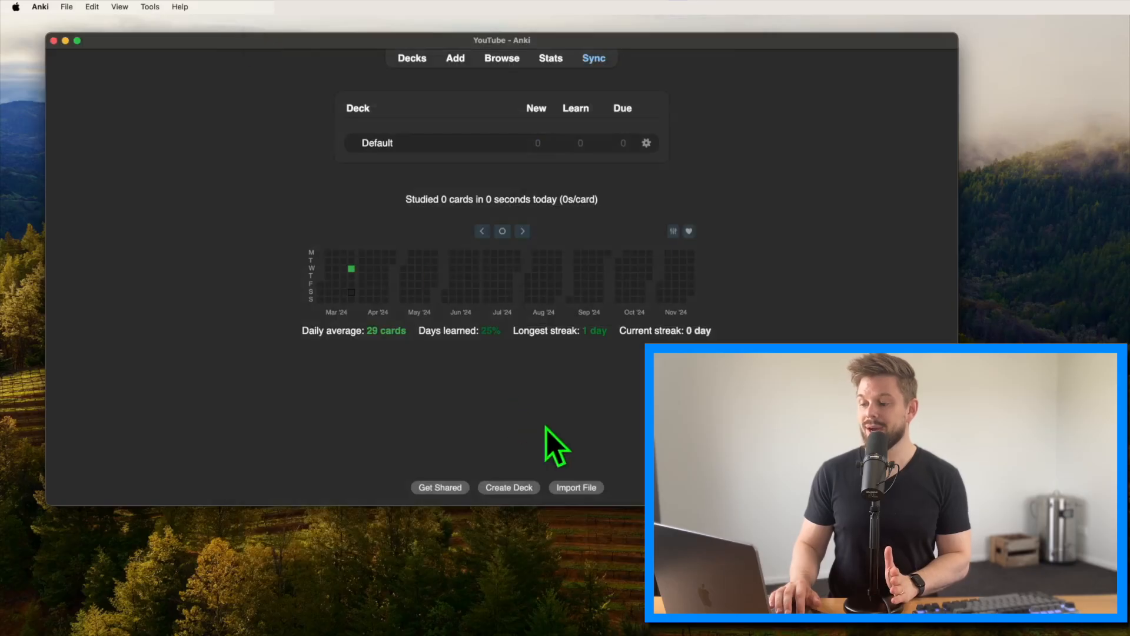
# Step: Import the Kana deck file and collapse its Hiragana and Katakana subdecks
pyautogui.click(576, 488)
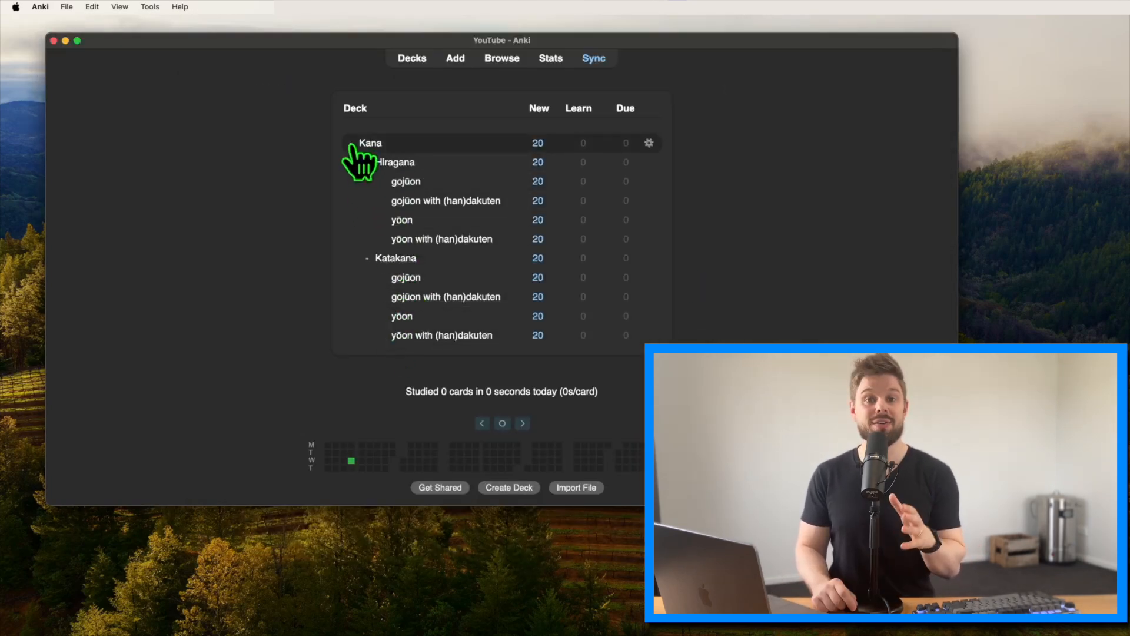
pyautogui.click(354, 143)
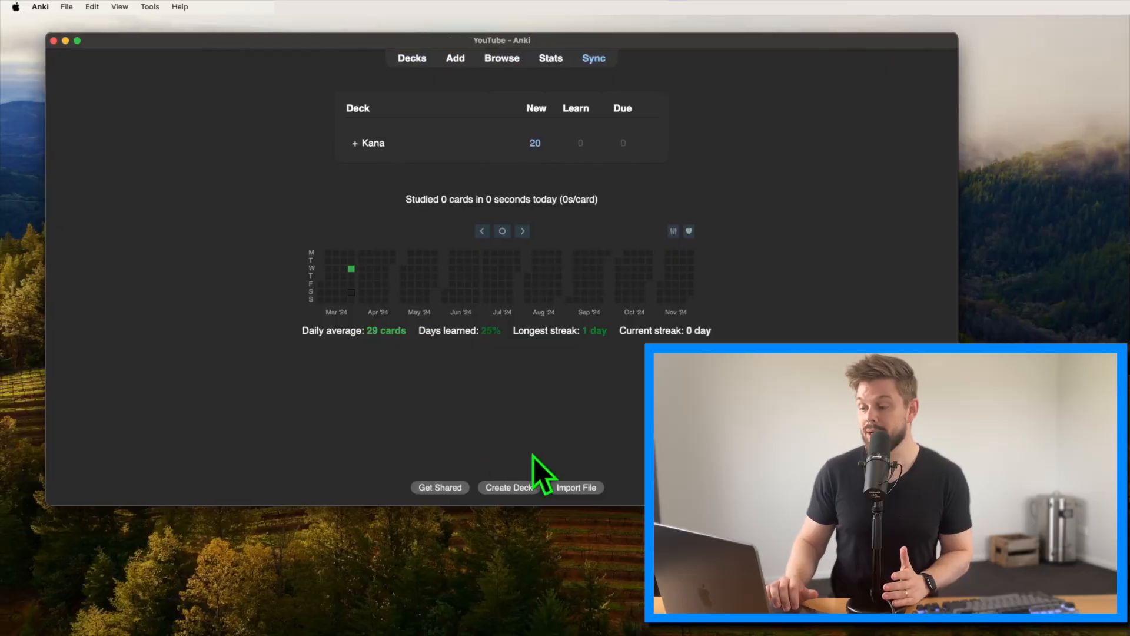
# Step: Import John's Core 2k_6k Optimized Japanese Vocabulary.apkg from Downloads
pyautogui.click(576, 487)
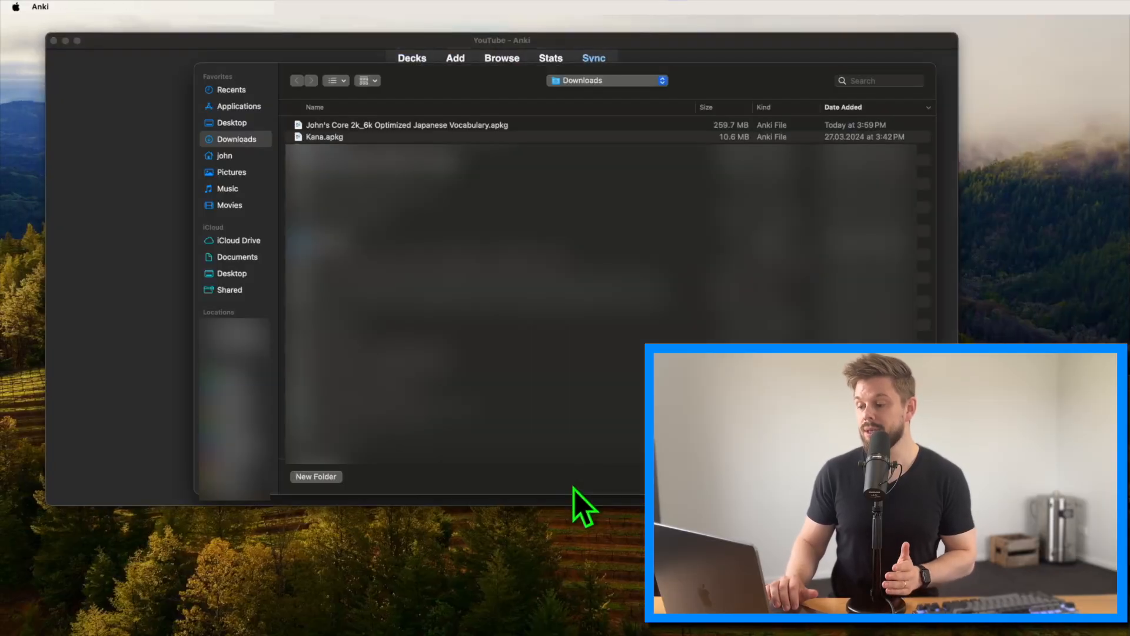
pyautogui.click(406, 124)
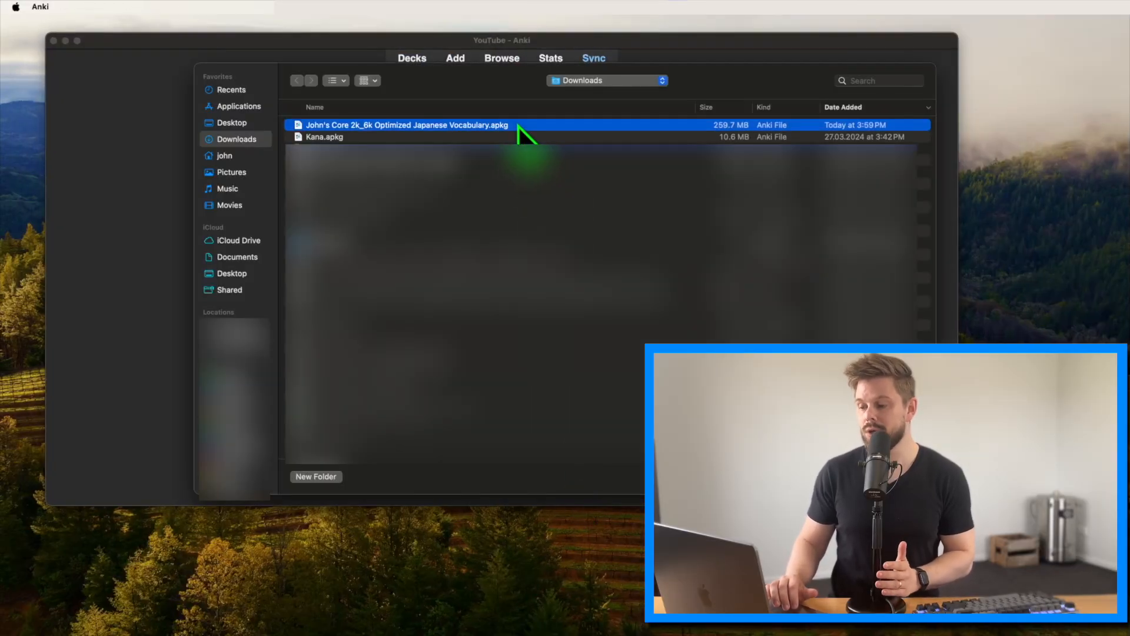
pyautogui.doubleClick(406, 124)
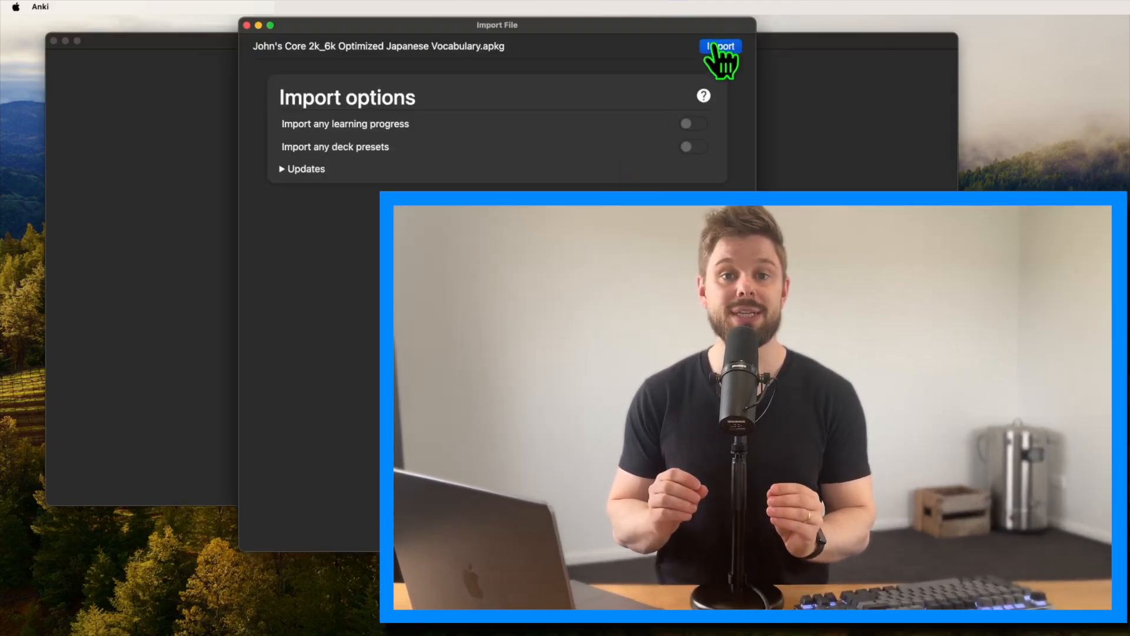
pyautogui.click(720, 46)
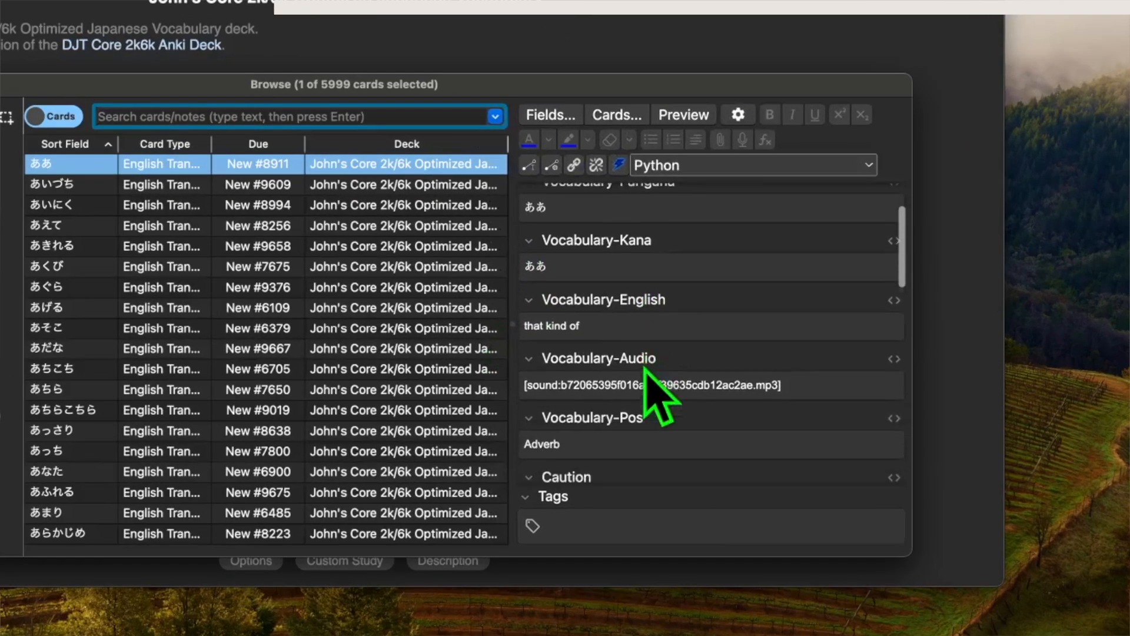
# Step: Scroll through the vocabulary note fields like Vocabulary-Kana, Expression and Reading
pyautogui.scroll(-3)
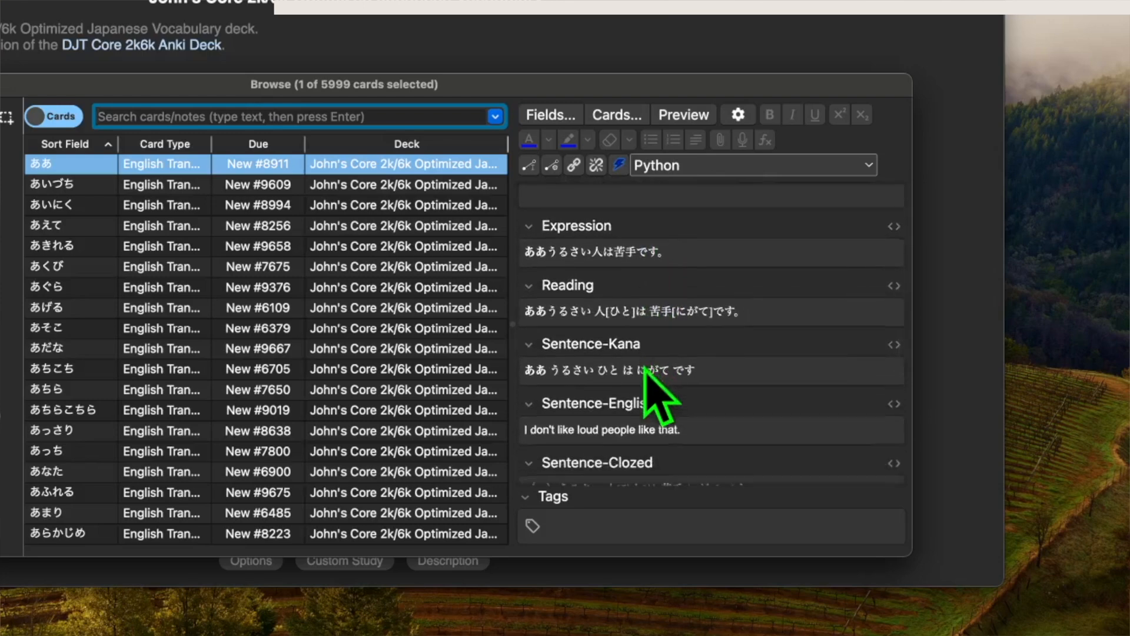
pyautogui.scroll(-3)
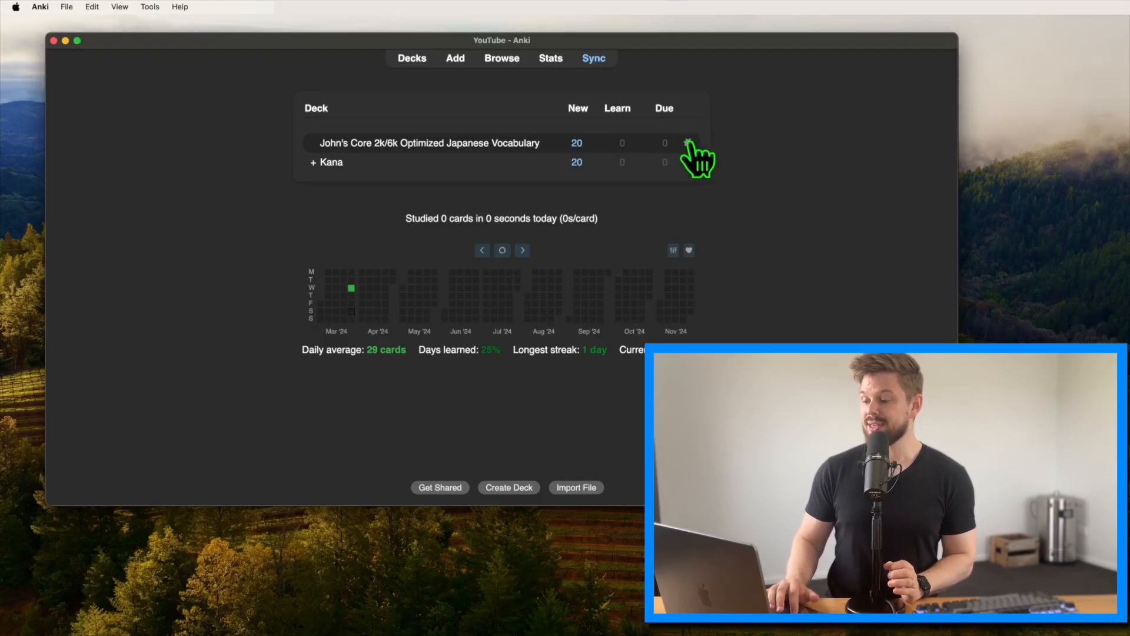
# Step: In the vocabulary deck's options, set 5 new cards and 500 reviews per day
pyautogui.click(687, 143)
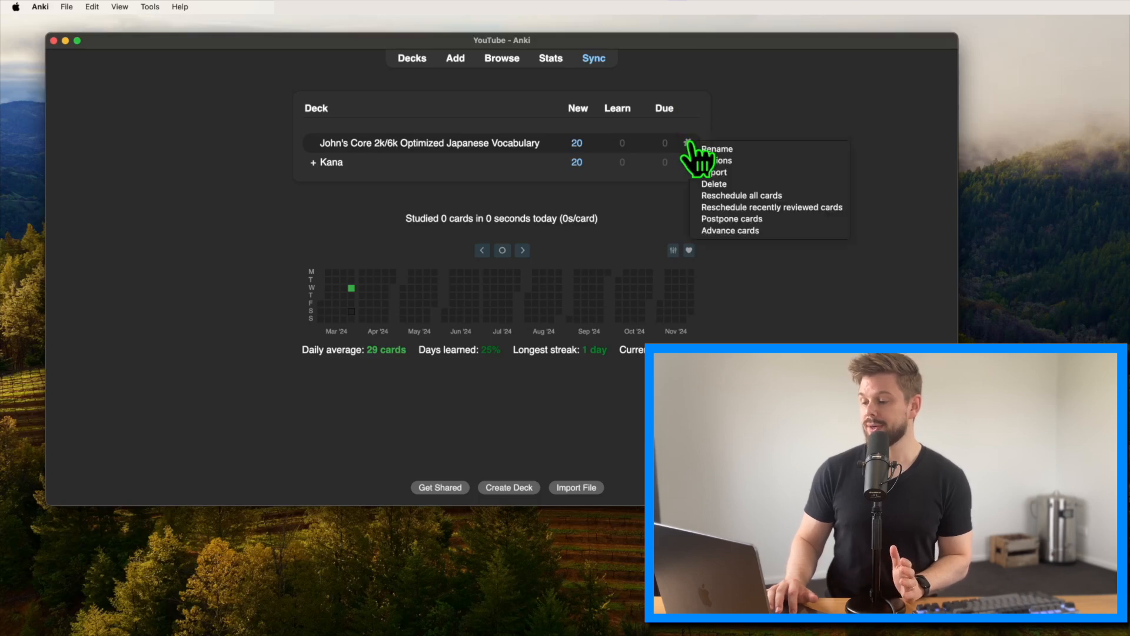
pyautogui.click(717, 160)
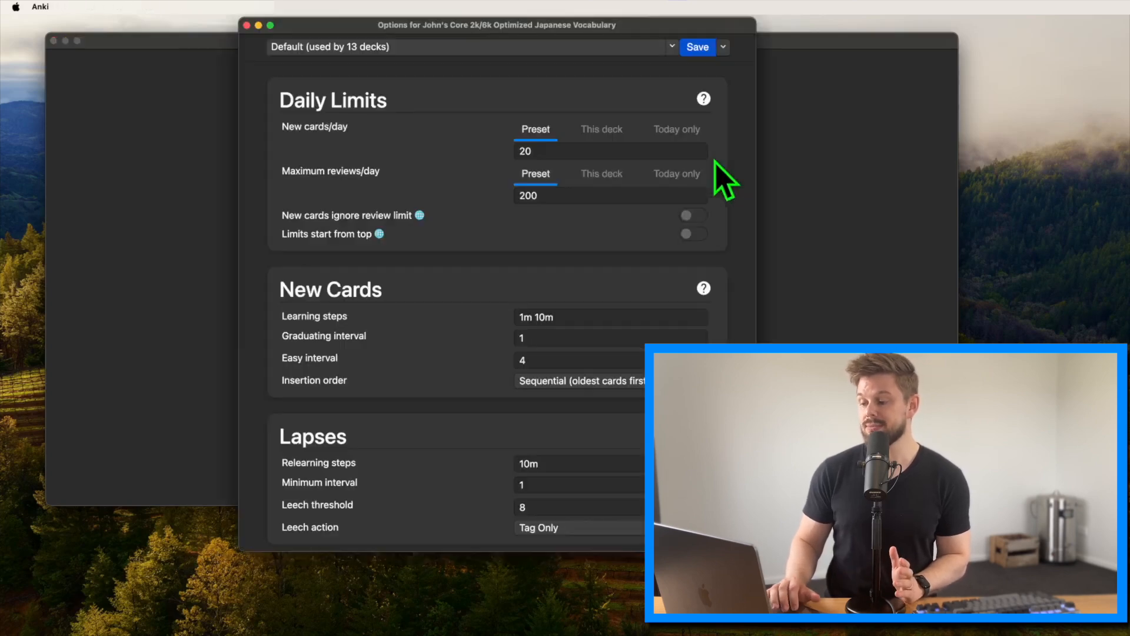
pyautogui.moveTo(385, 97)
pyautogui.write('500')
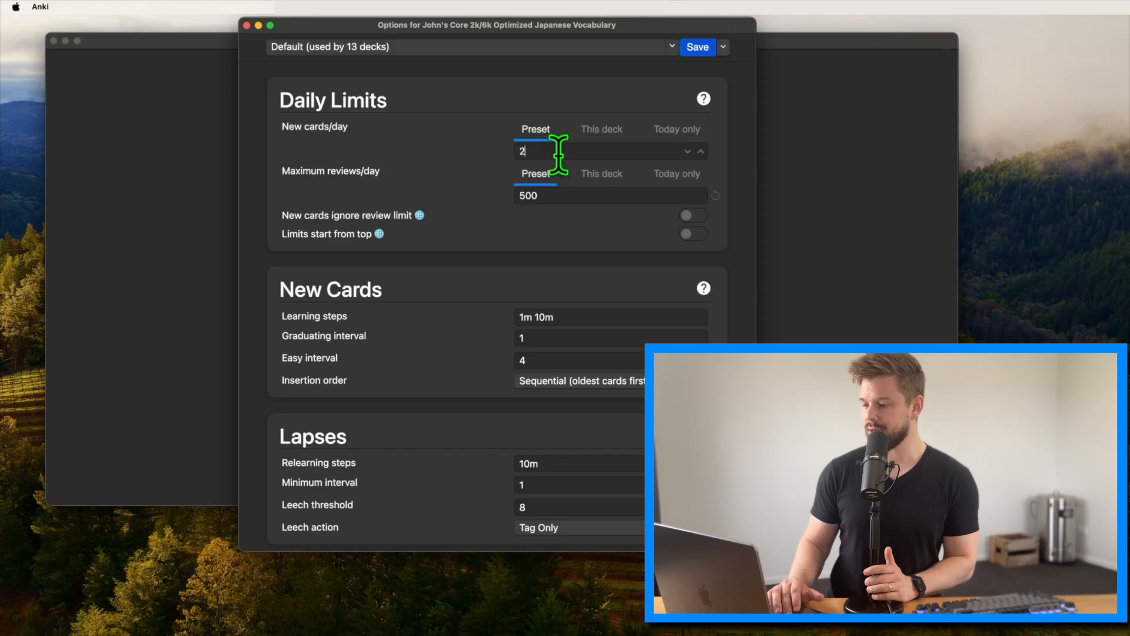
pyautogui.write('5')
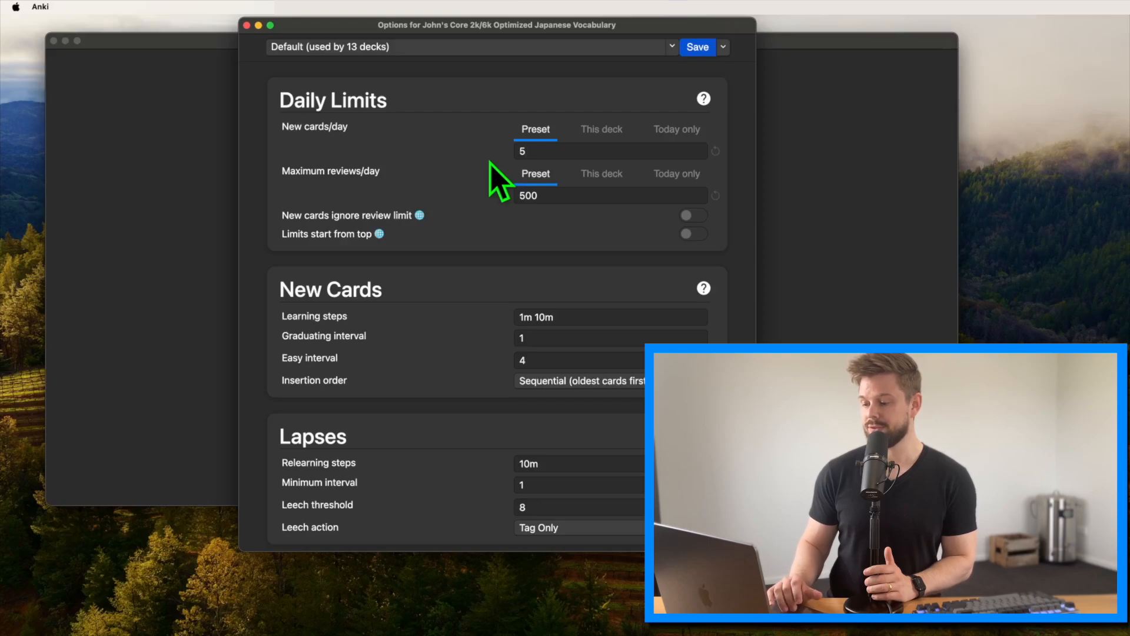
# Step: Scroll to the Advanced deck options and enable FSRS
pyautogui.scroll(-3)
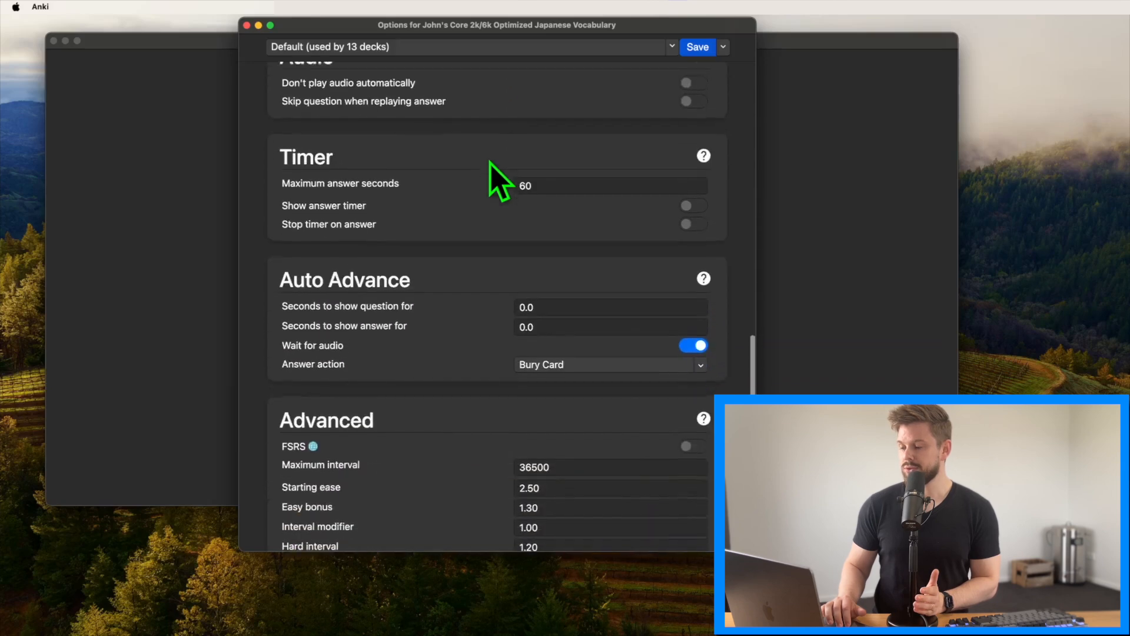
pyautogui.scroll(-3)
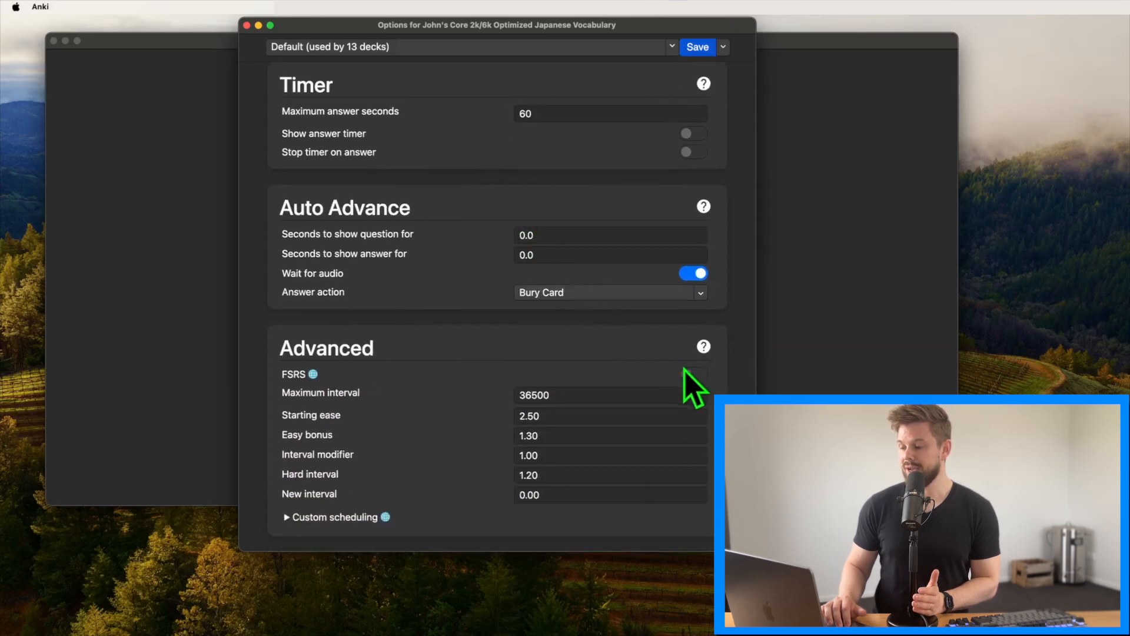
pyautogui.click(691, 374)
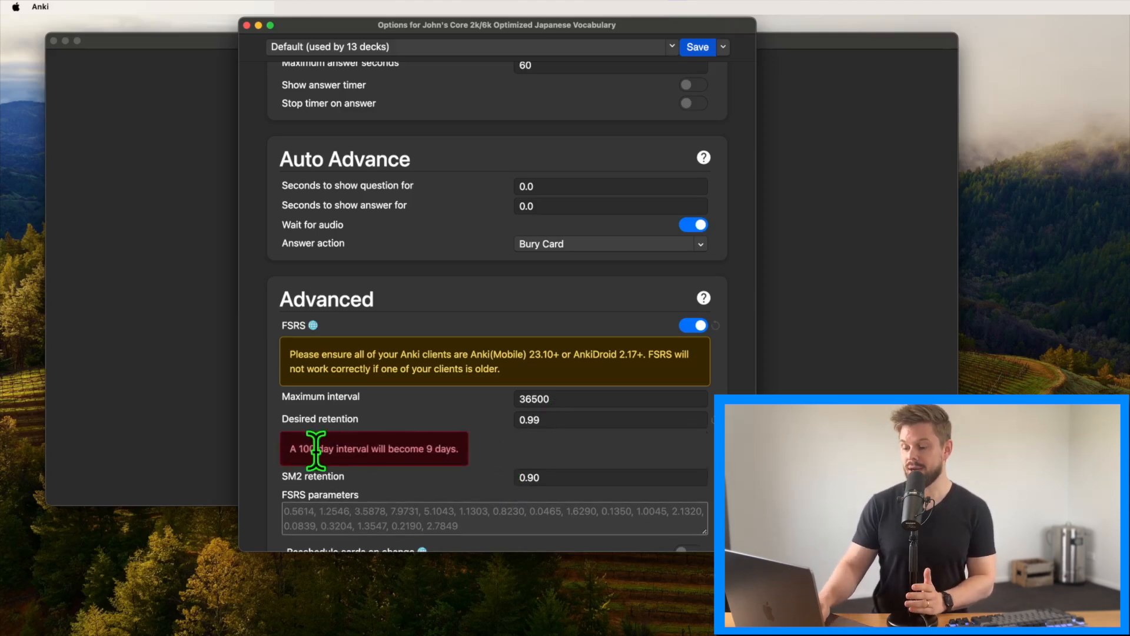
# Step: Try desired retention values 0.99 and 0.75, settling on 0.90
pyautogui.tripleClick(373, 448)
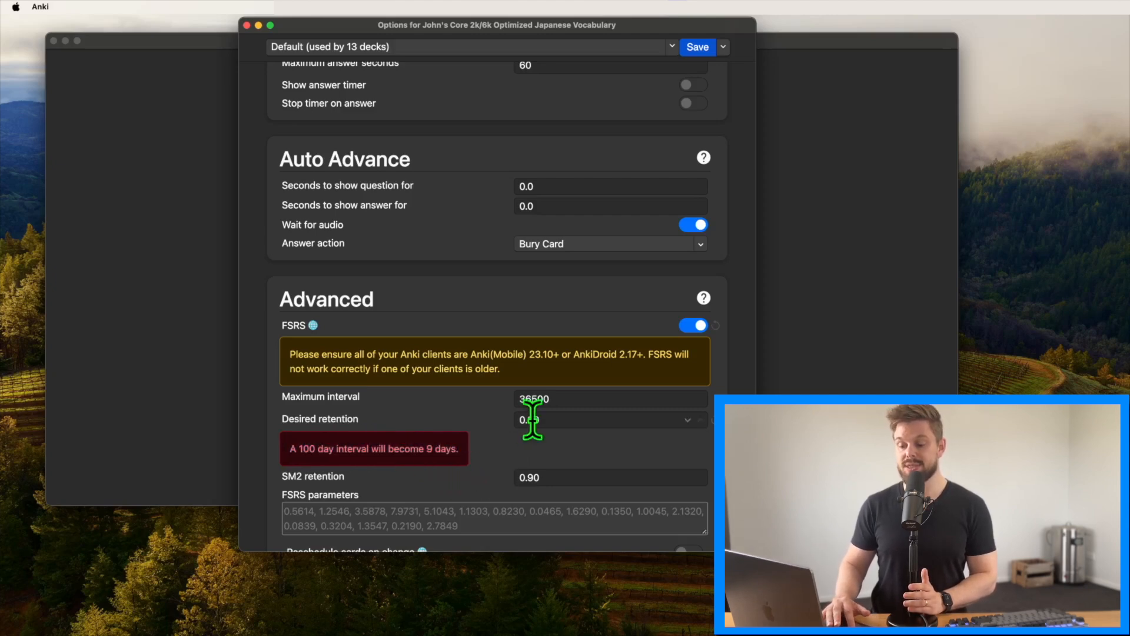
pyautogui.write('0.99')
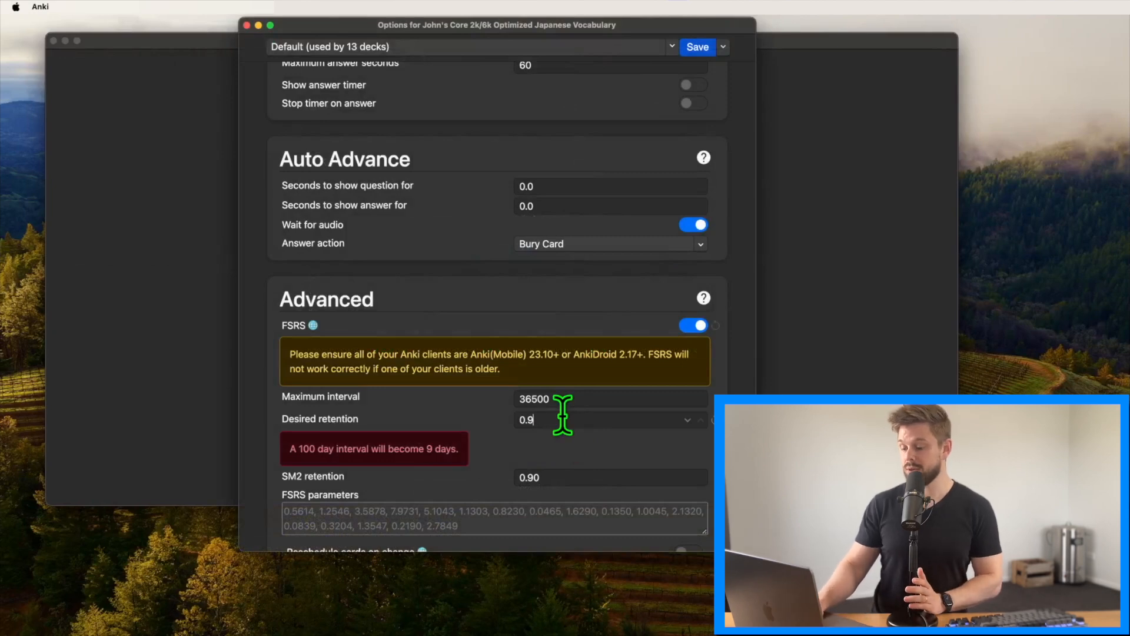
pyautogui.write('0.75')
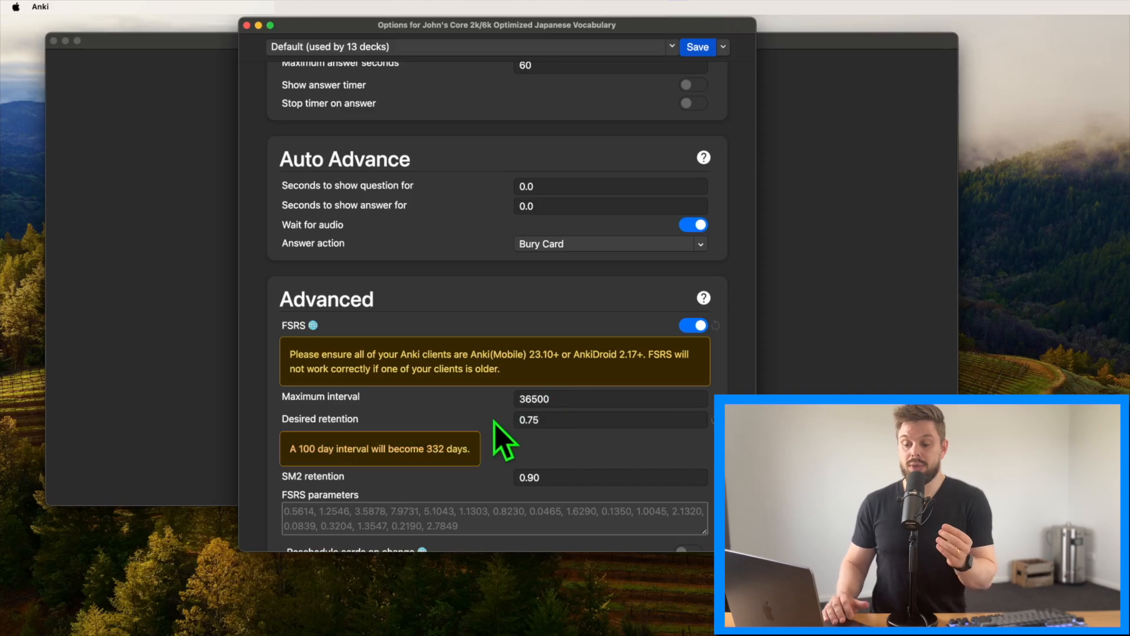
pyautogui.moveTo(288, 448)
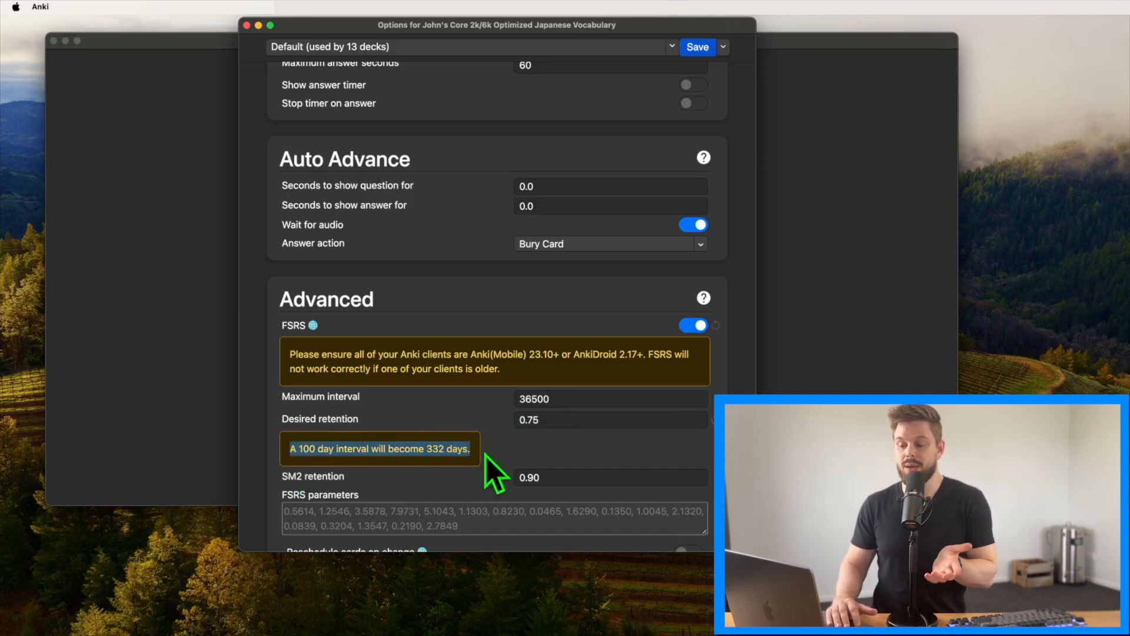
pyautogui.moveTo(520, 470)
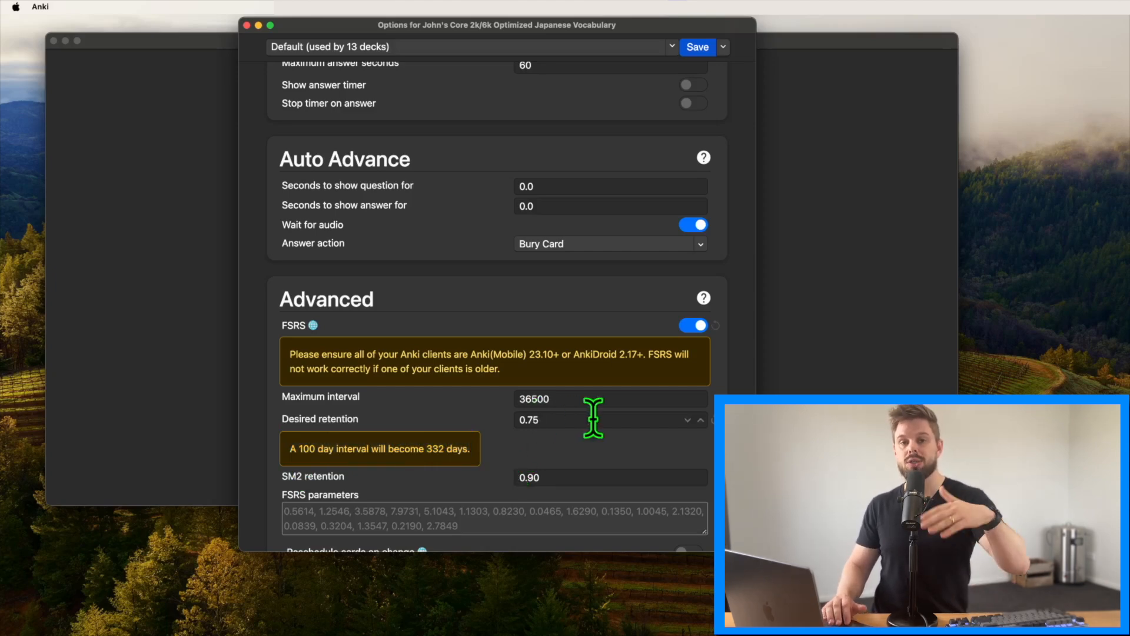
pyautogui.write('0.90')
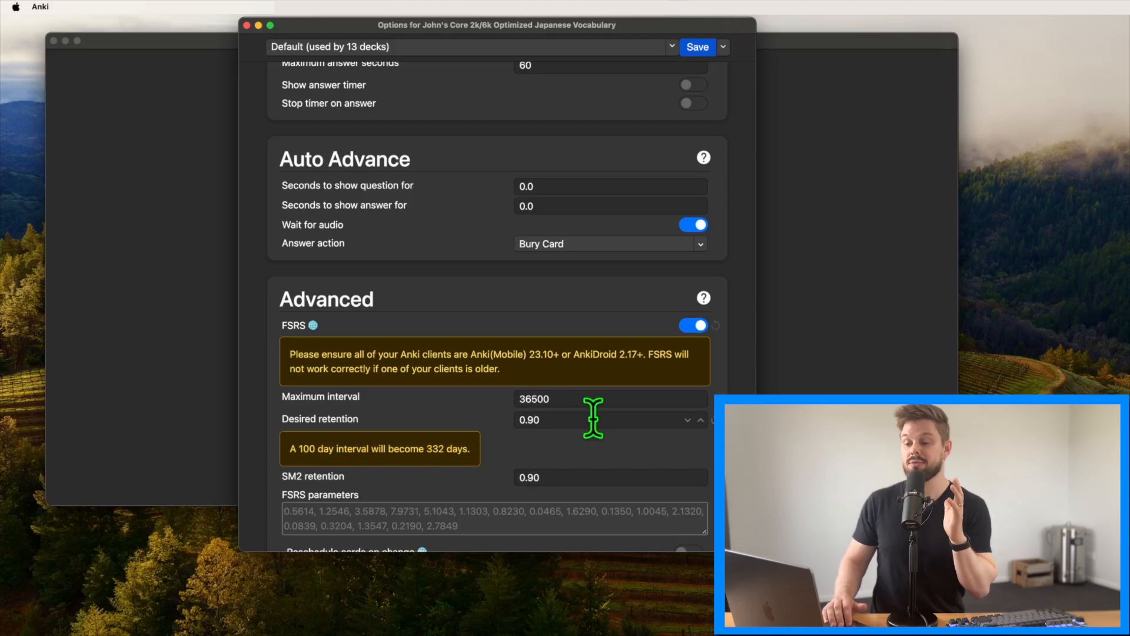
# Step: Read the FSRS parameters help, run Optimize, and dismiss the insufficient-history error
pyautogui.click(703, 297)
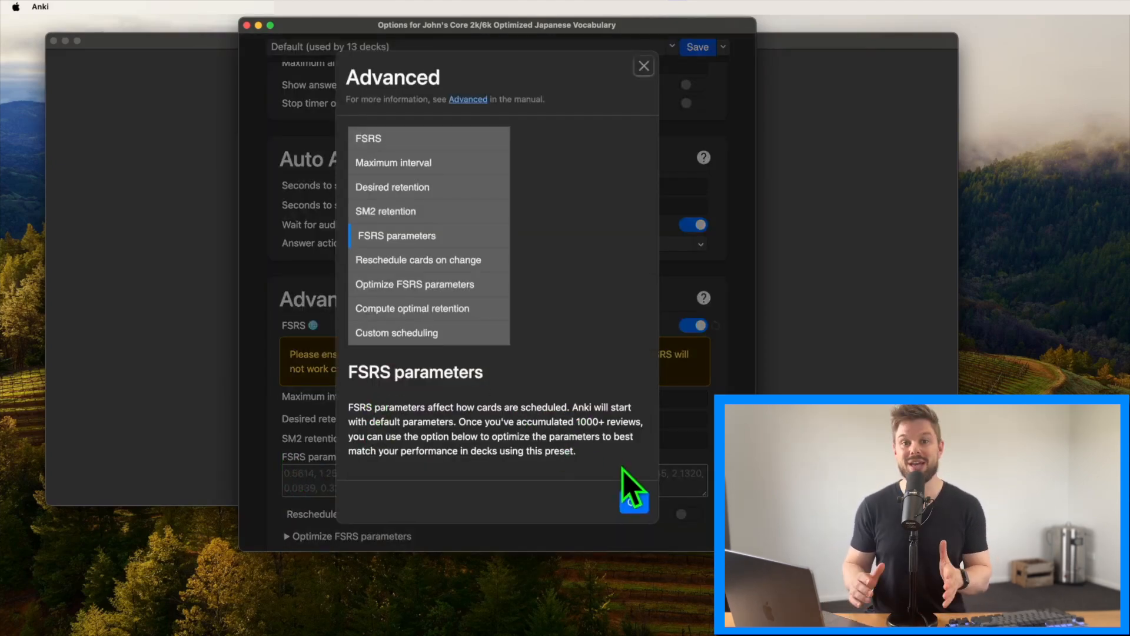
pyautogui.click(643, 66)
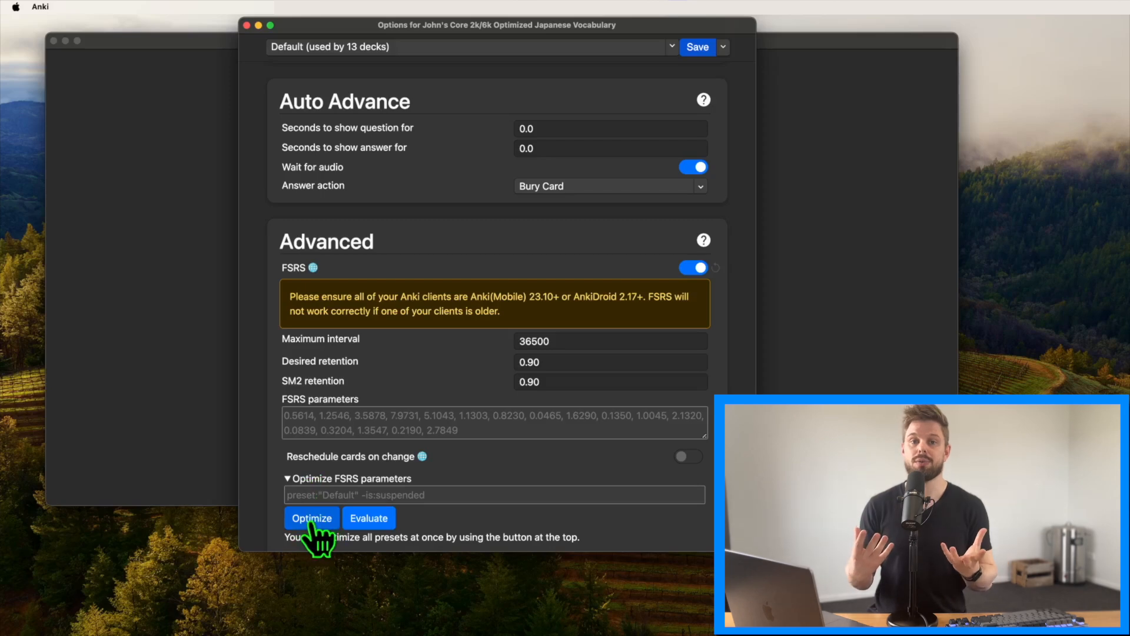
pyautogui.click(311, 517)
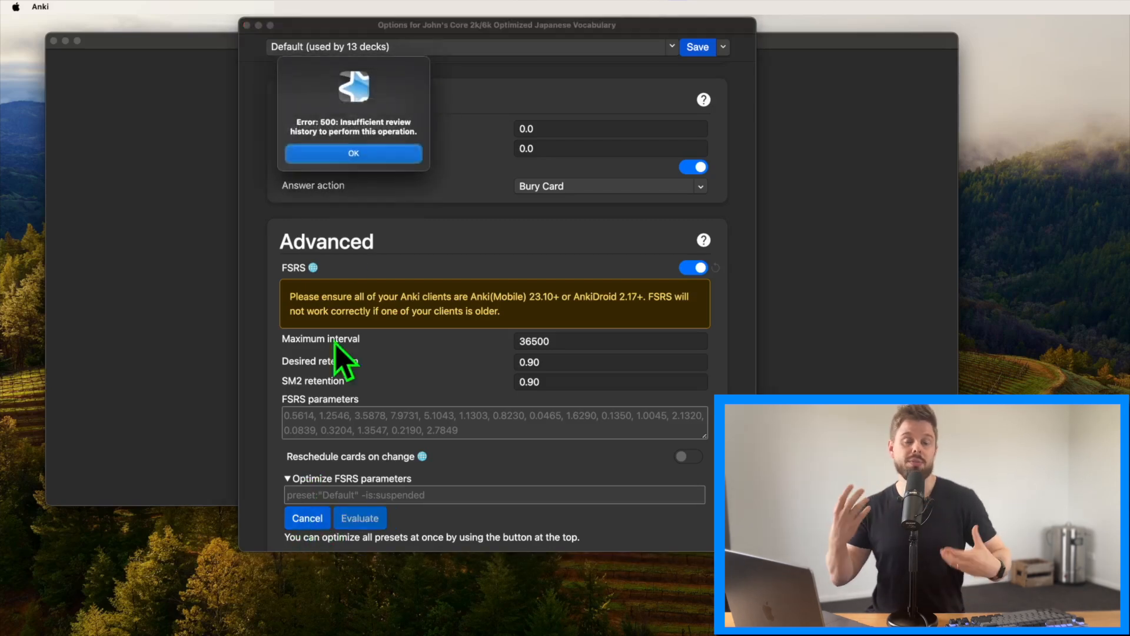
pyautogui.click(353, 153)
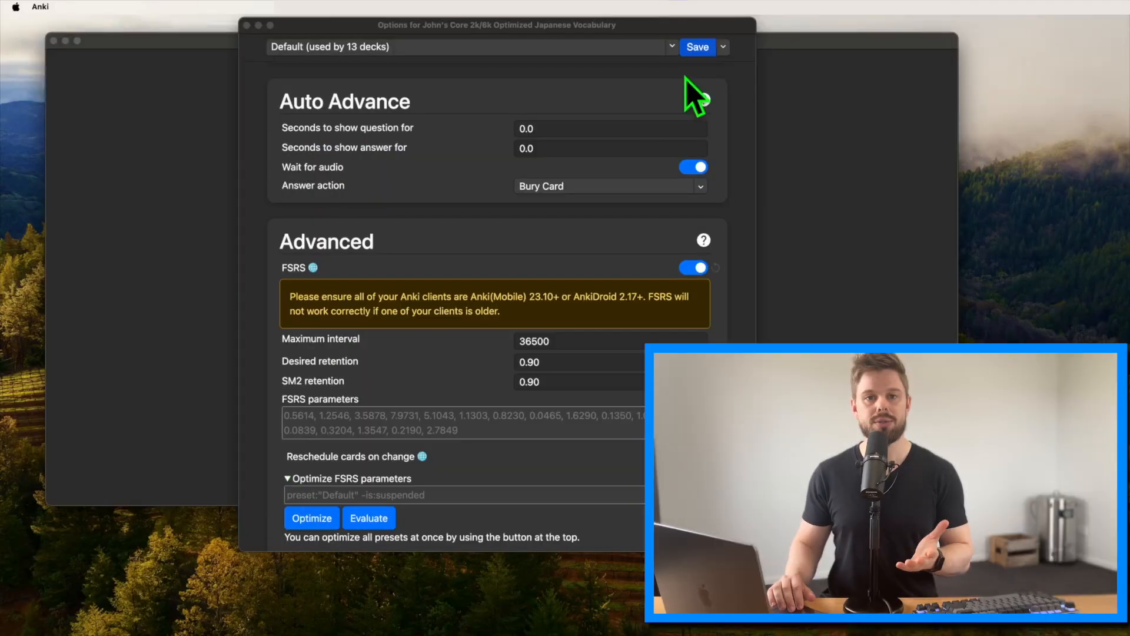
# Step: Save the vocabulary options, then give Kana its own cloned preset with 24 new cards/day
pyautogui.click(698, 47)
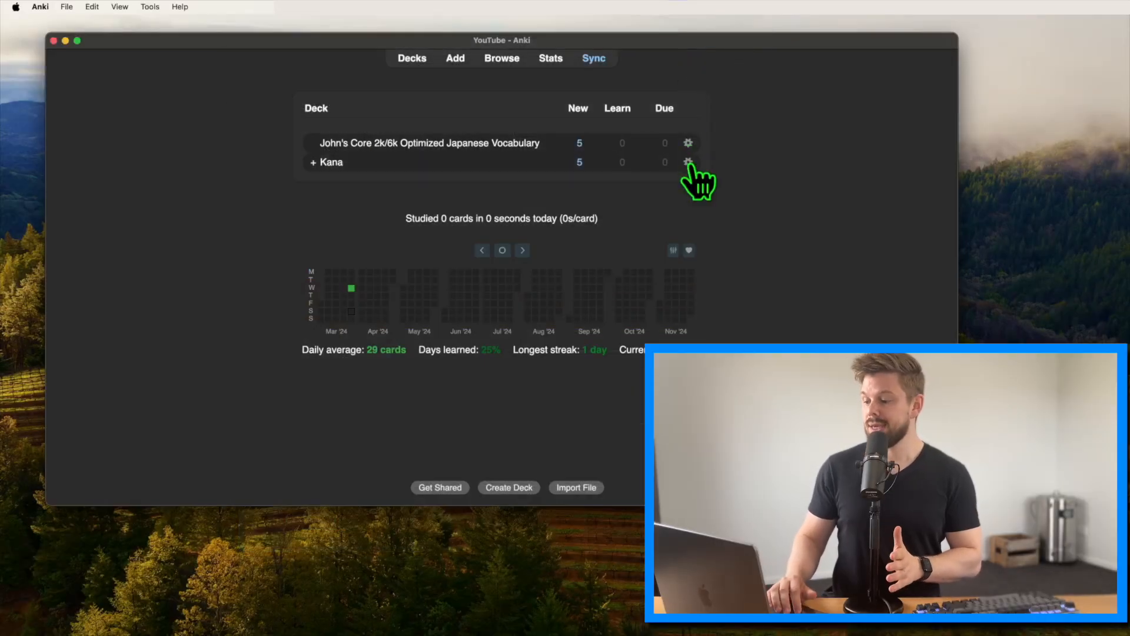
pyautogui.click(687, 161)
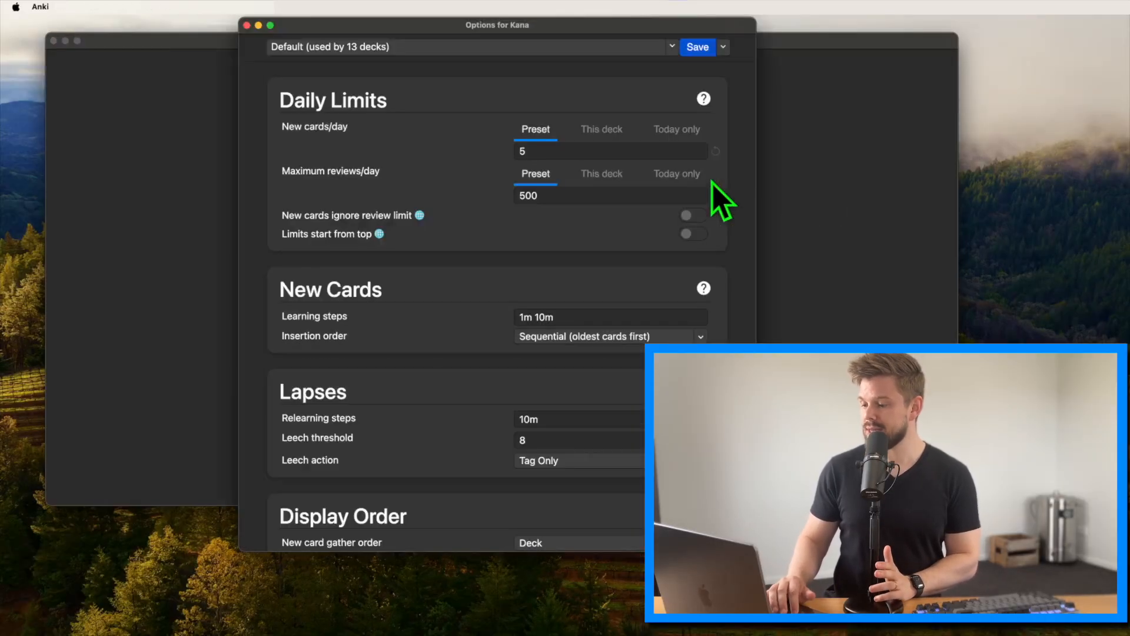
pyautogui.moveTo(570, 138)
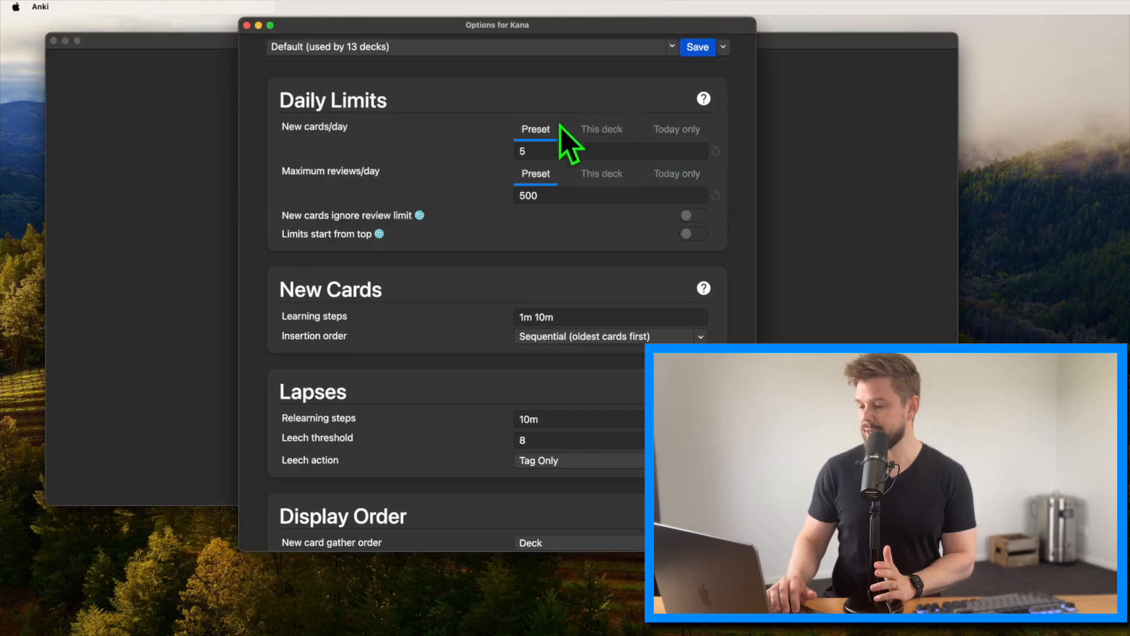
pyautogui.moveTo(501, 97)
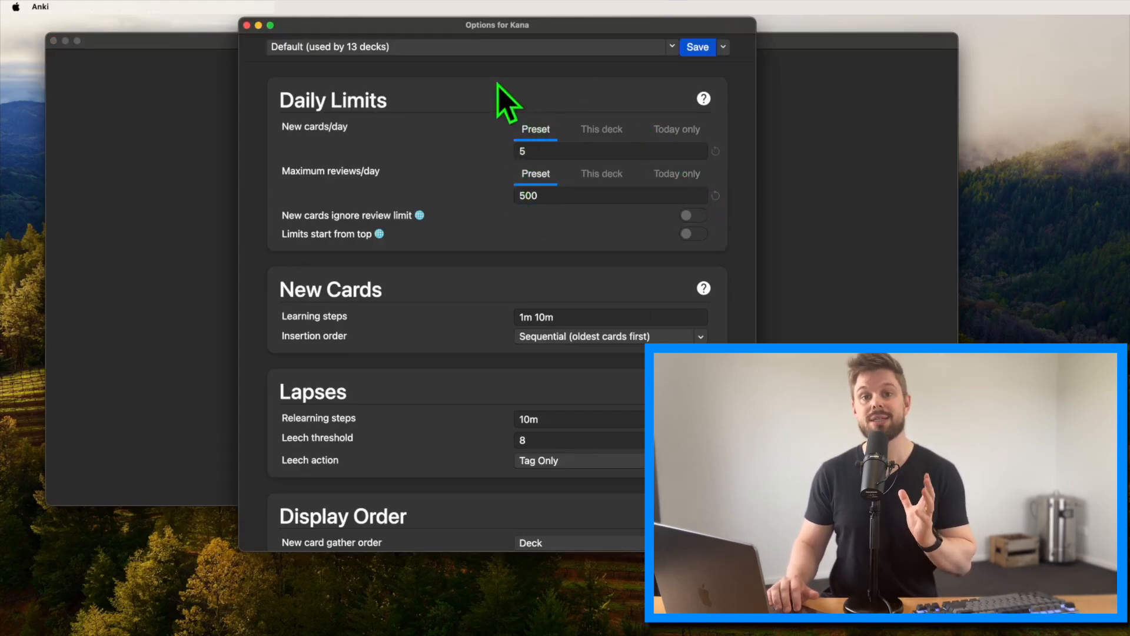
pyautogui.moveTo(730, 62)
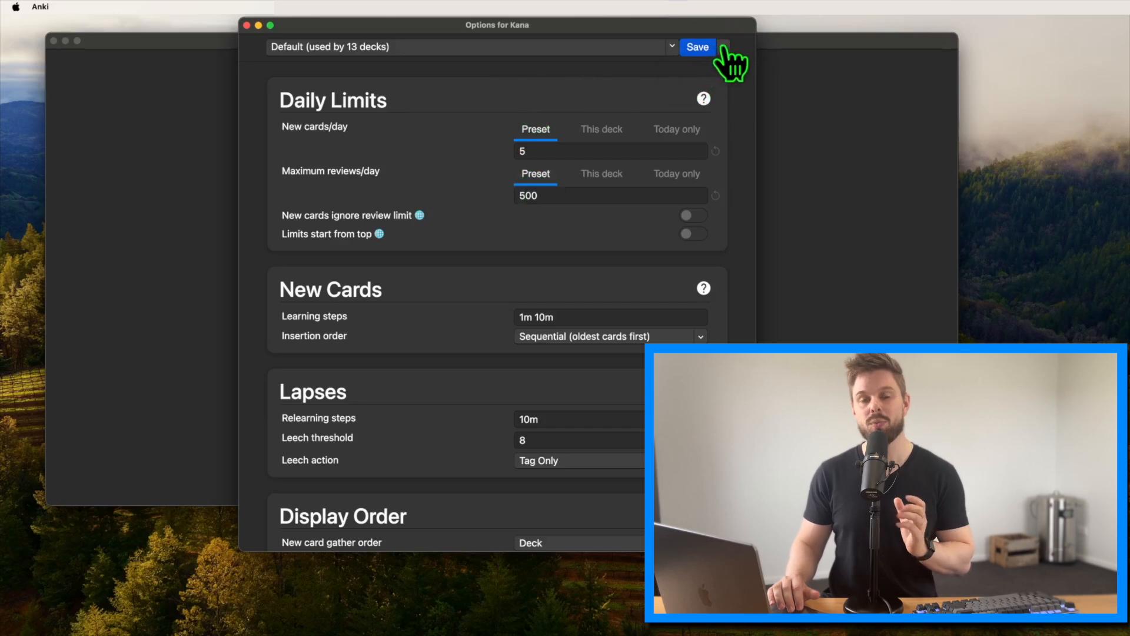
pyautogui.click(725, 46)
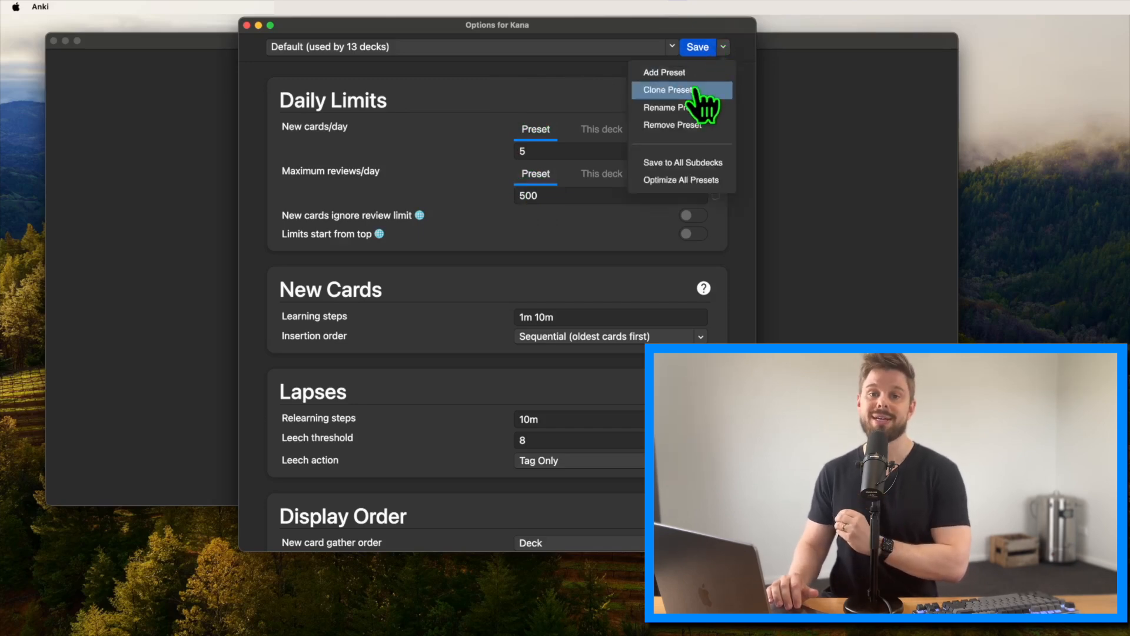
pyautogui.click(668, 90)
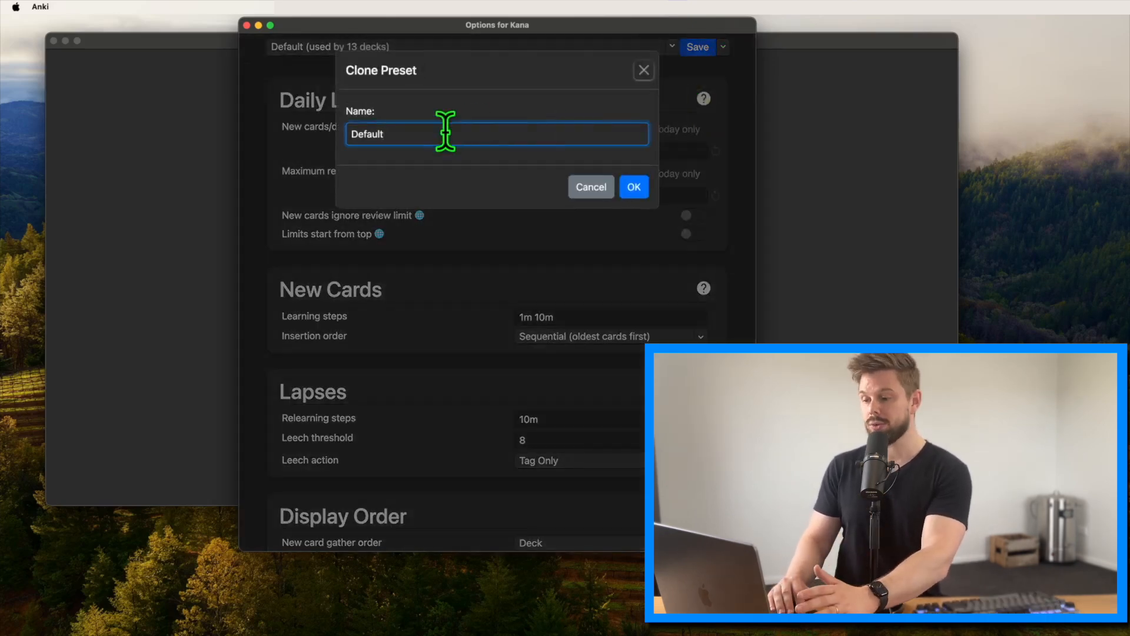
pyautogui.write('K')
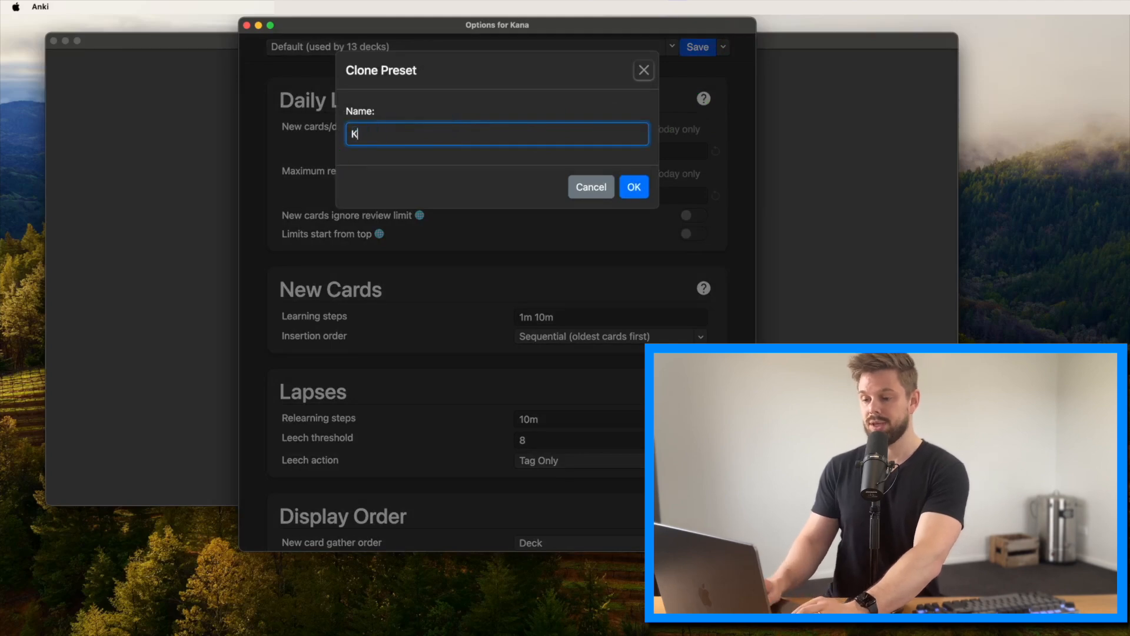
pyautogui.click(634, 181)
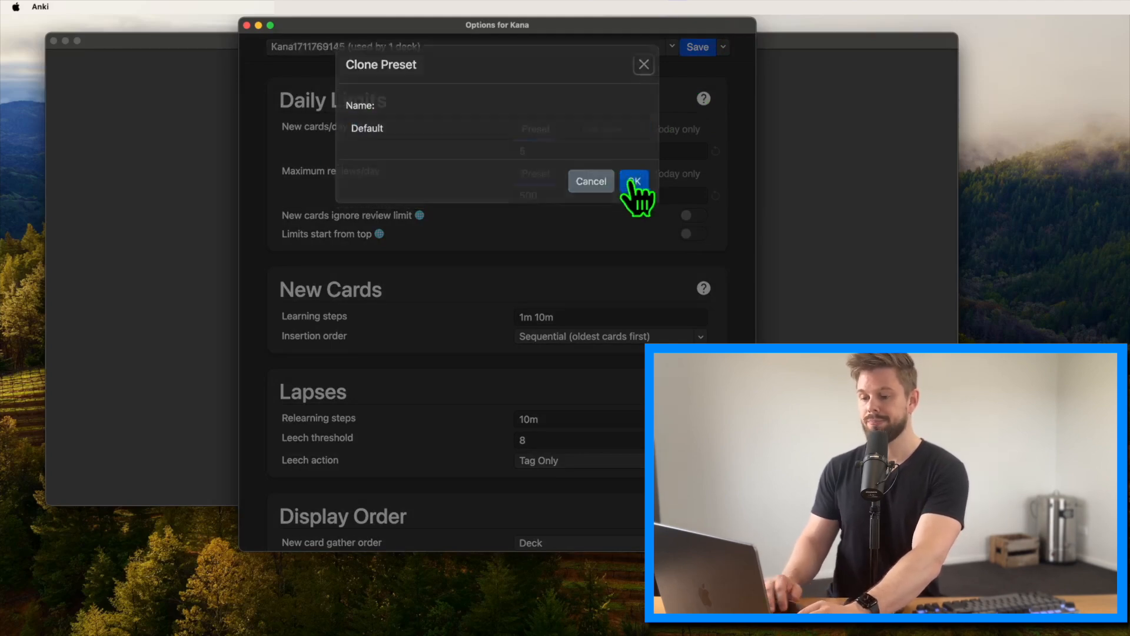
pyautogui.click(634, 181)
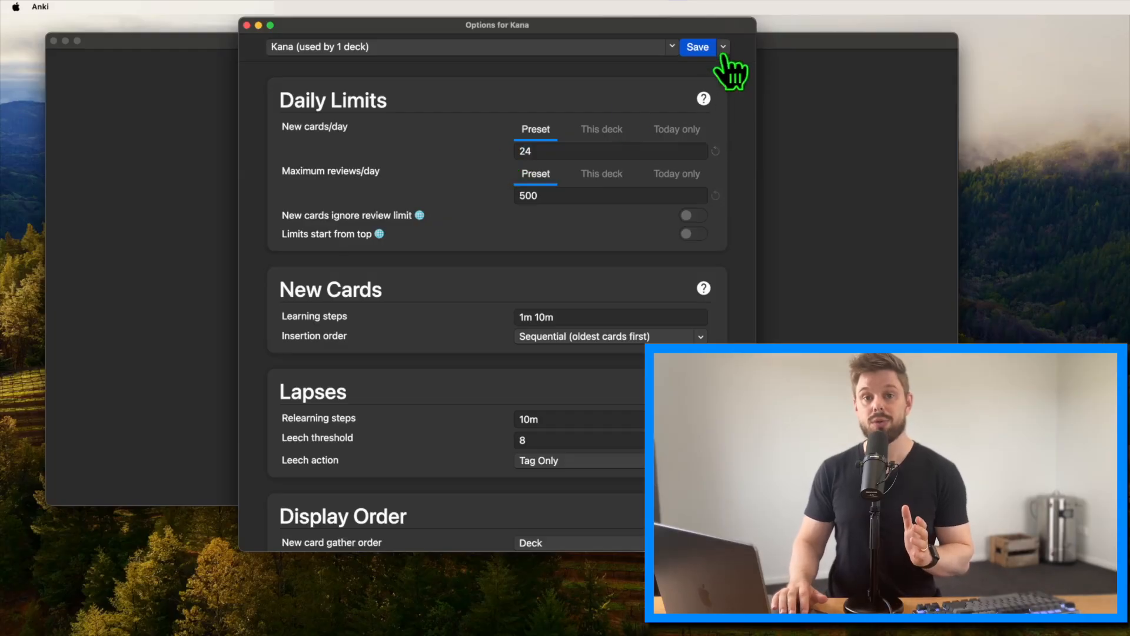
pyautogui.click(723, 46)
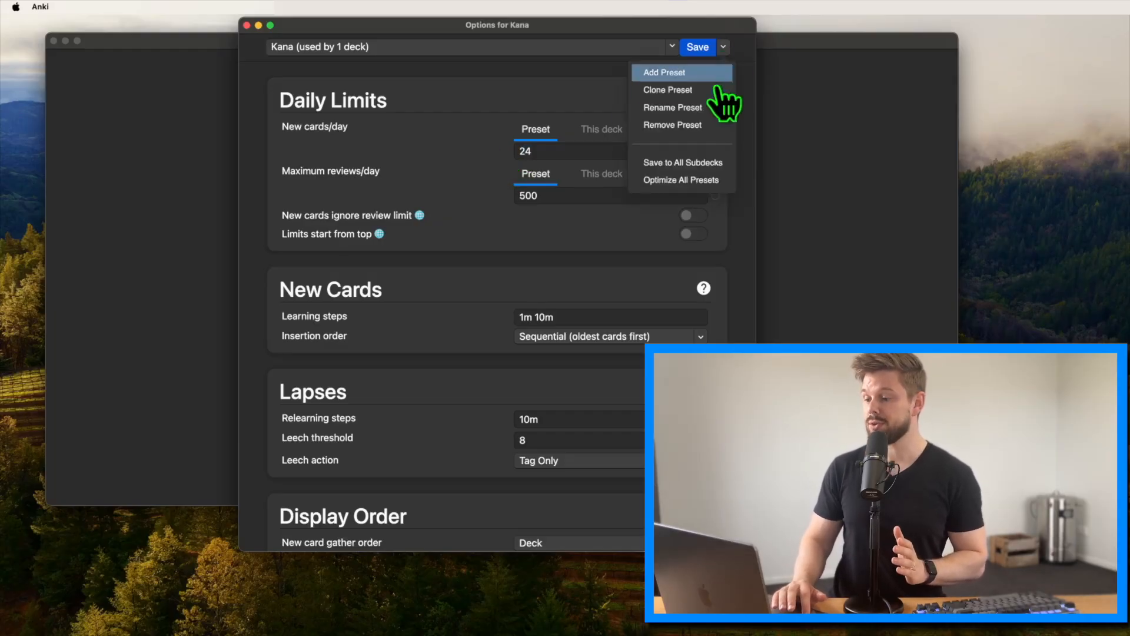
pyautogui.moveTo(692, 163)
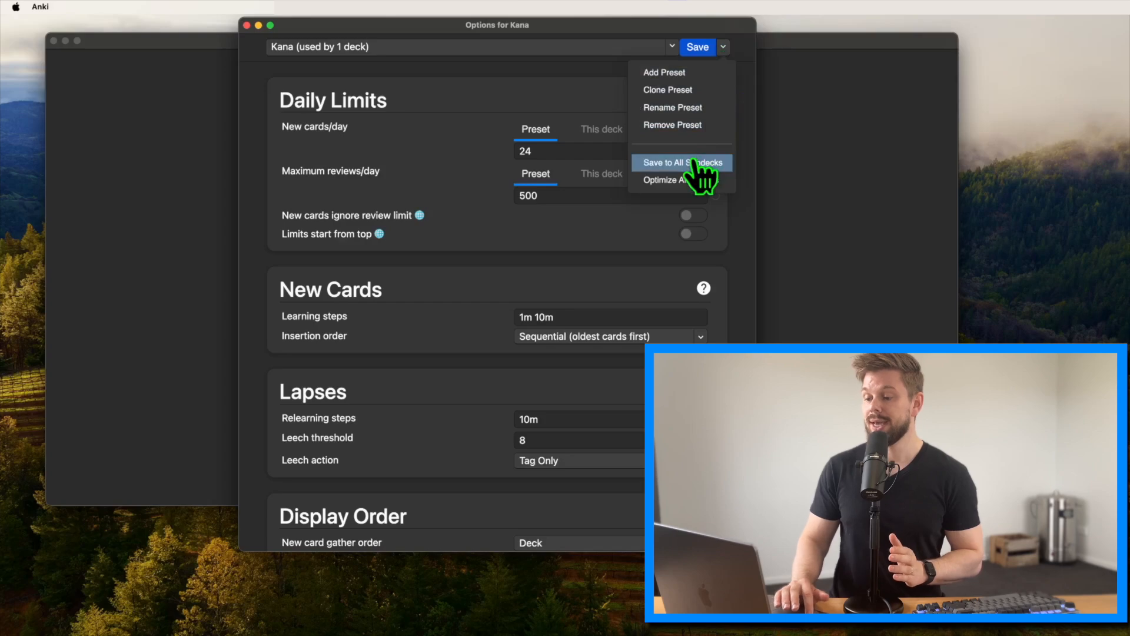
pyautogui.click(681, 163)
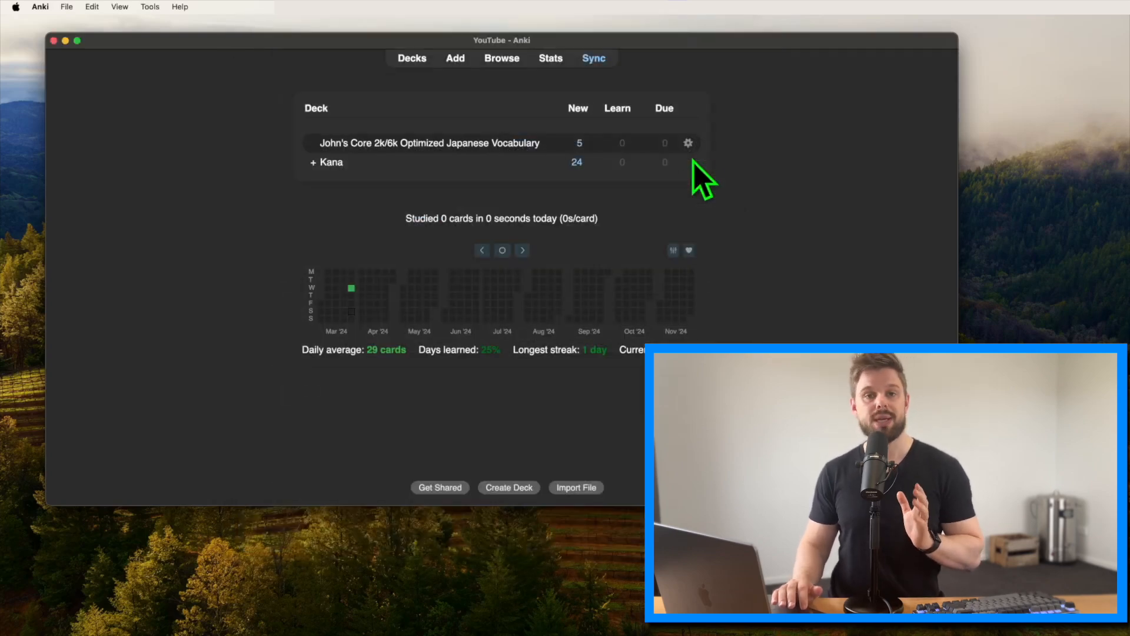
# Step: Preview the back of the ああ card, meaning 'that kind of', with its example sentence
pyautogui.click(311, 162)
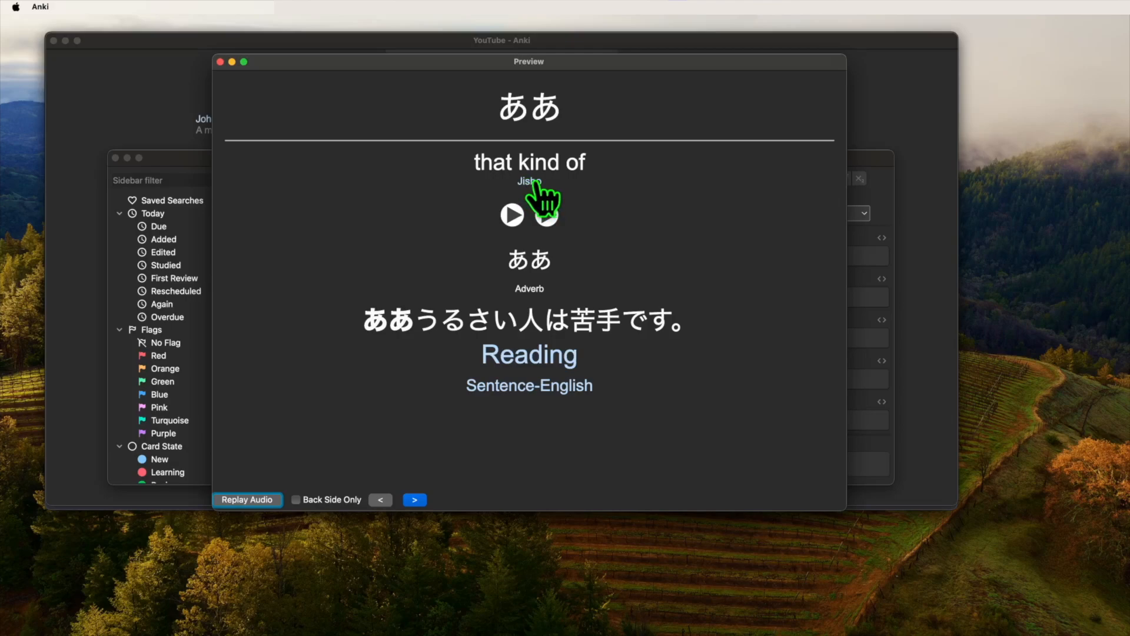
# Step: Open ああ on jisho.org and scroll through its meanings, examples and kanji
pyautogui.click(529, 180)
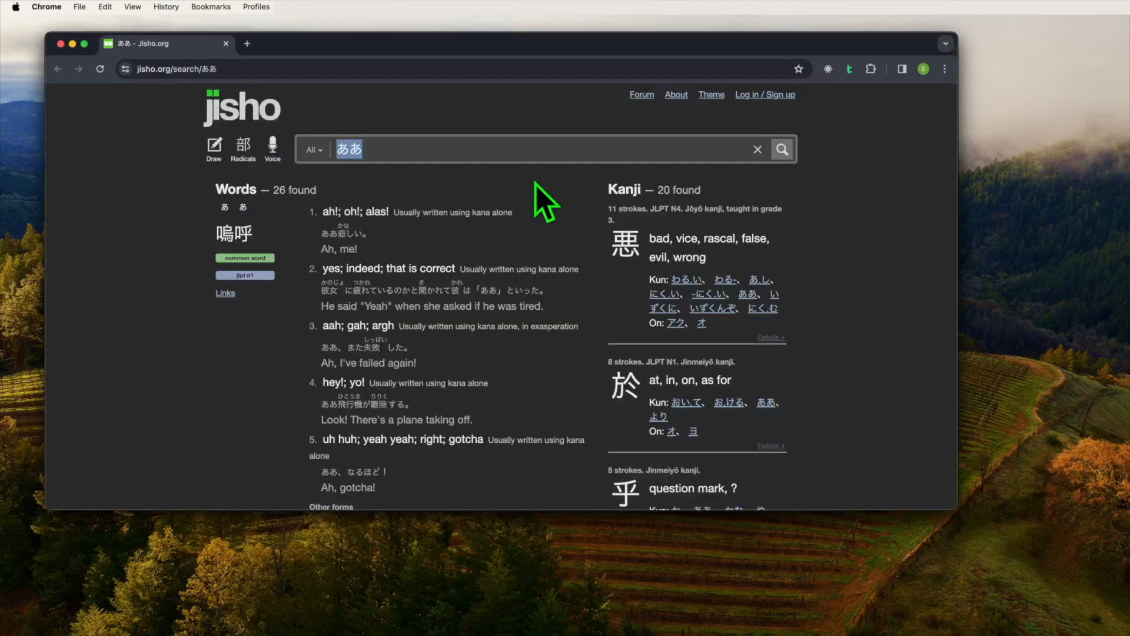
pyautogui.moveTo(381, 268)
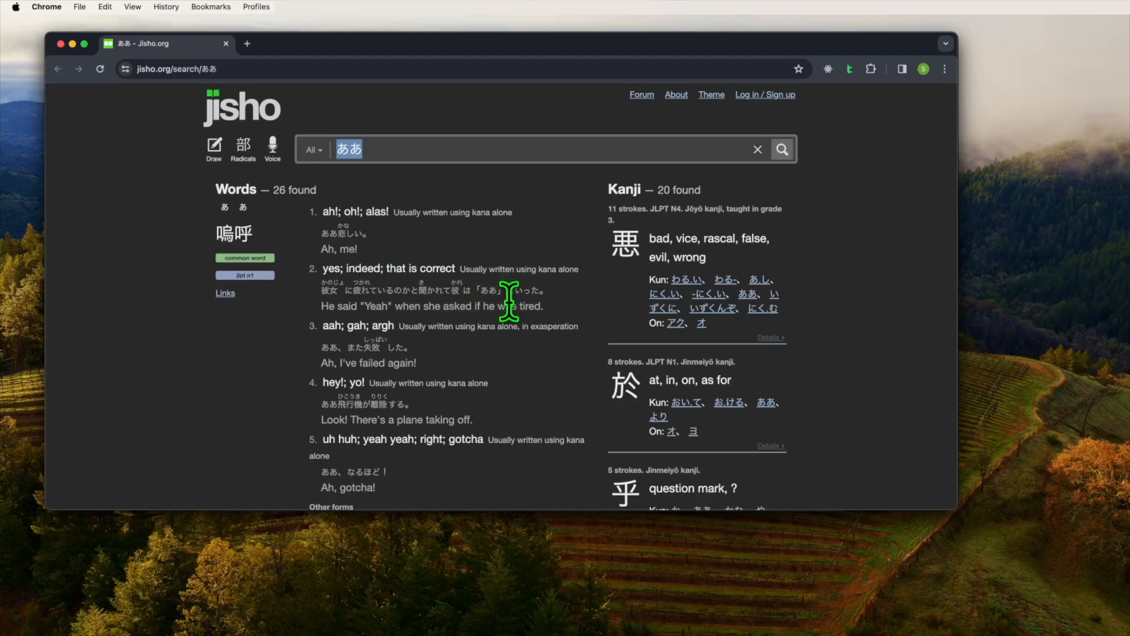
pyautogui.scroll(-3)
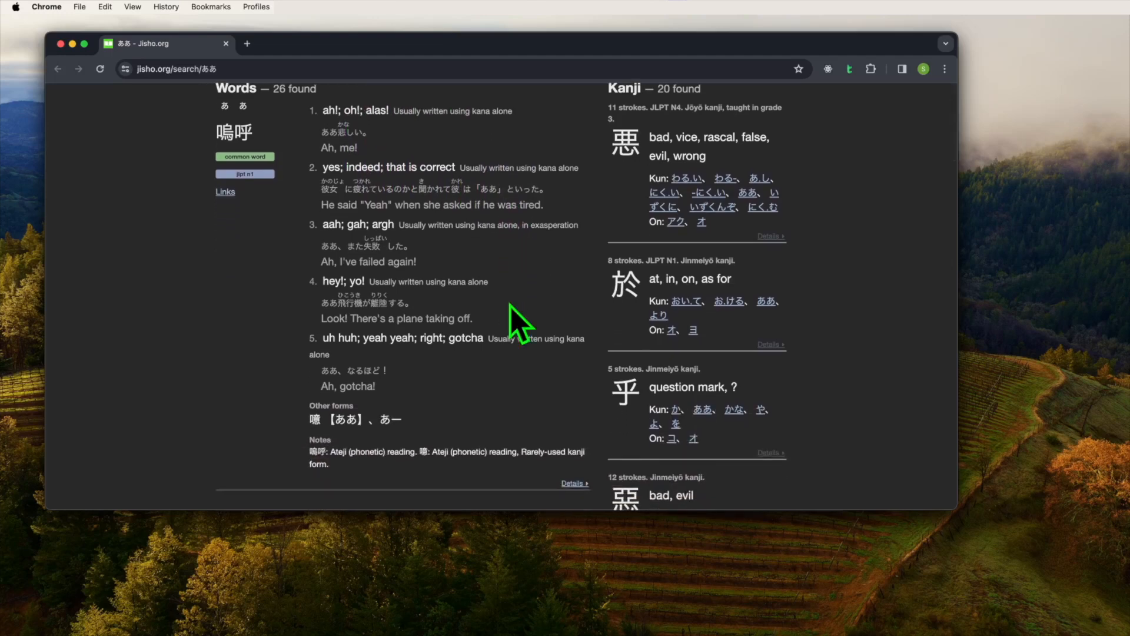
pyautogui.scroll(-3)
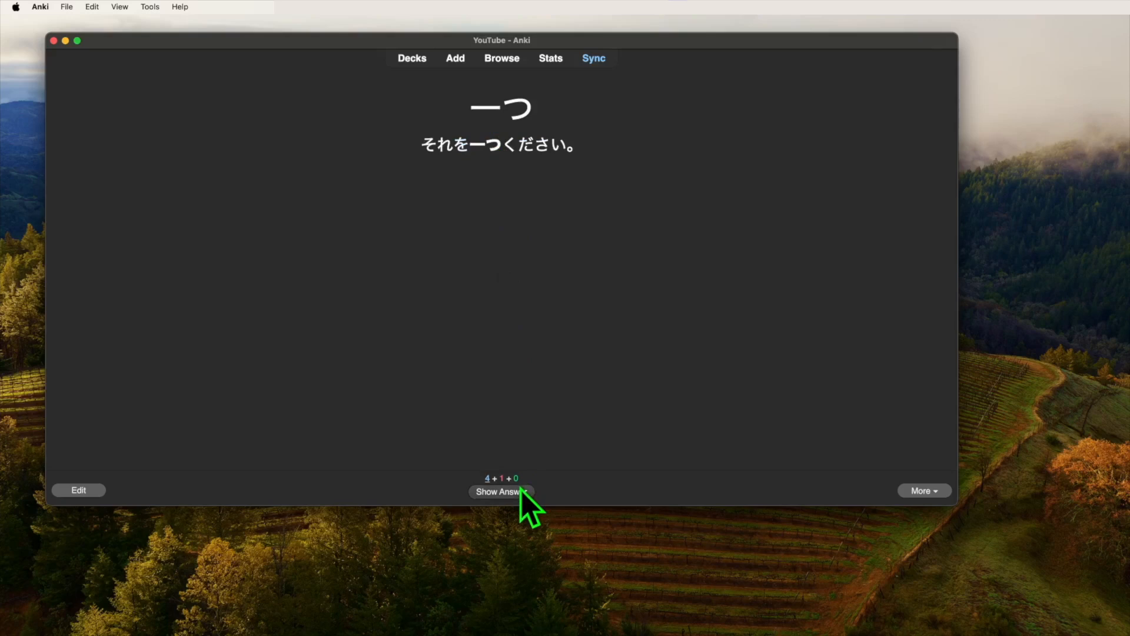
# Step: Leave the 一つ review and return to the Core 2k/6k vocabulary deck overview
pyautogui.click(501, 492)
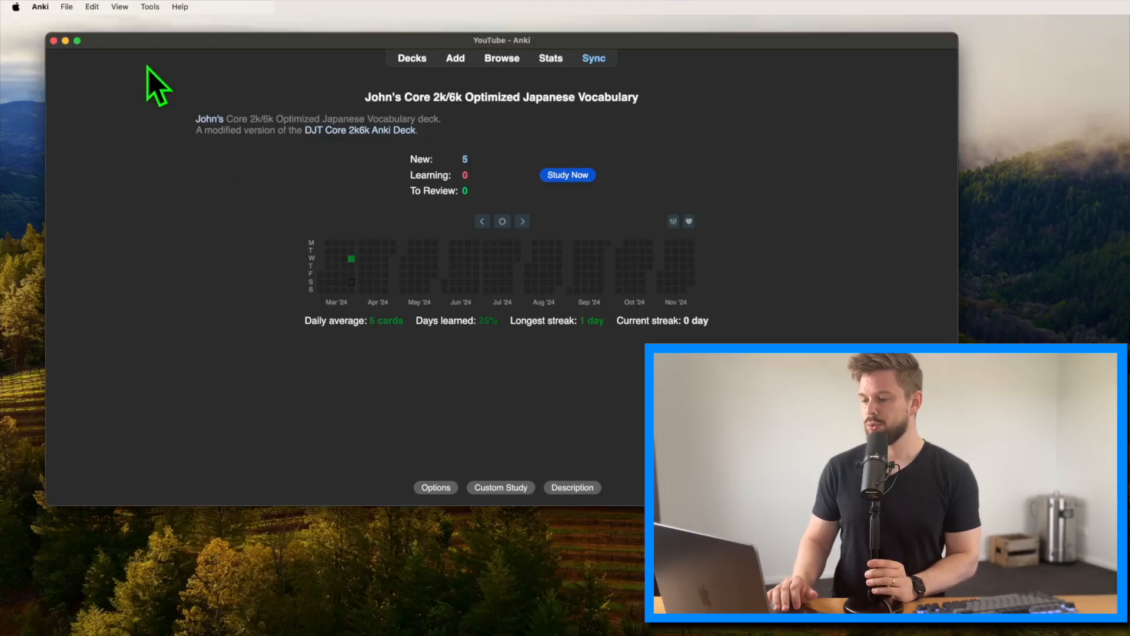
# Step: Open the card templates of the Japanese-75658 note type from Manage Note Types
pyautogui.click(149, 7)
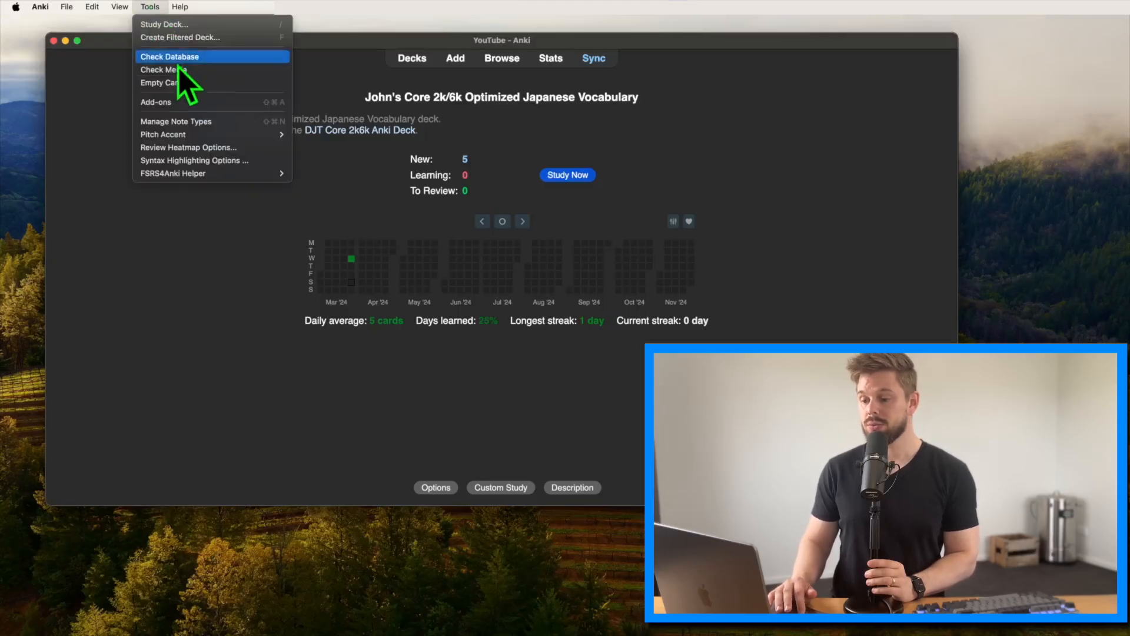
pyautogui.click(175, 121)
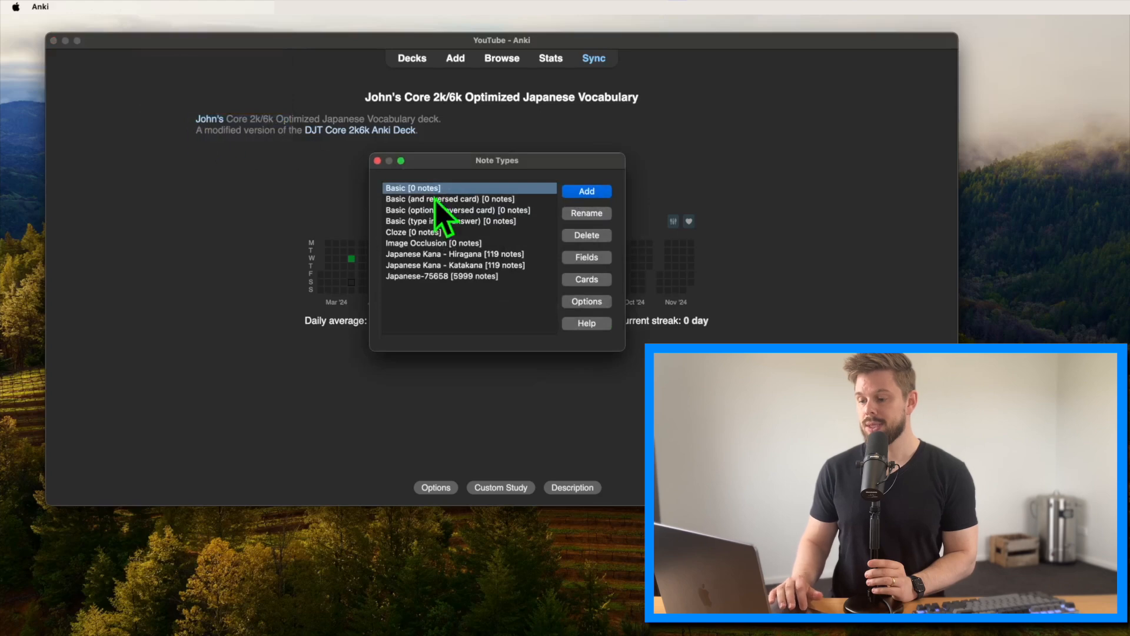
pyautogui.click(441, 276)
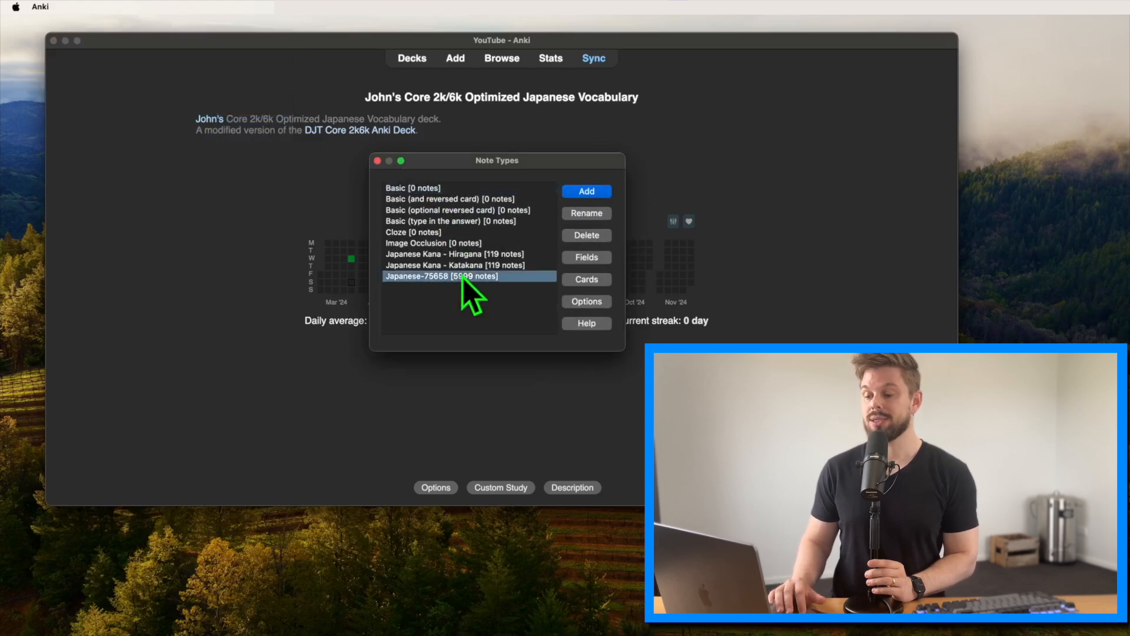
pyautogui.moveTo(586, 290)
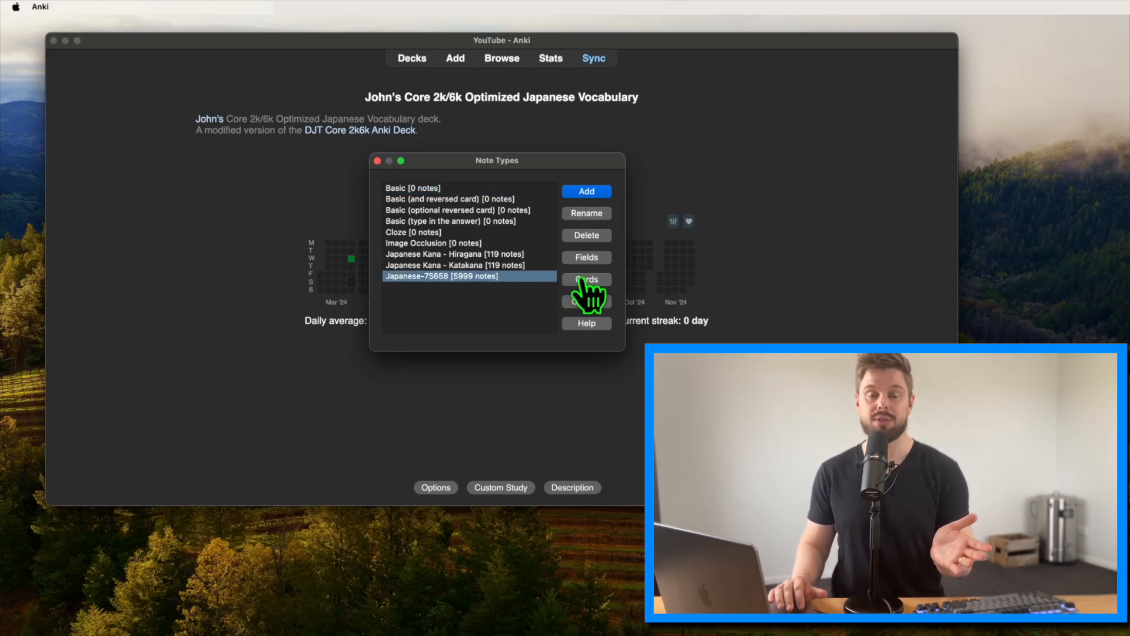
pyautogui.click(587, 279)
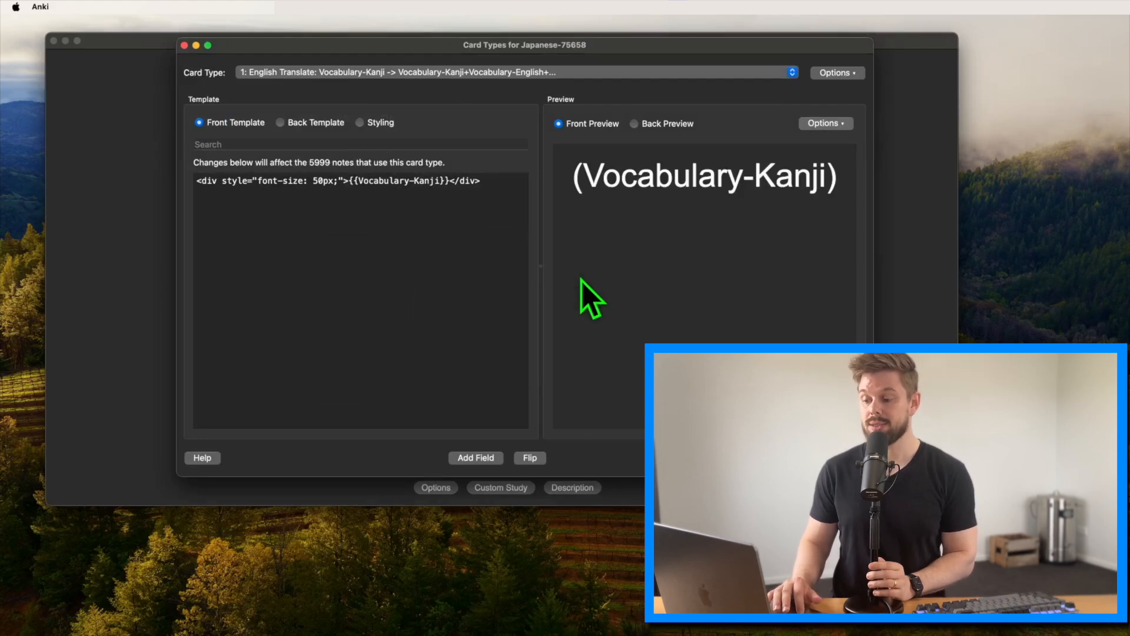
# Step: Inspect the back template, styling, and front and back previews of the card
pyautogui.click(278, 123)
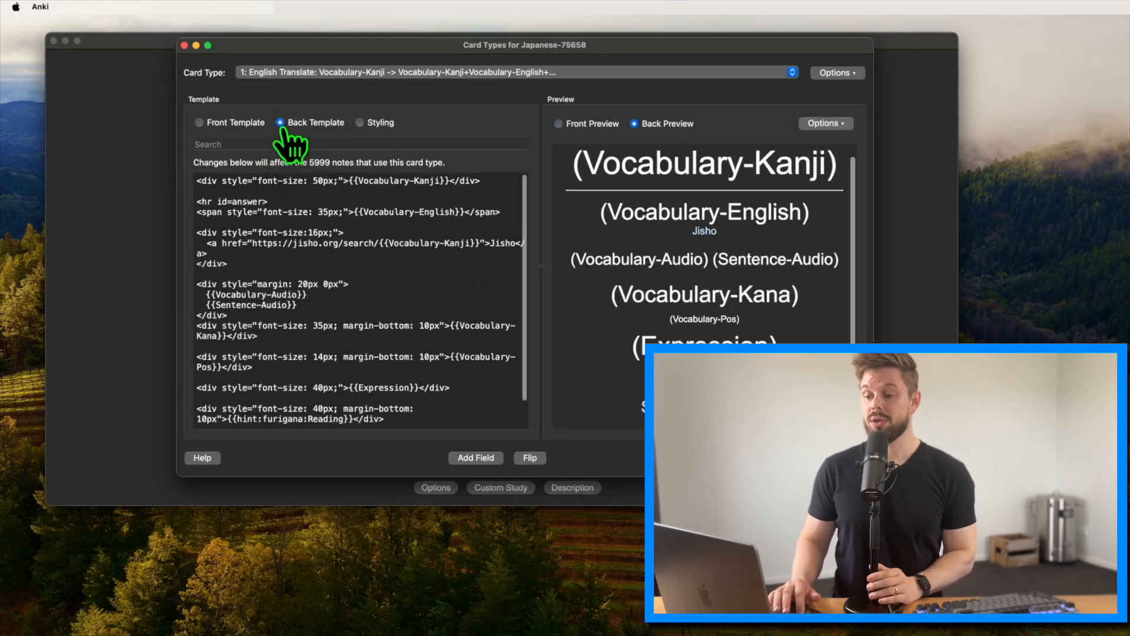
pyautogui.click(359, 123)
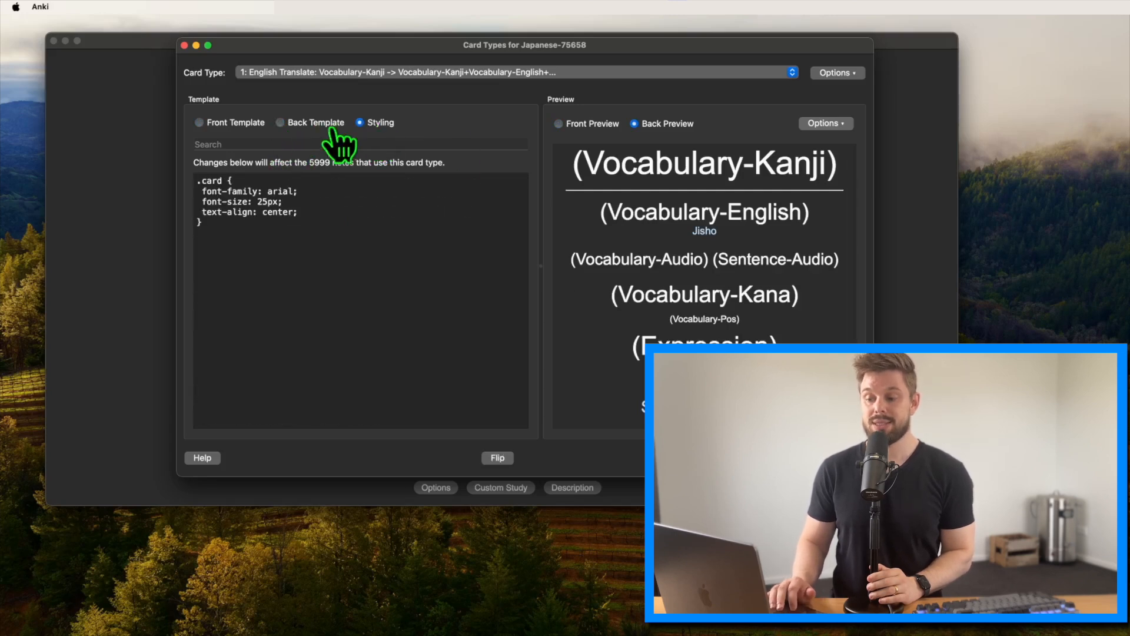
pyautogui.click(560, 124)
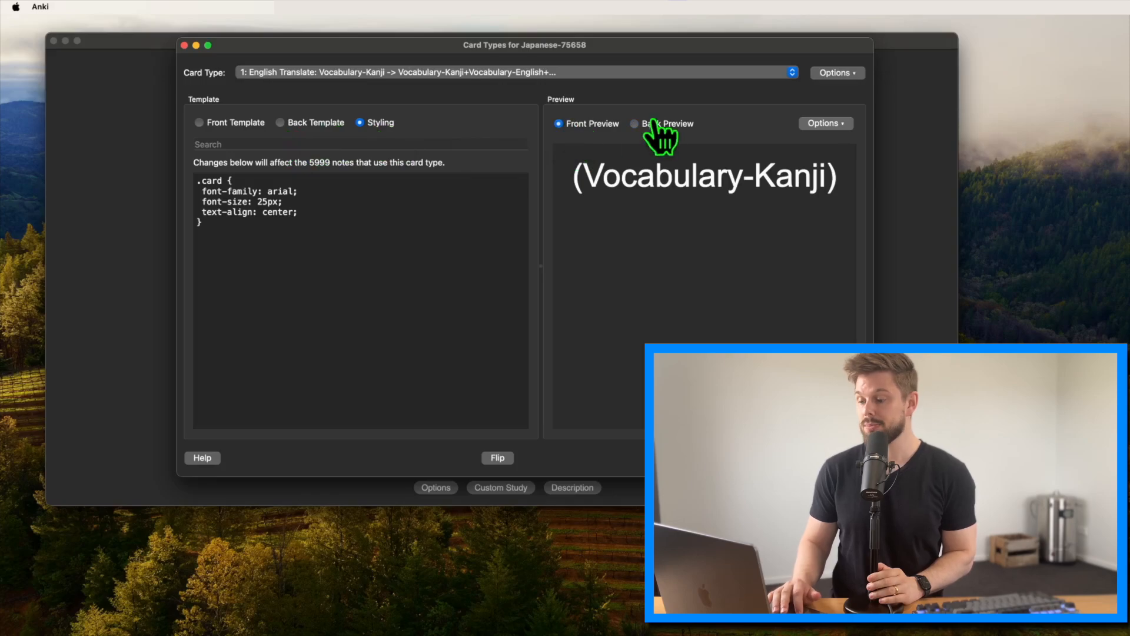
pyautogui.click(632, 123)
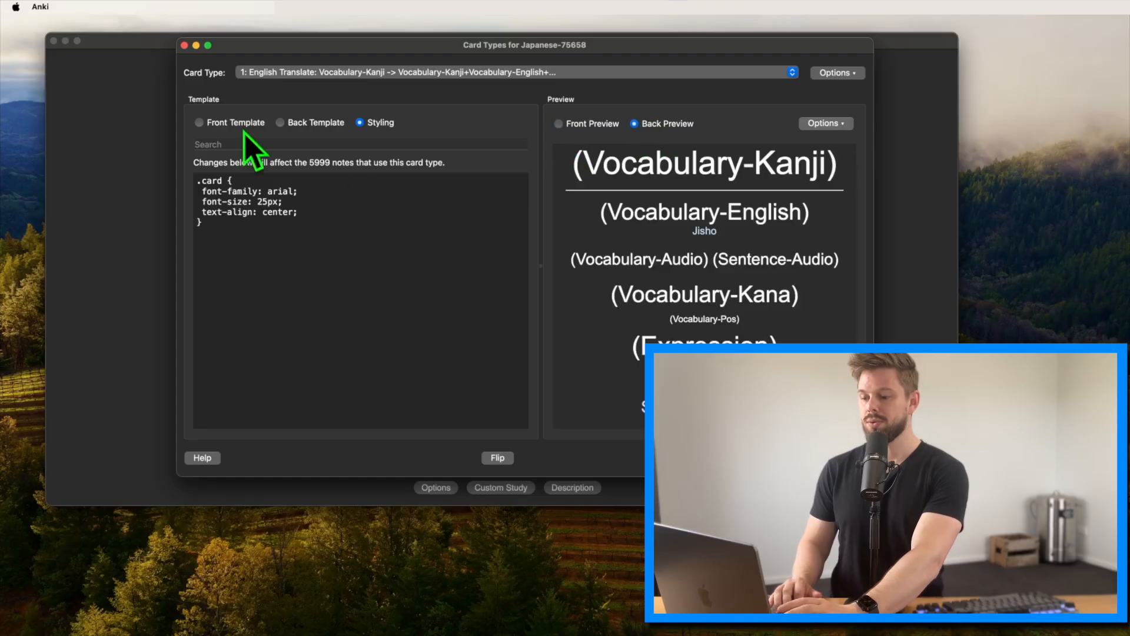
pyautogui.click(198, 122)
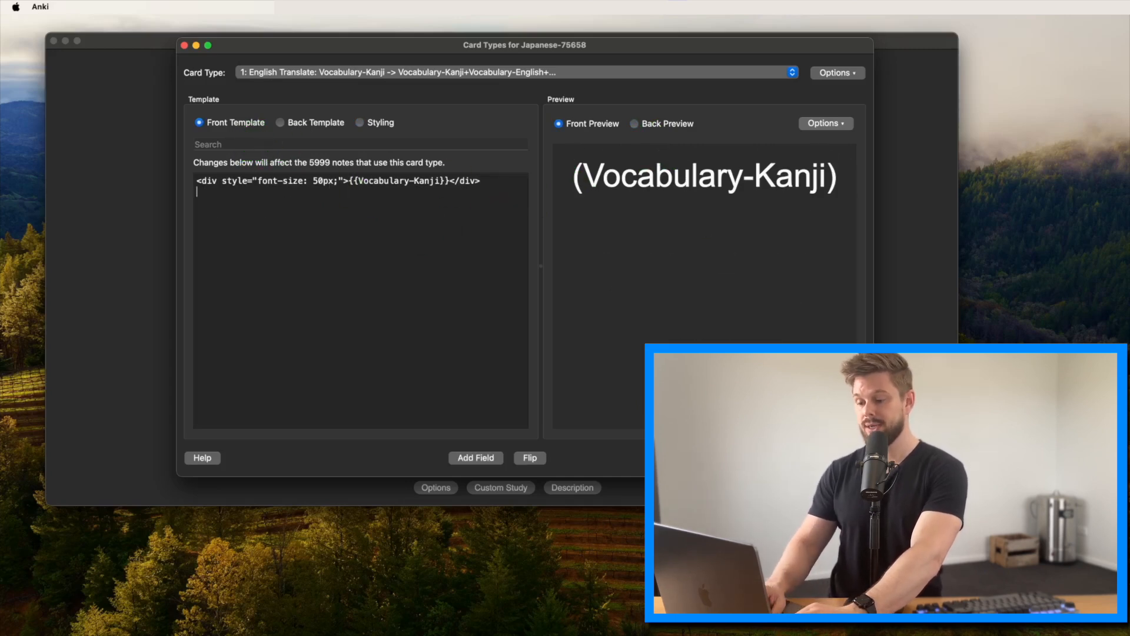
# Step: Add a 25px div with the hint-hidden Expression field to the front template
pyautogui.write('<div')
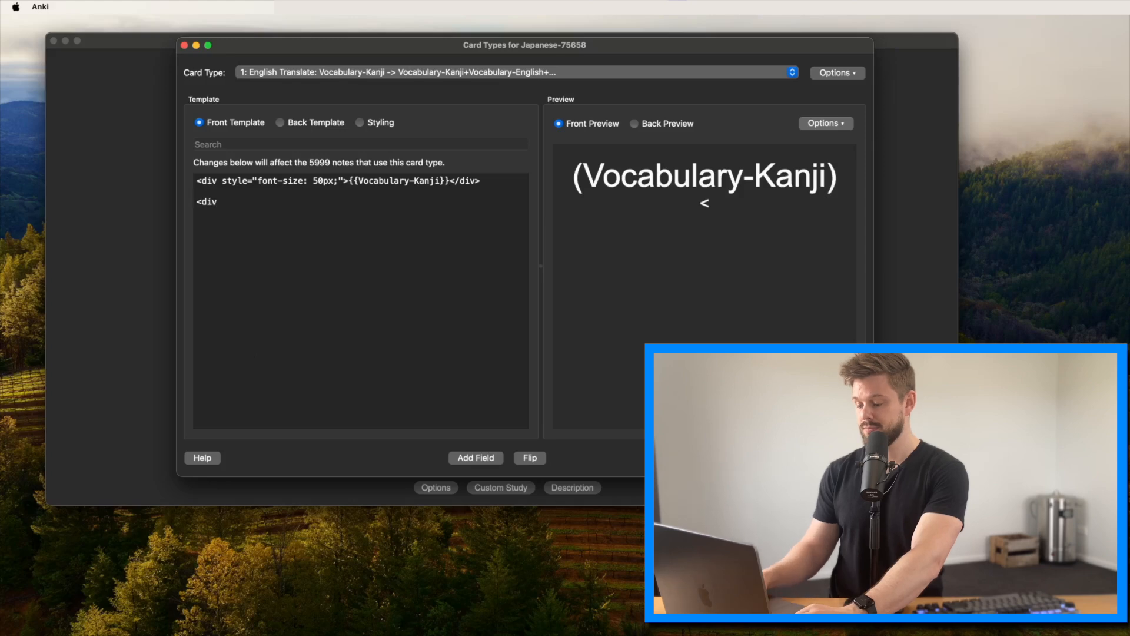
pyautogui.write('></div')
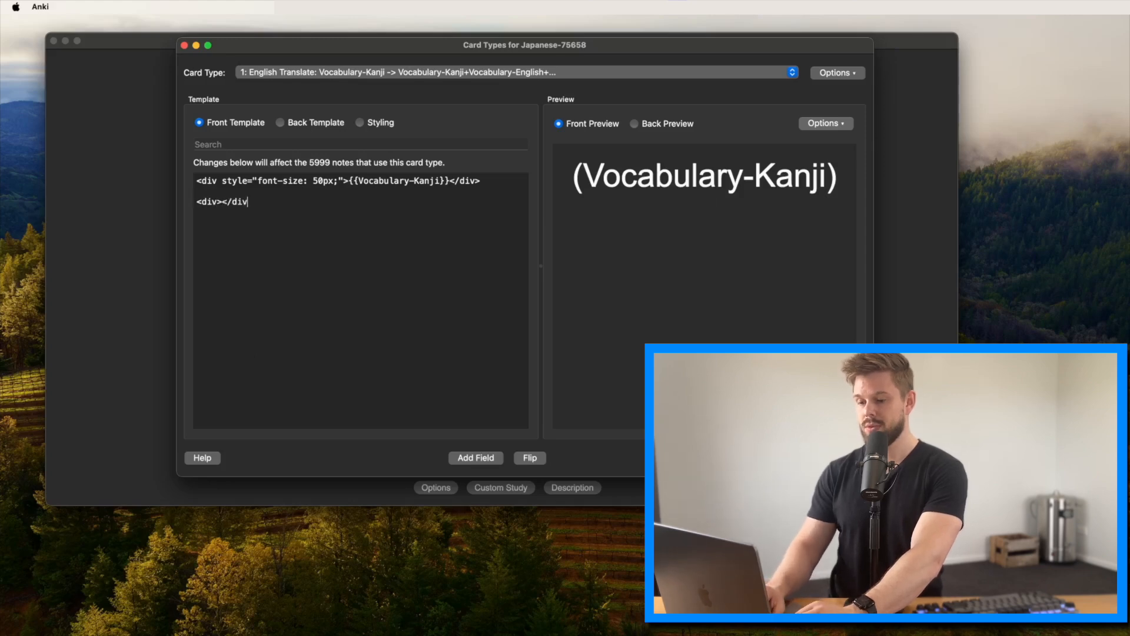
pyautogui.write('>')
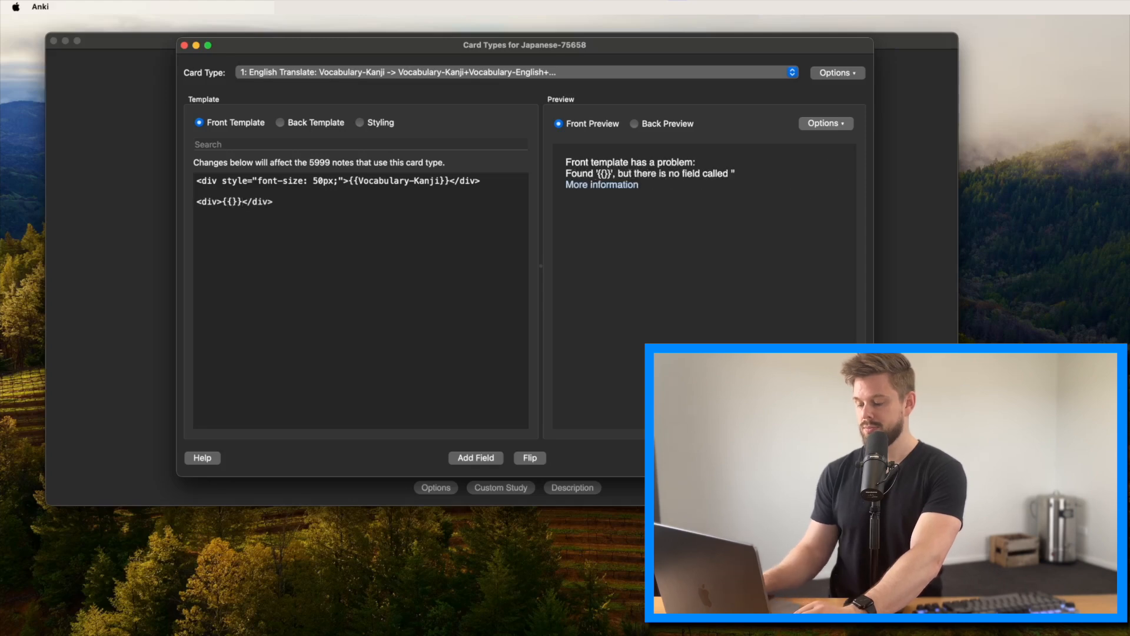
pyautogui.write('Expression')
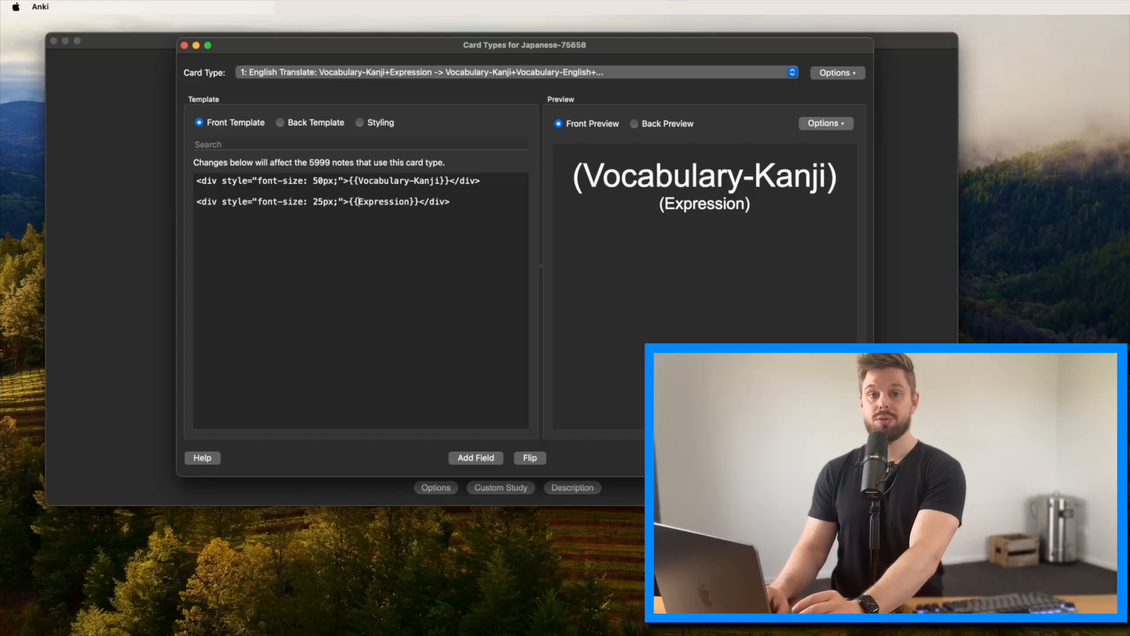
pyautogui.write('hint')
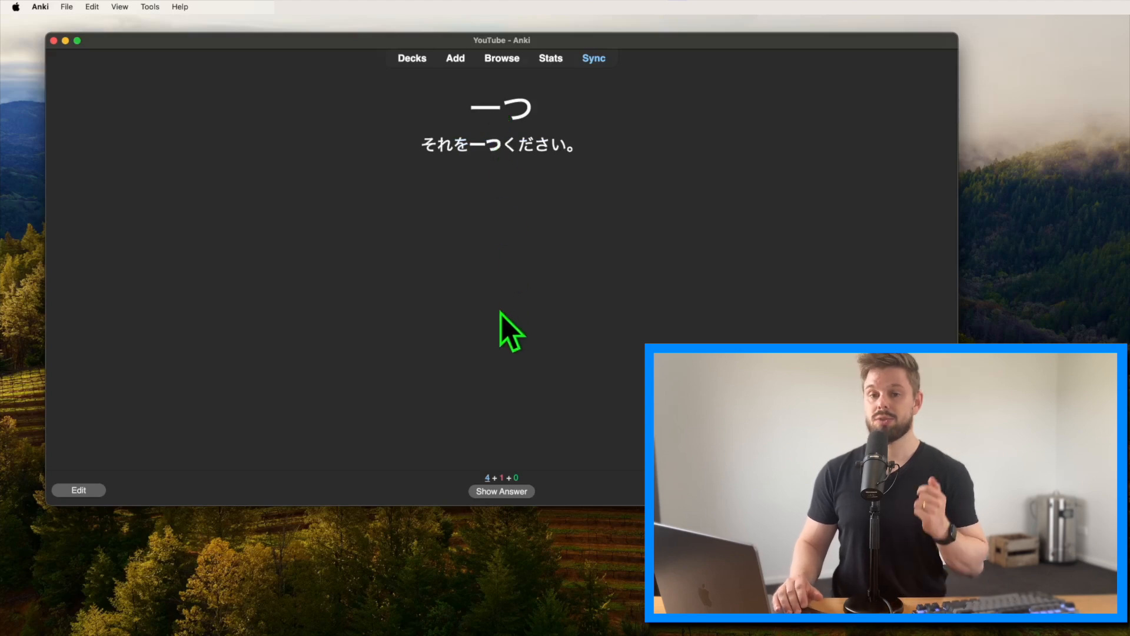
# Step: Reveal the card's answer, then enter add-on code 148002038 in Get Add-ons
pyautogui.click(501, 490)
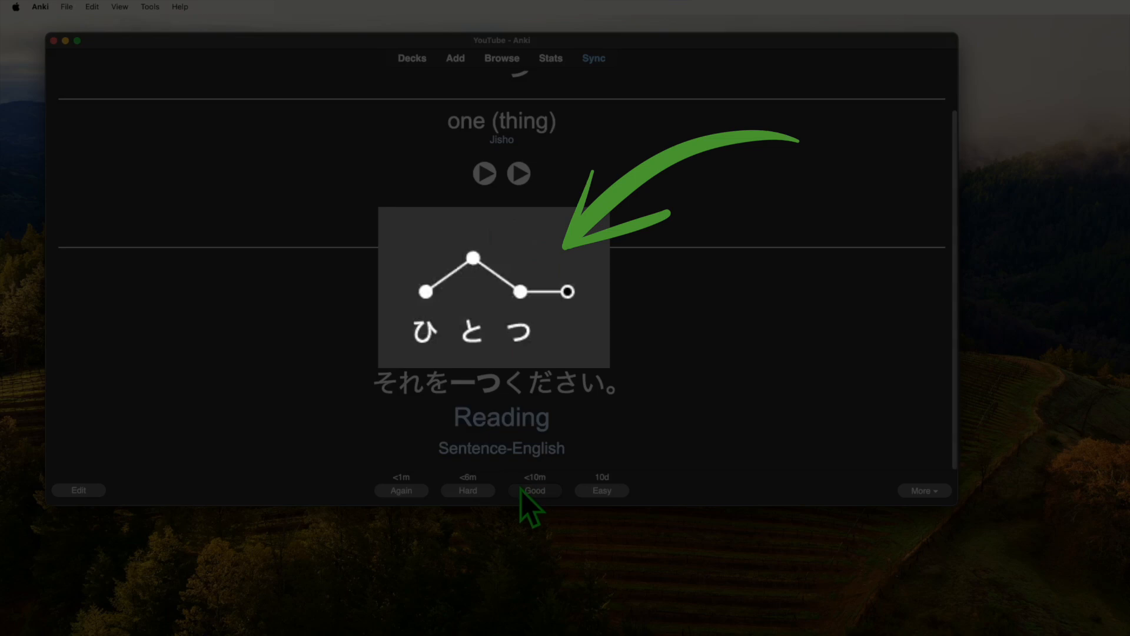
pyautogui.click(149, 6)
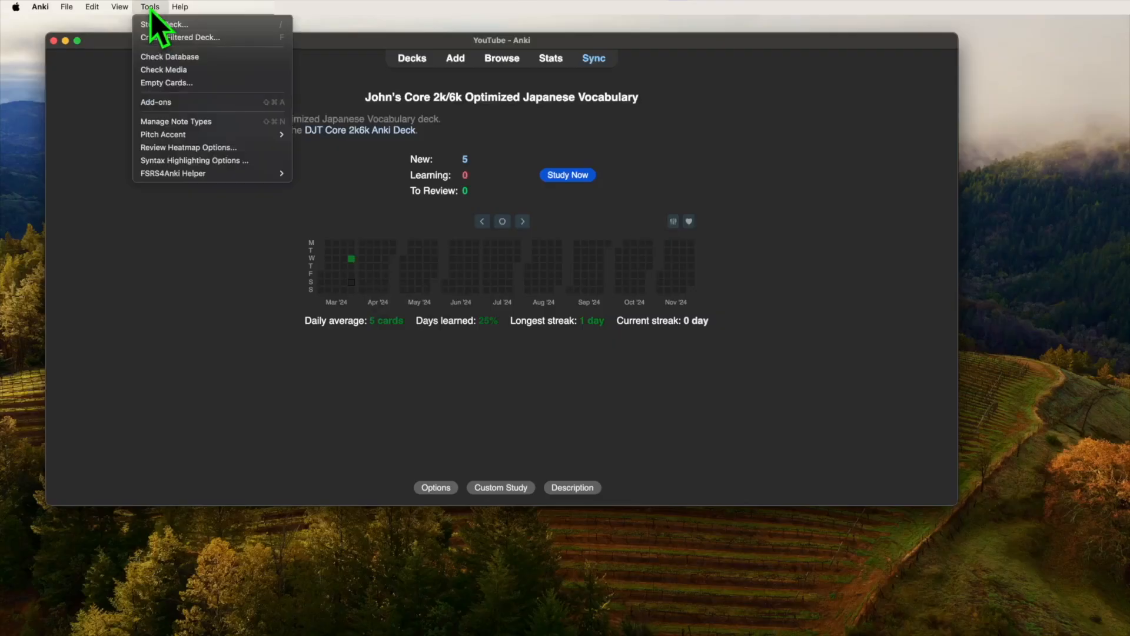
pyautogui.click(156, 102)
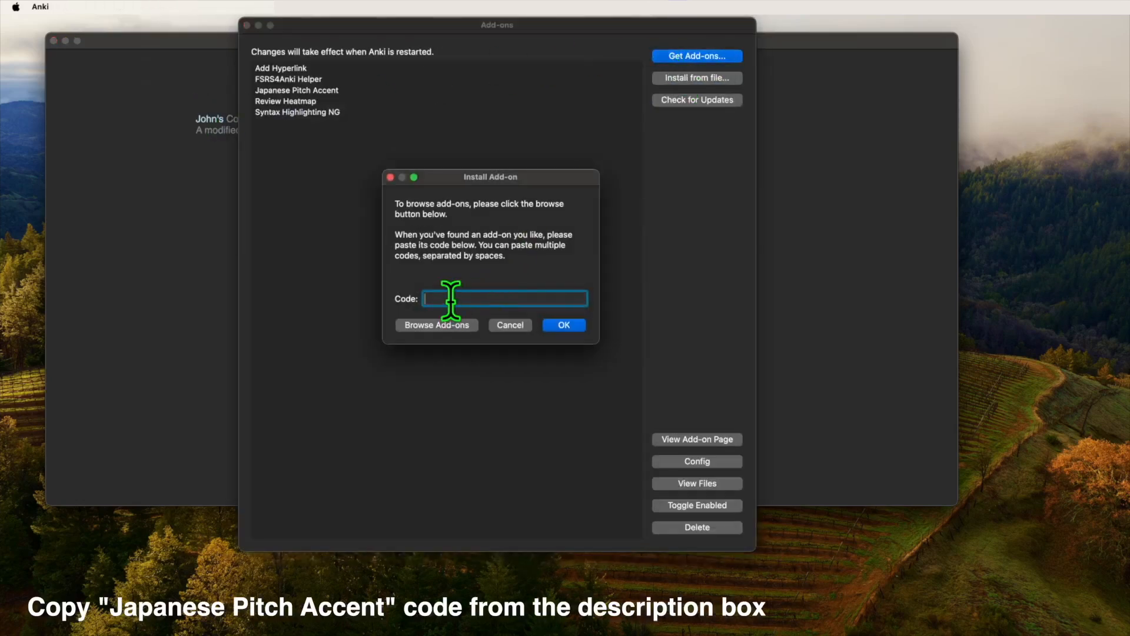
pyautogui.write('148002038')
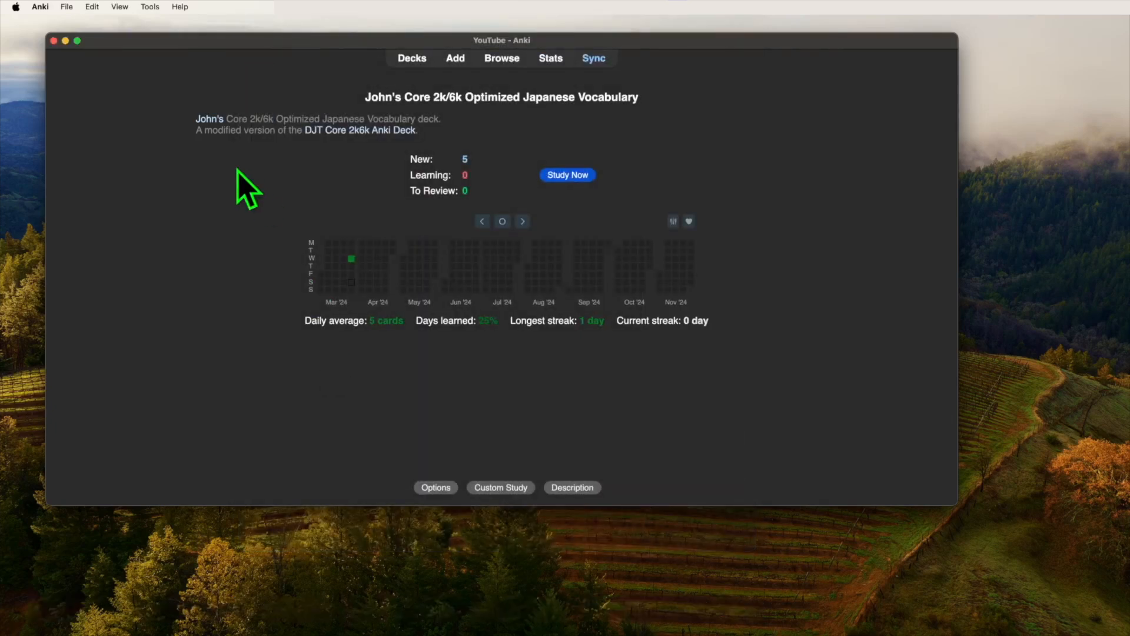
# Step: Start the bulk pitch-accent add for the Core 2k/6k vocabulary deck
pyautogui.click(149, 7)
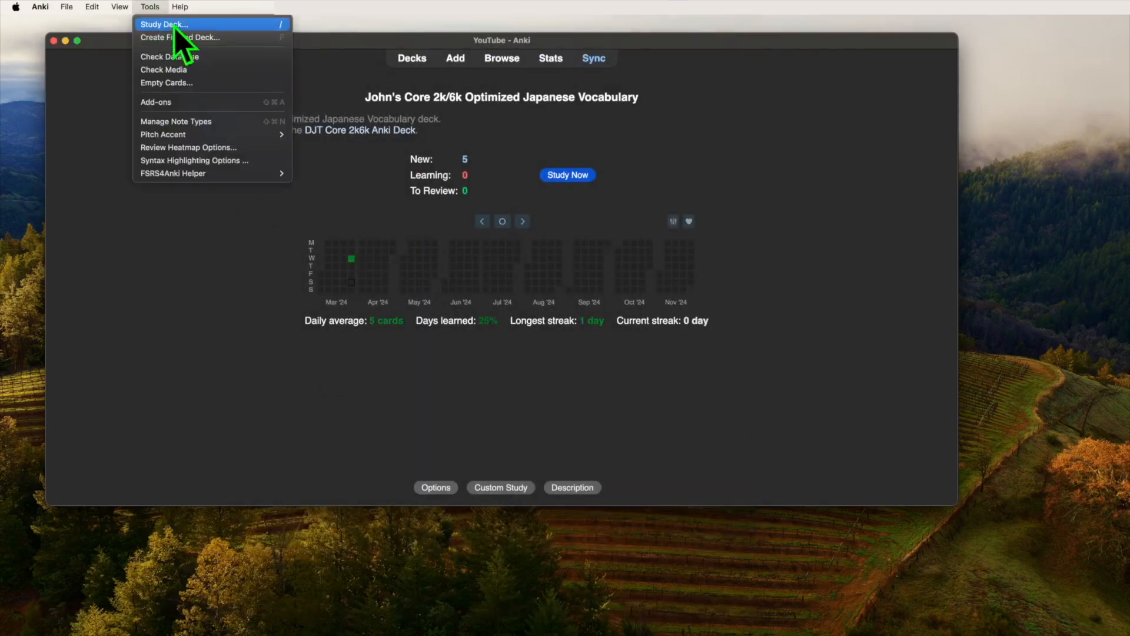
pyautogui.moveTo(163, 134)
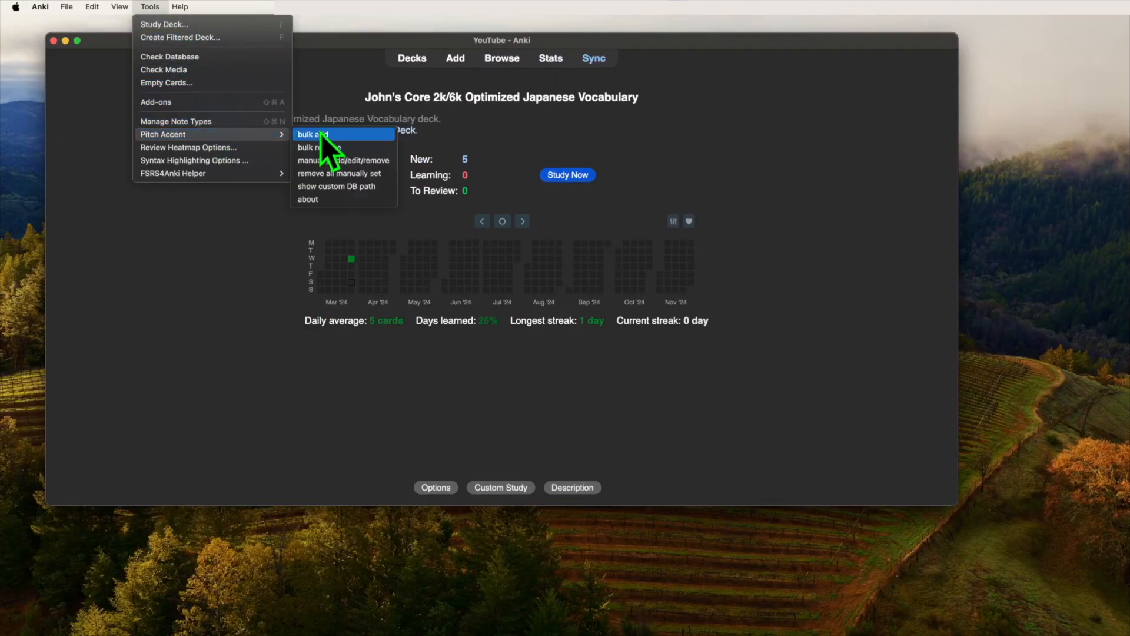
pyautogui.click(312, 134)
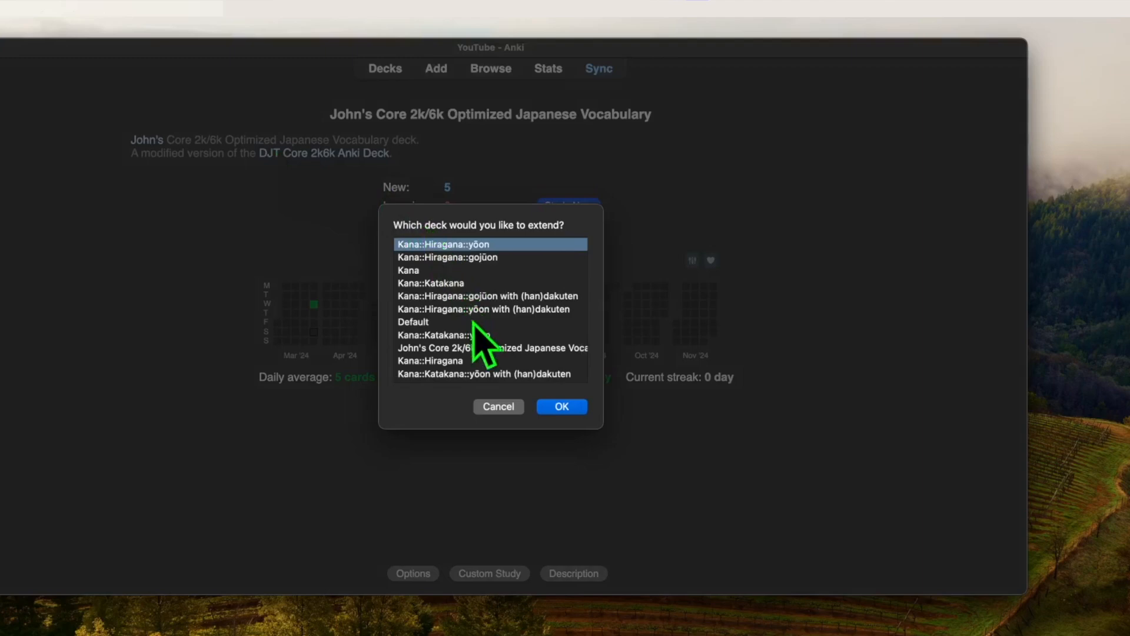
pyautogui.click(489, 348)
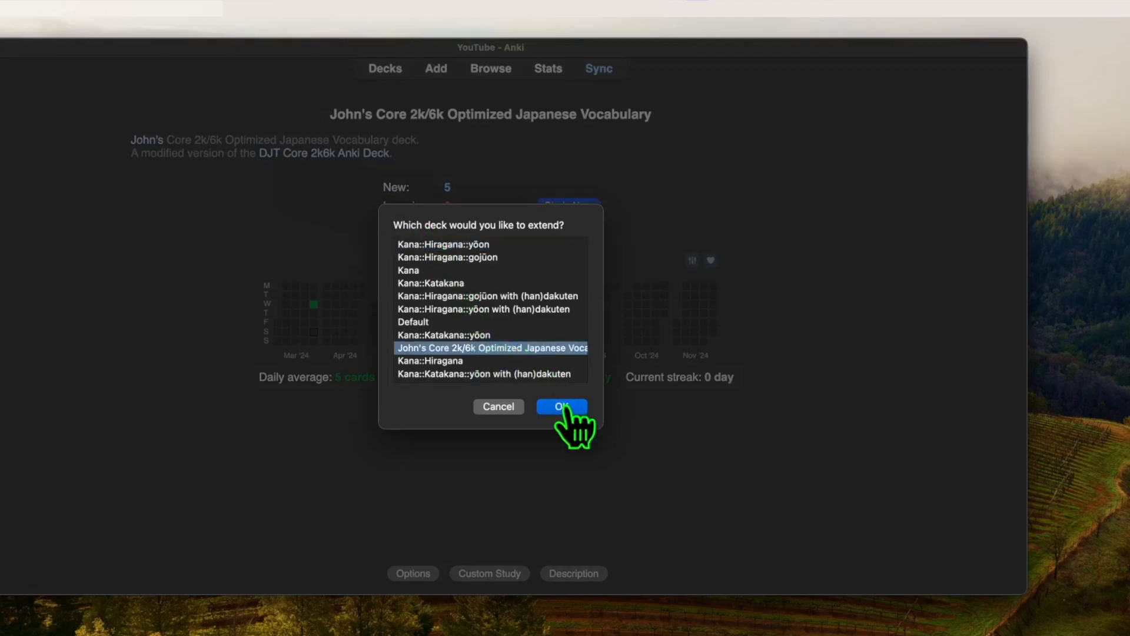
pyautogui.click(562, 407)
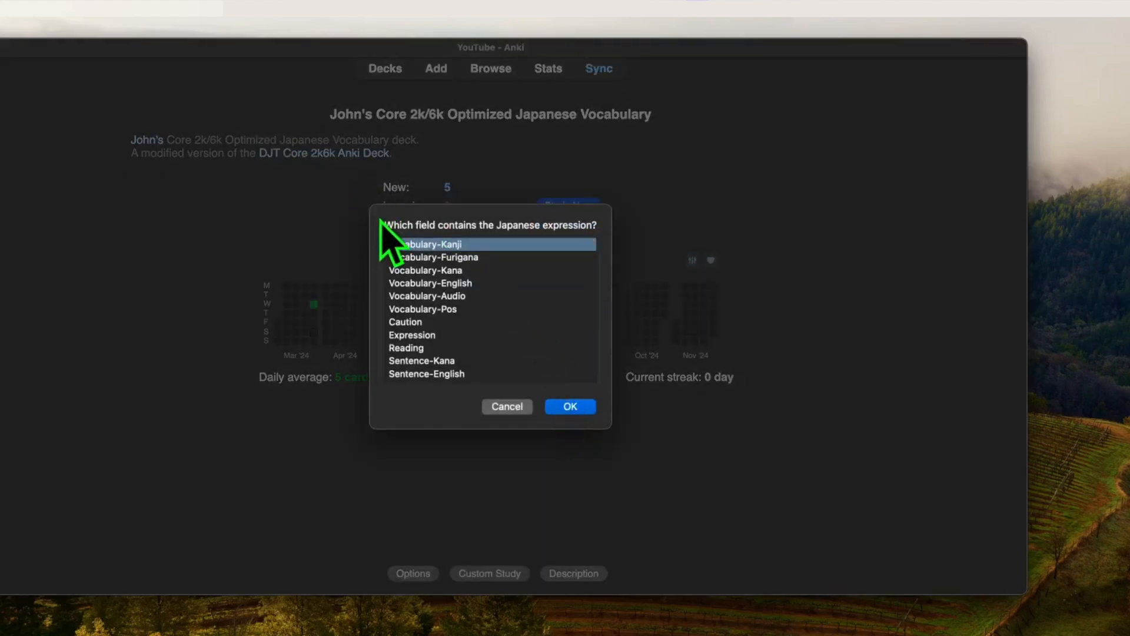
pyautogui.moveTo(412, 274)
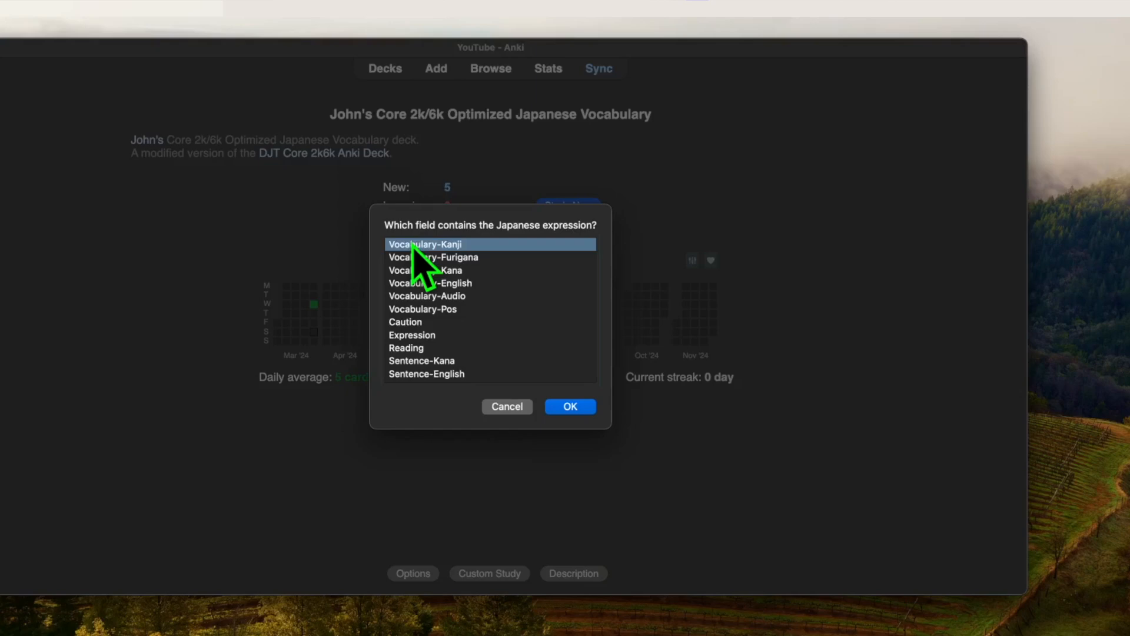
pyautogui.moveTo(592, 432)
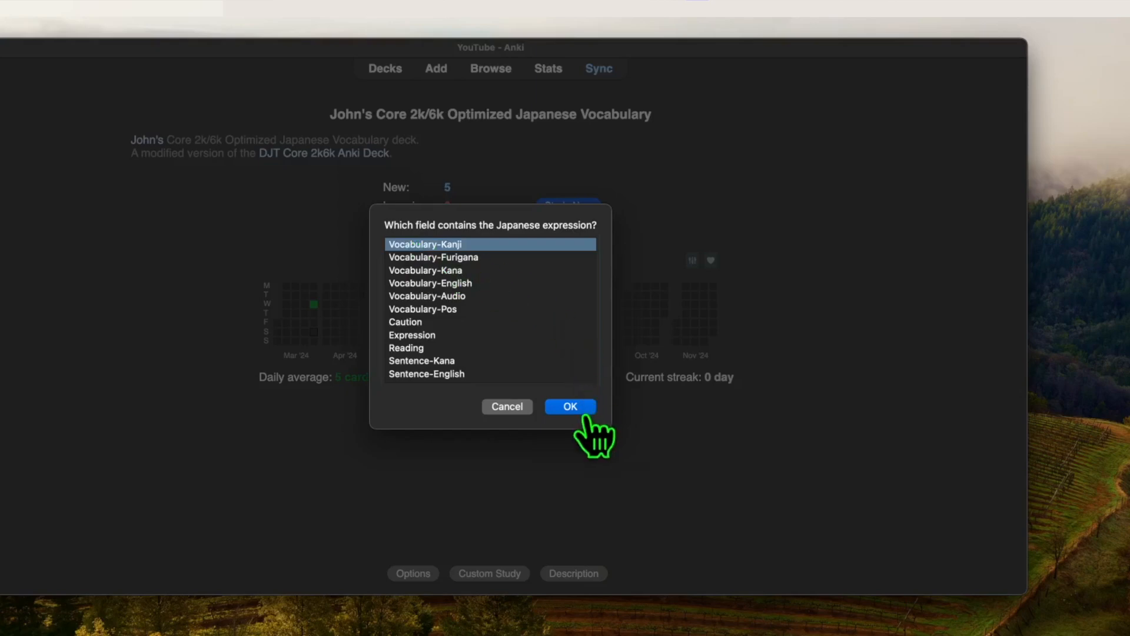
# Step: Read from Vocabulary-Kanji and Vocabulary-Kana, writing pitch graphs into Vocabulary-Kana
pyautogui.click(570, 406)
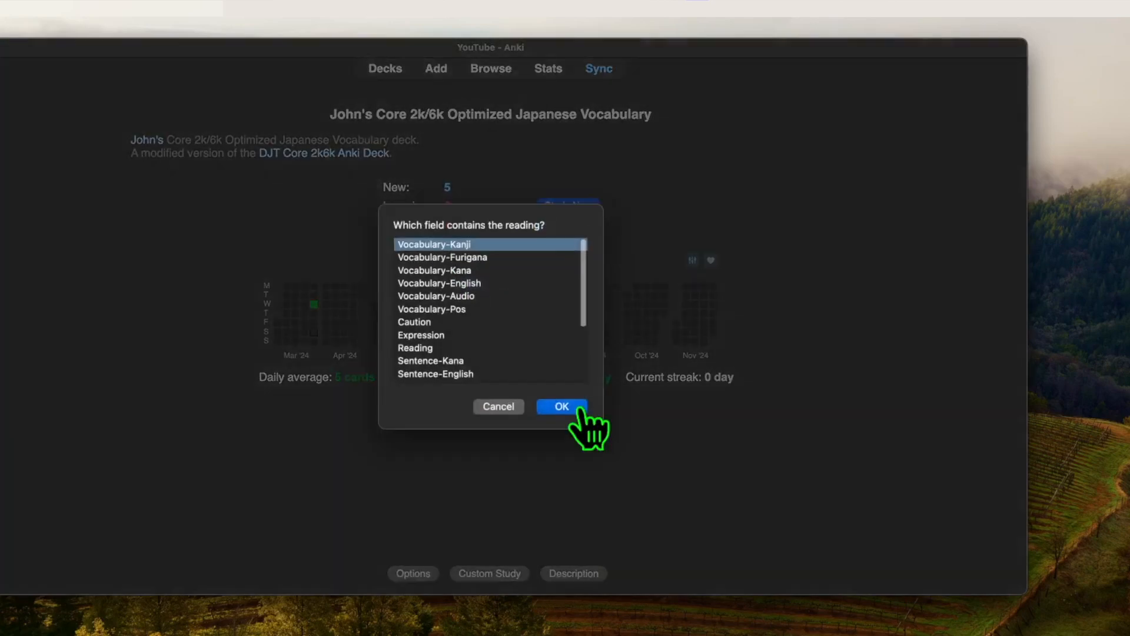
pyautogui.click(435, 270)
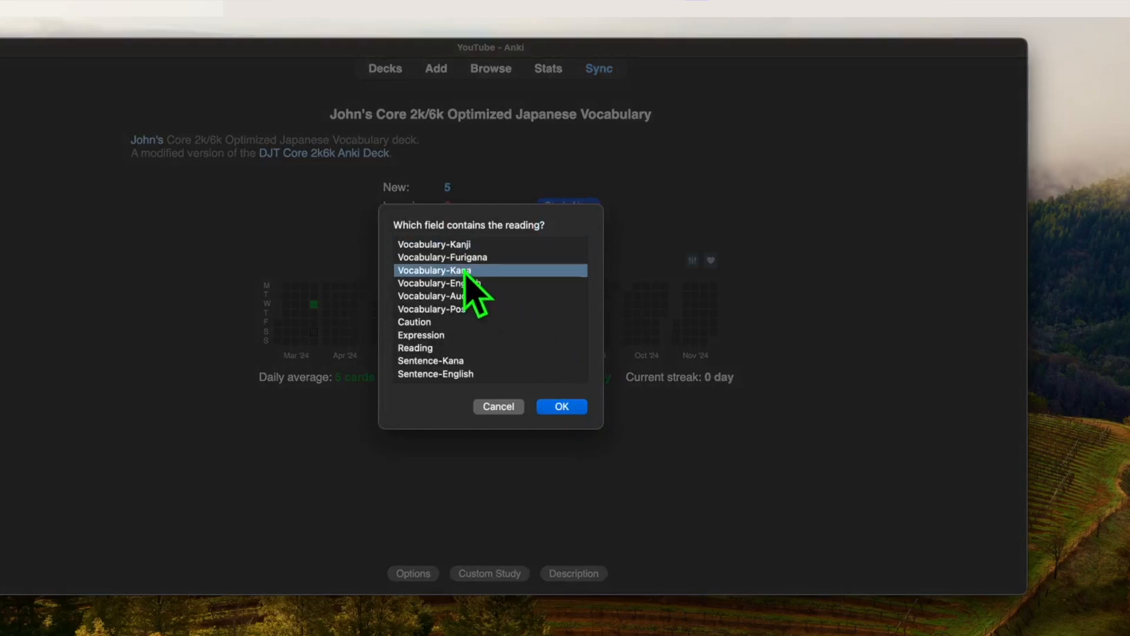
pyautogui.moveTo(563, 406)
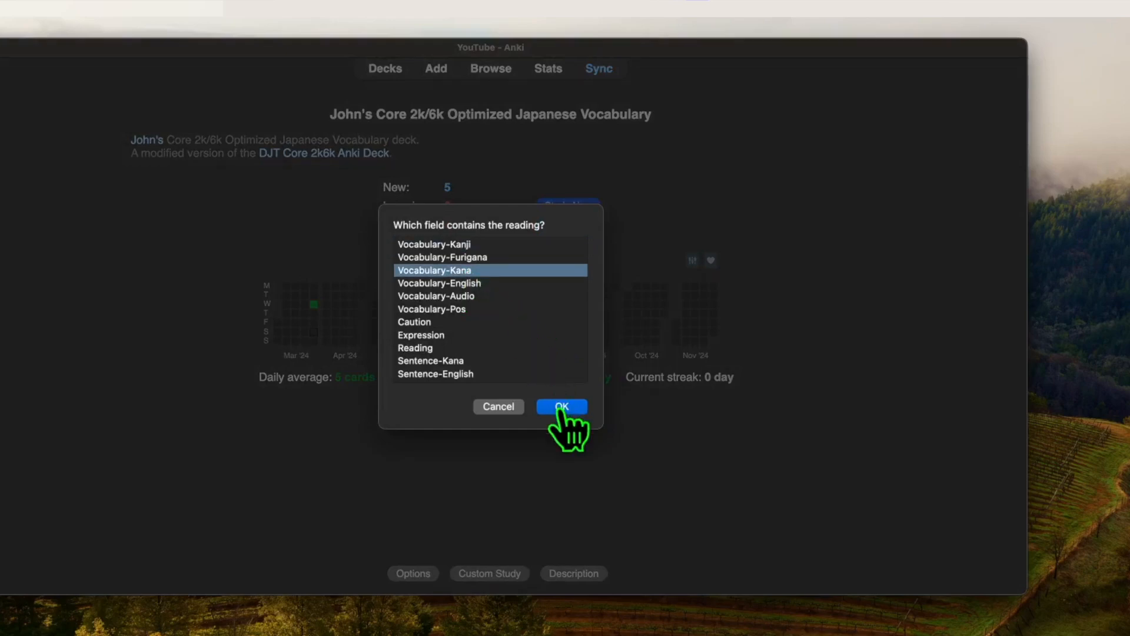
pyautogui.click(562, 406)
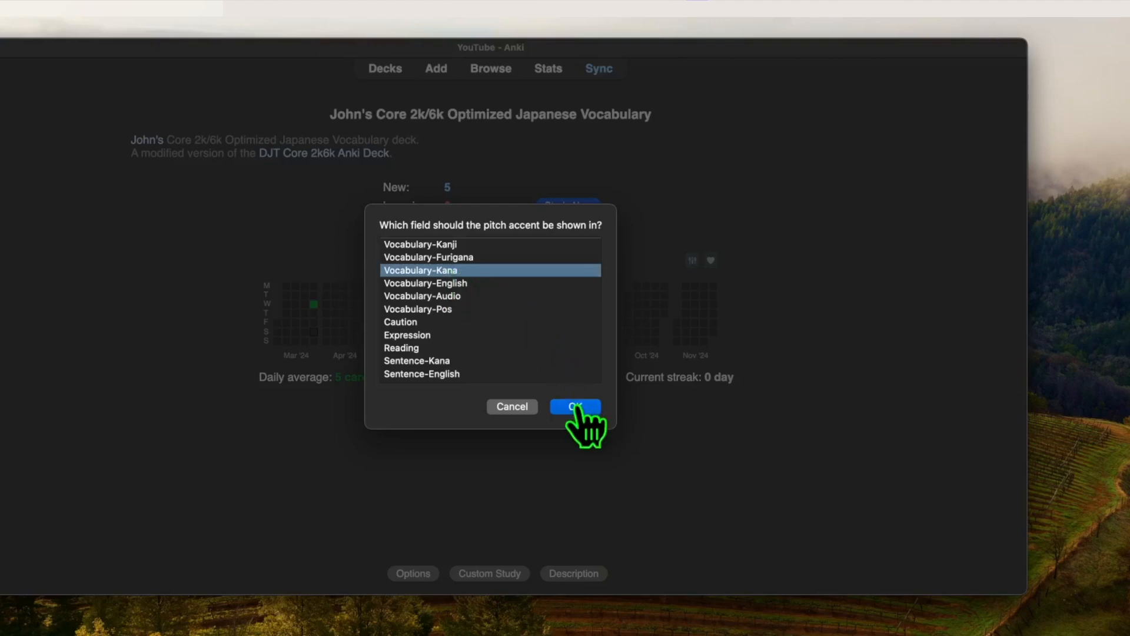
pyautogui.click(575, 406)
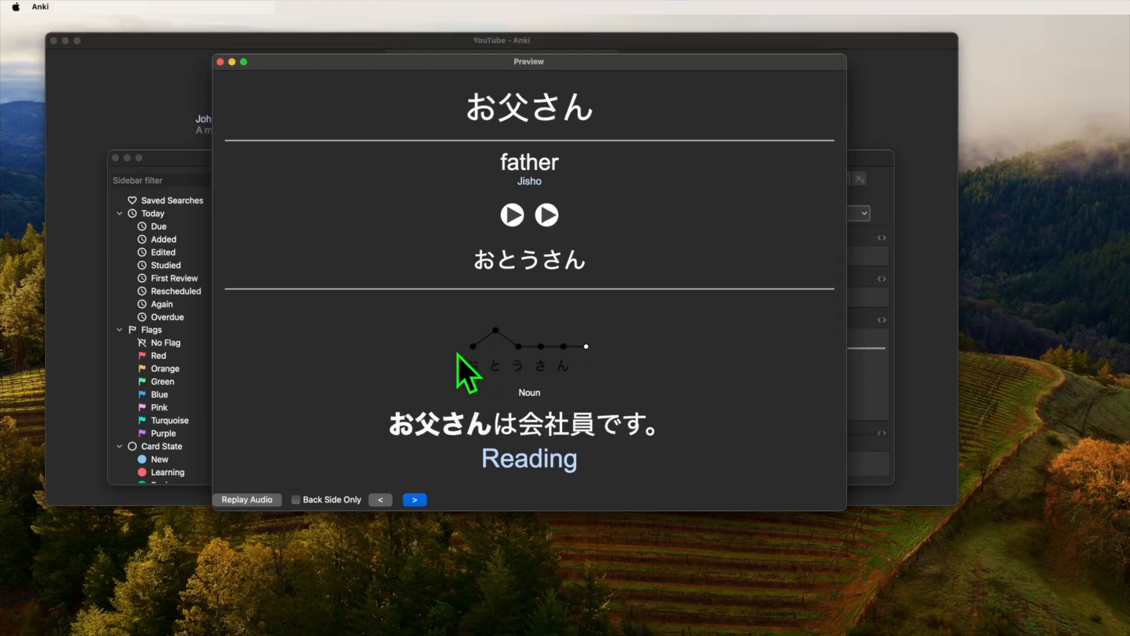
# Step: Check the next previewed card's pitch graph, then view the Japanese note type's styling
pyautogui.click(415, 499)
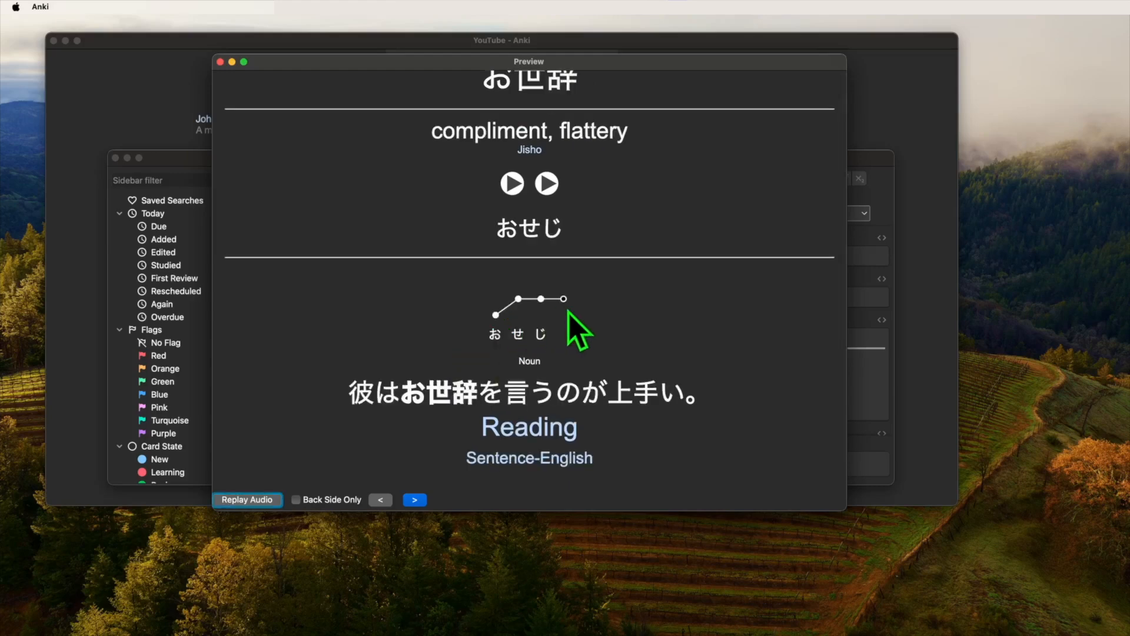
pyautogui.moveTo(609, 325)
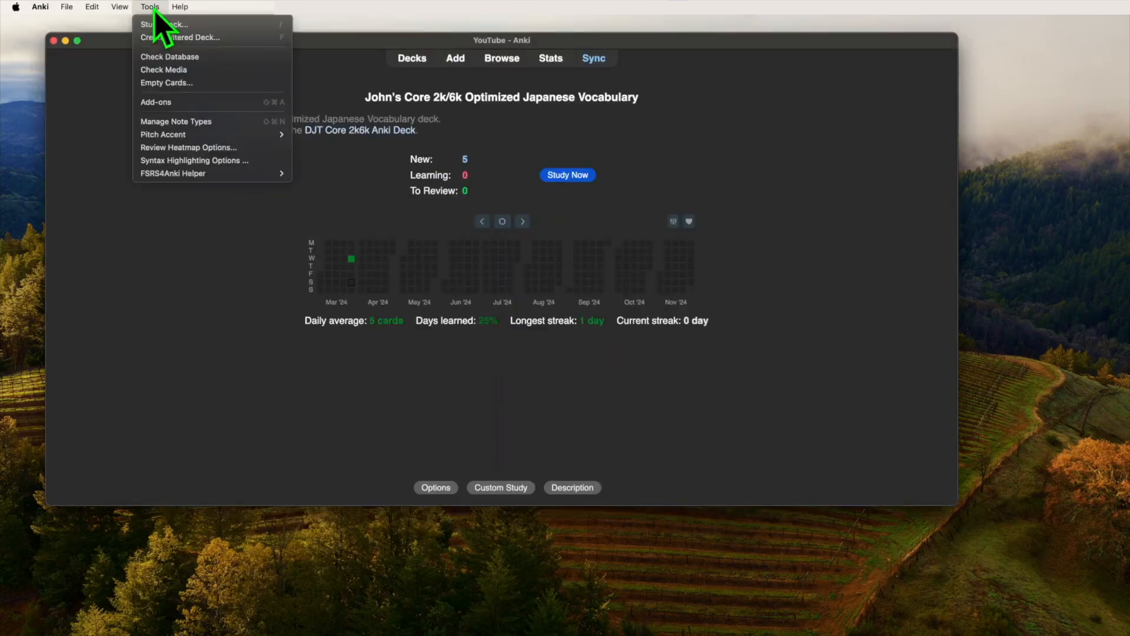
pyautogui.click(175, 122)
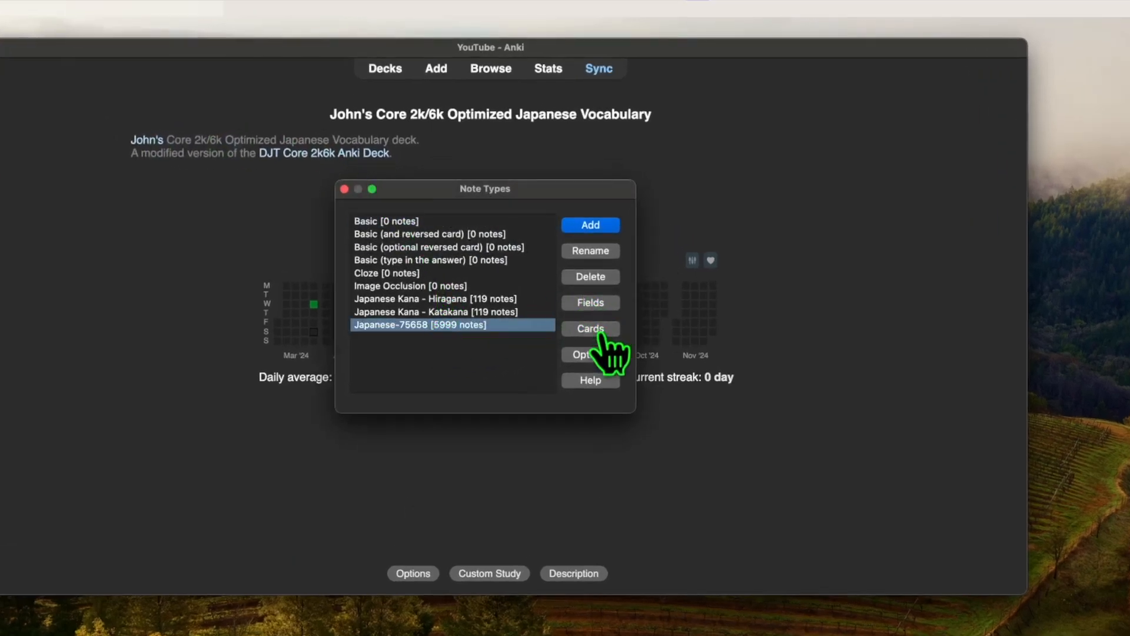
pyautogui.click(590, 329)
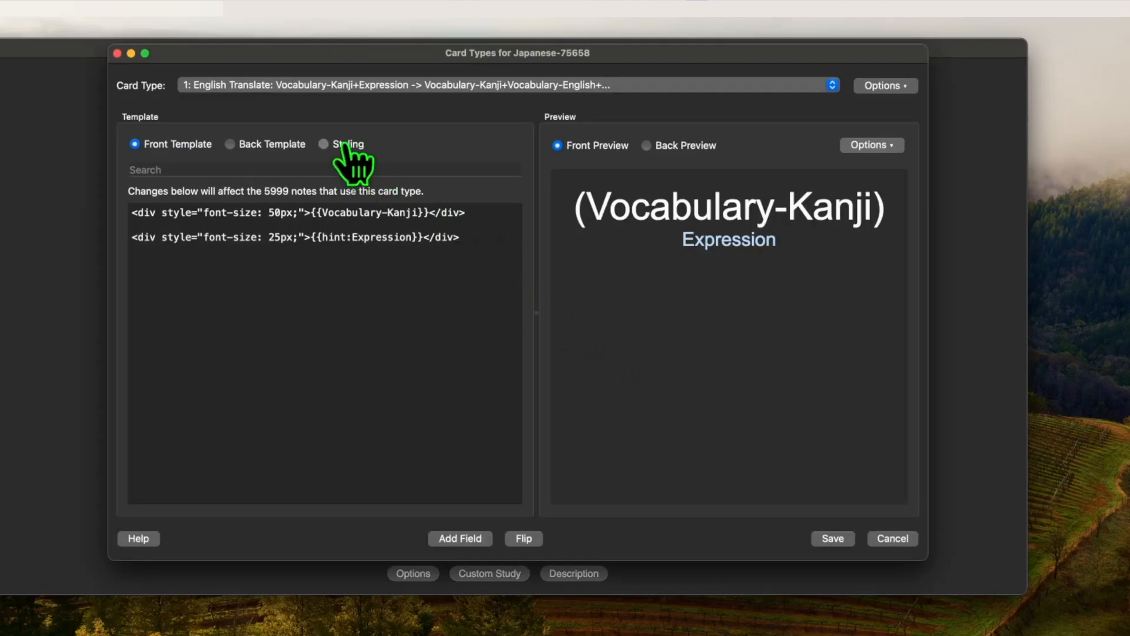
pyautogui.click(322, 144)
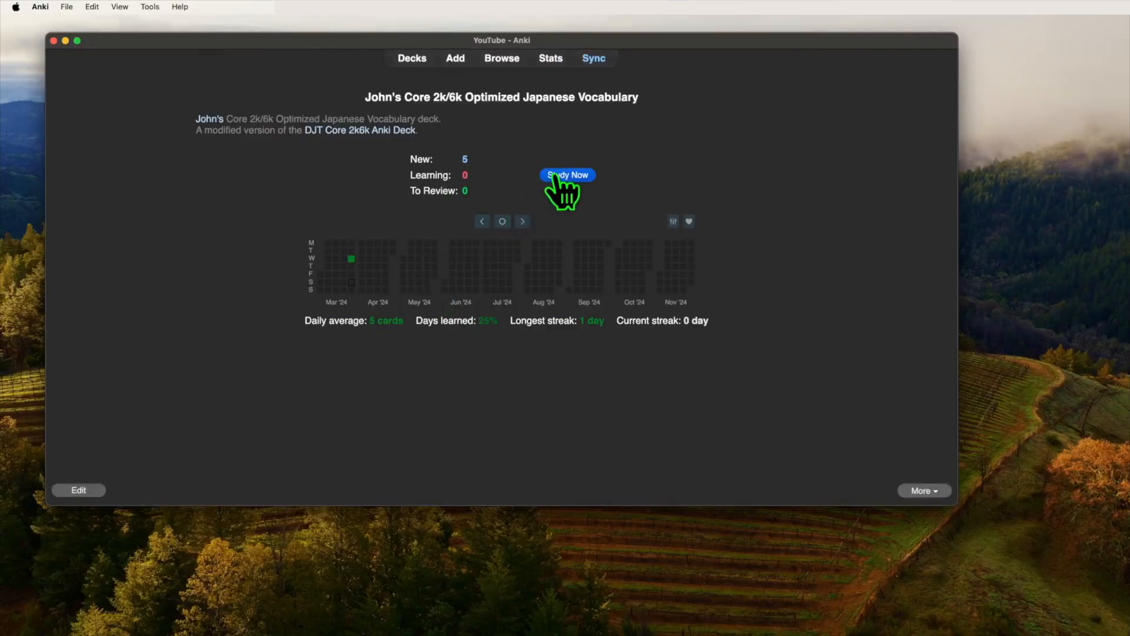
# Step: Study the deck, reveal the それ card's answer with its pitch graph, and rate it Easy
pyautogui.click(566, 174)
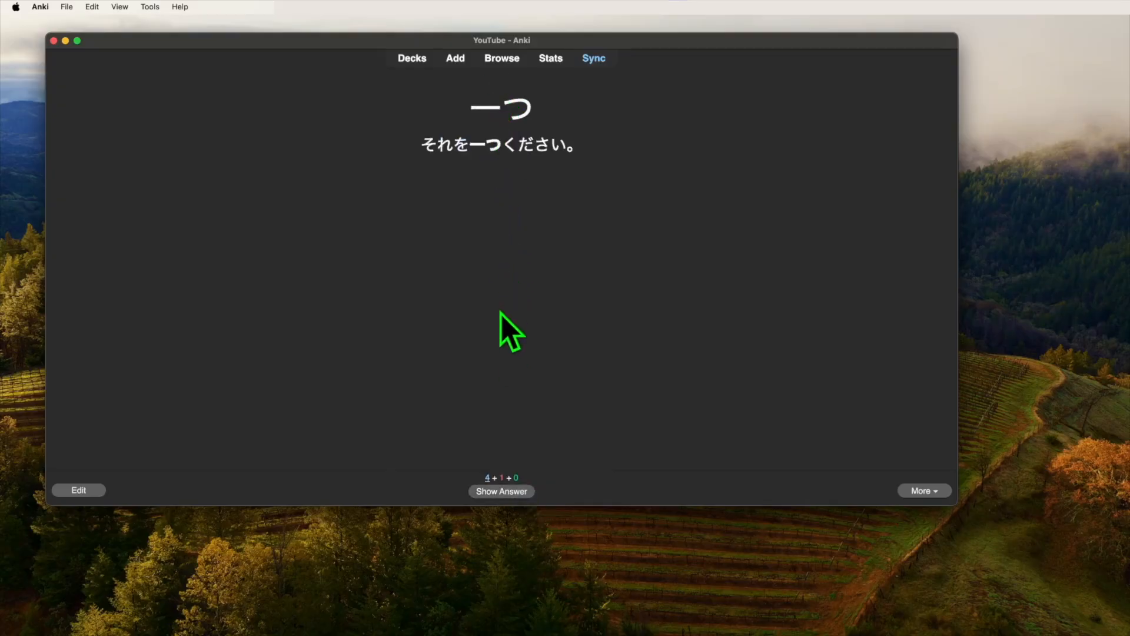
pyautogui.click(501, 491)
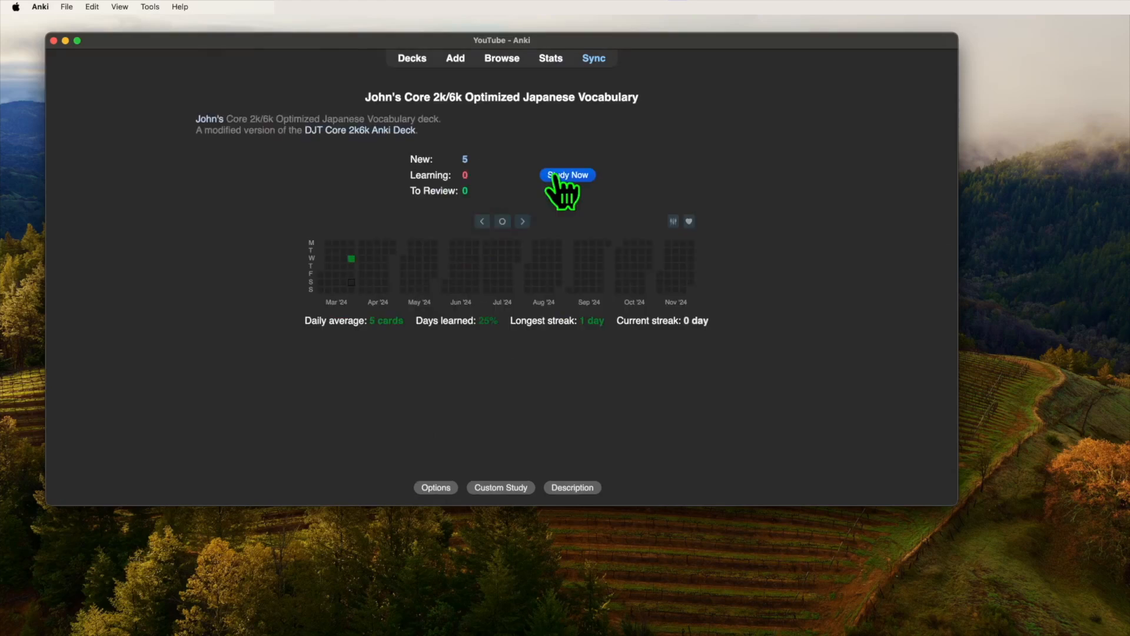
pyautogui.click(567, 175)
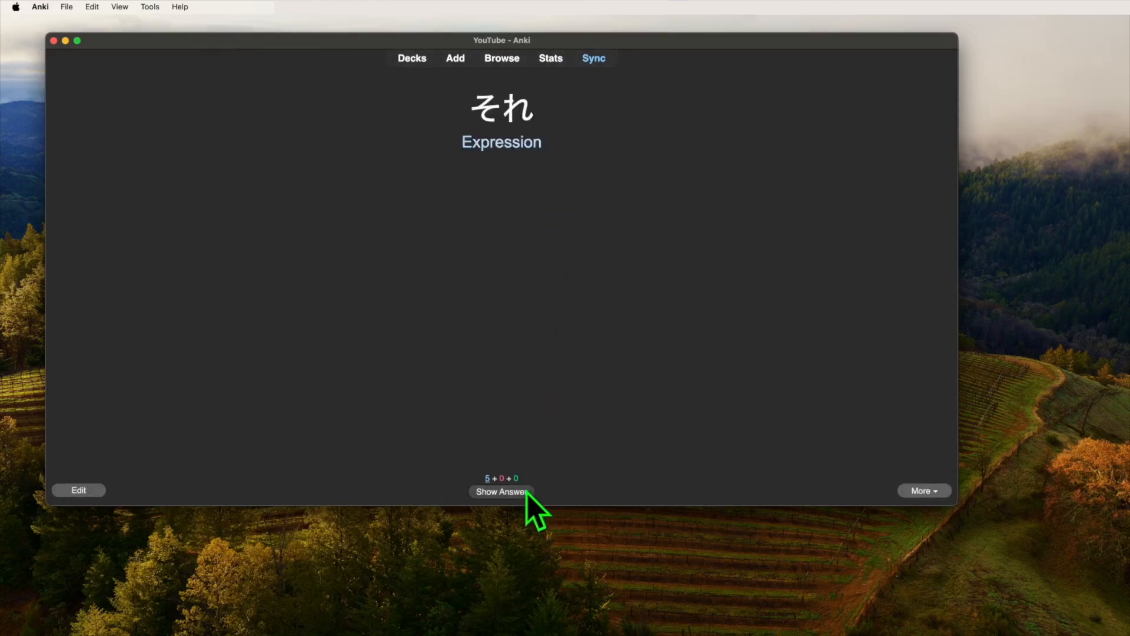
pyautogui.click(501, 491)
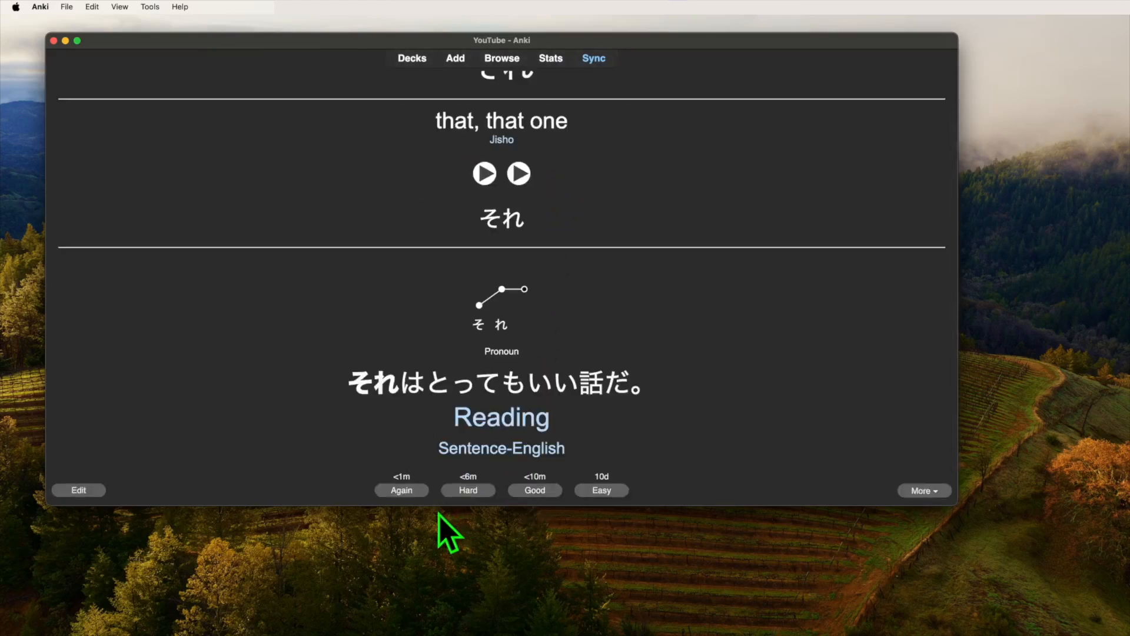
pyautogui.moveTo(436, 472)
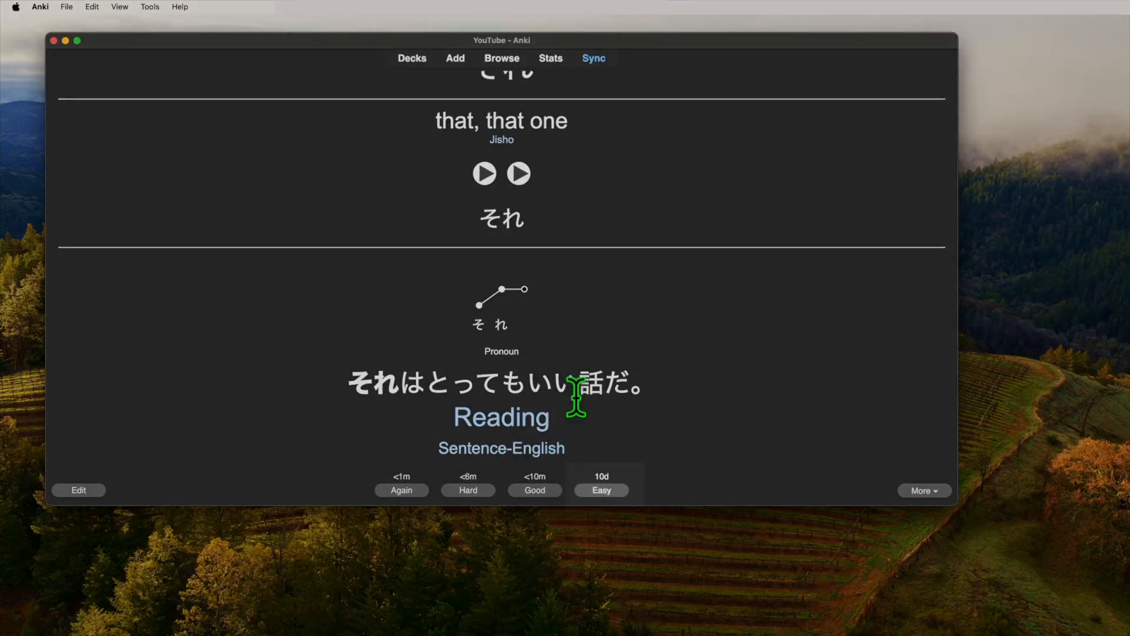
pyautogui.click(601, 490)
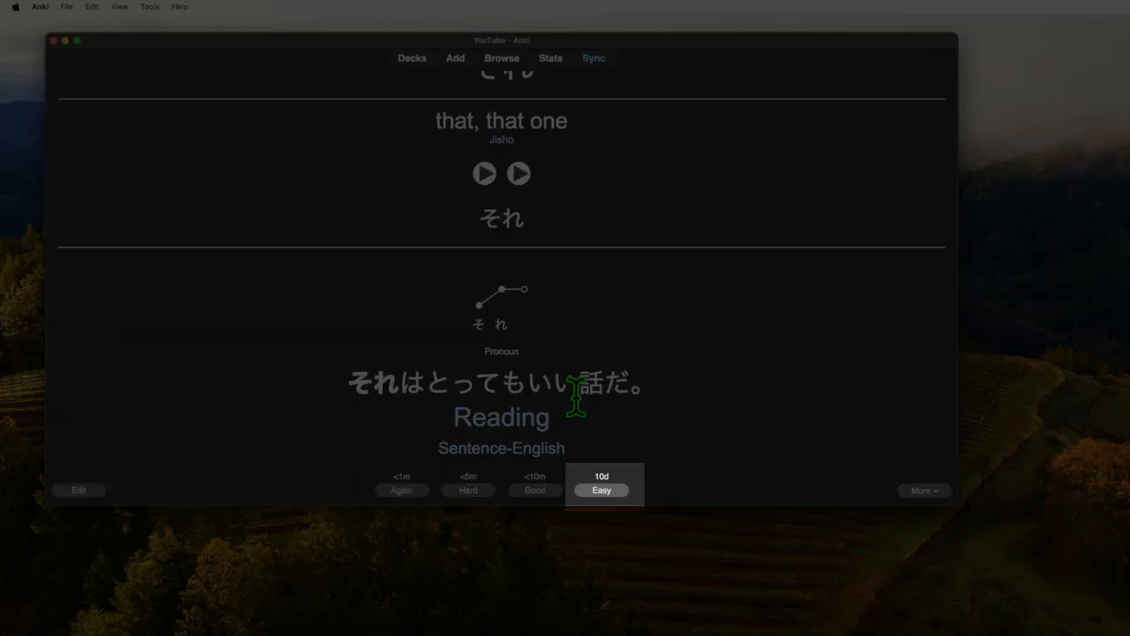